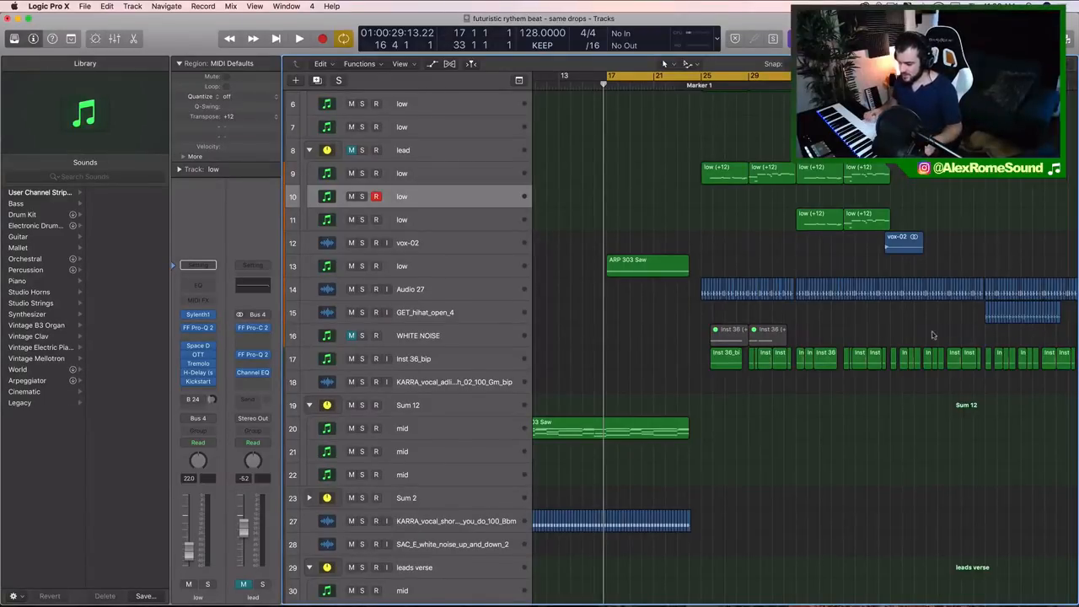
# Scroll the track list from the lead tracks down to the FX folder (tracks 83–100)
pyautogui.scroll(-3)
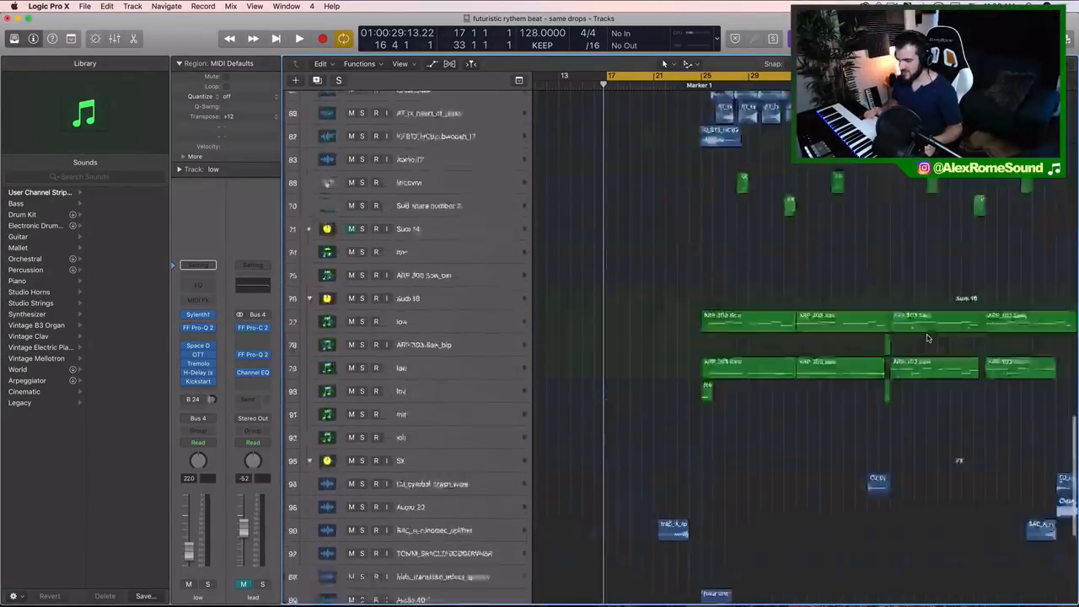
pyautogui.scroll(3)
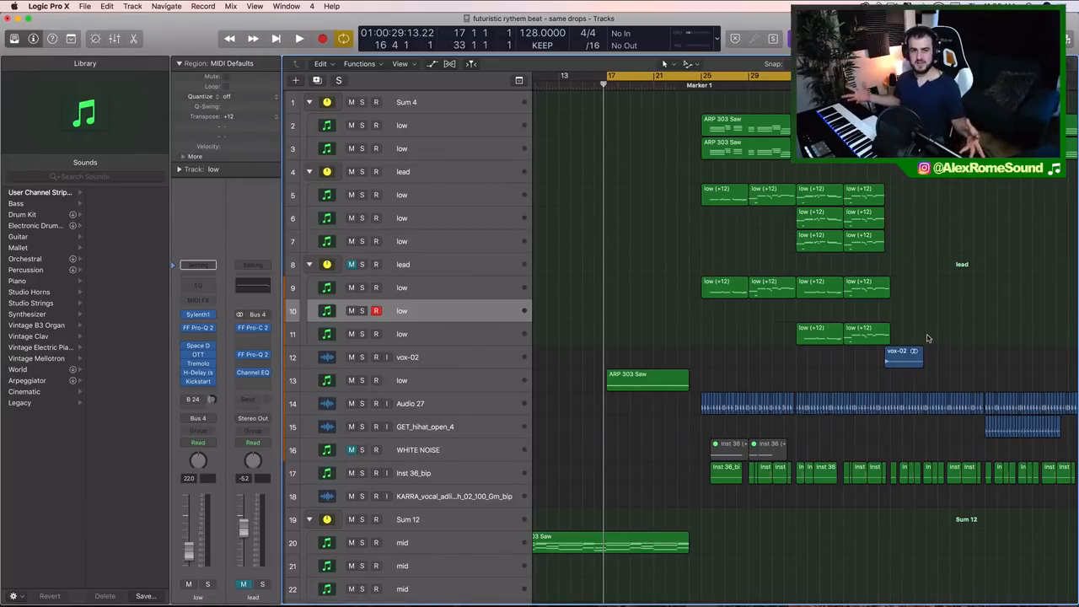
pyautogui.scroll(-3)
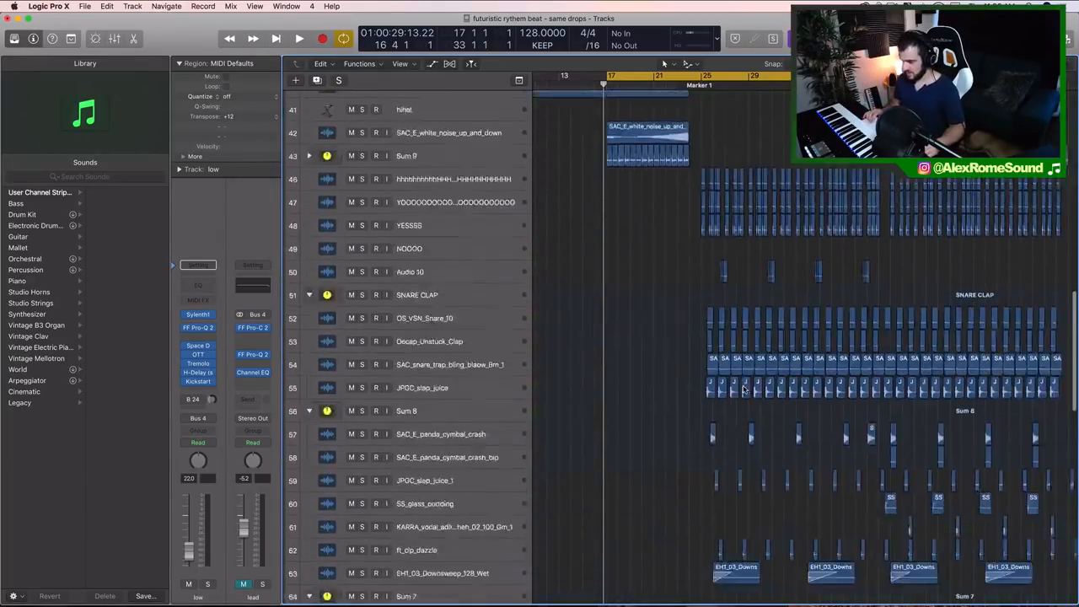
pyautogui.scroll(-3)
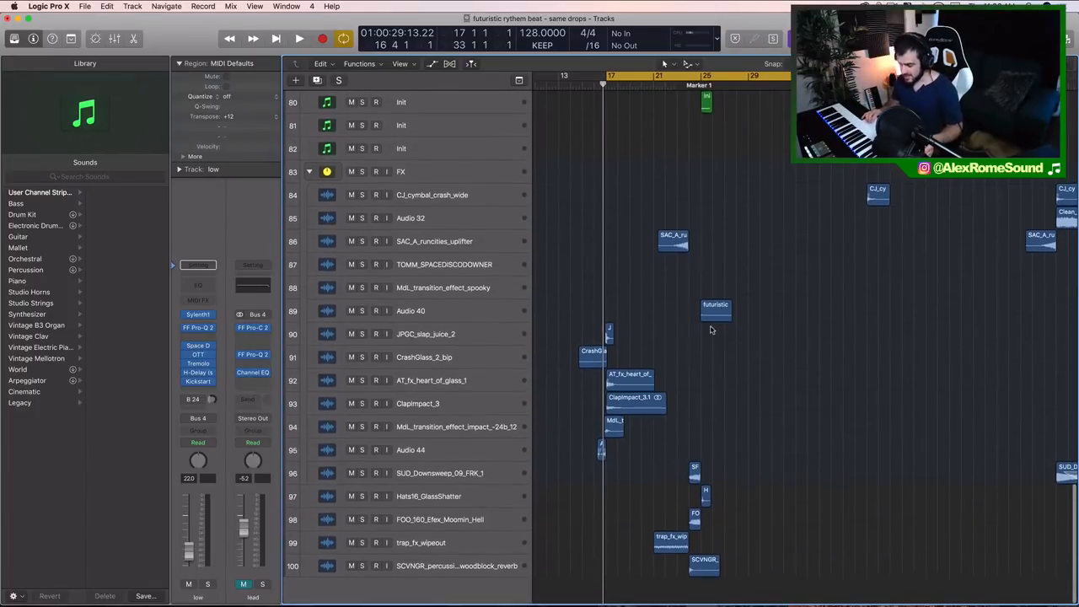
pyautogui.scroll(3)
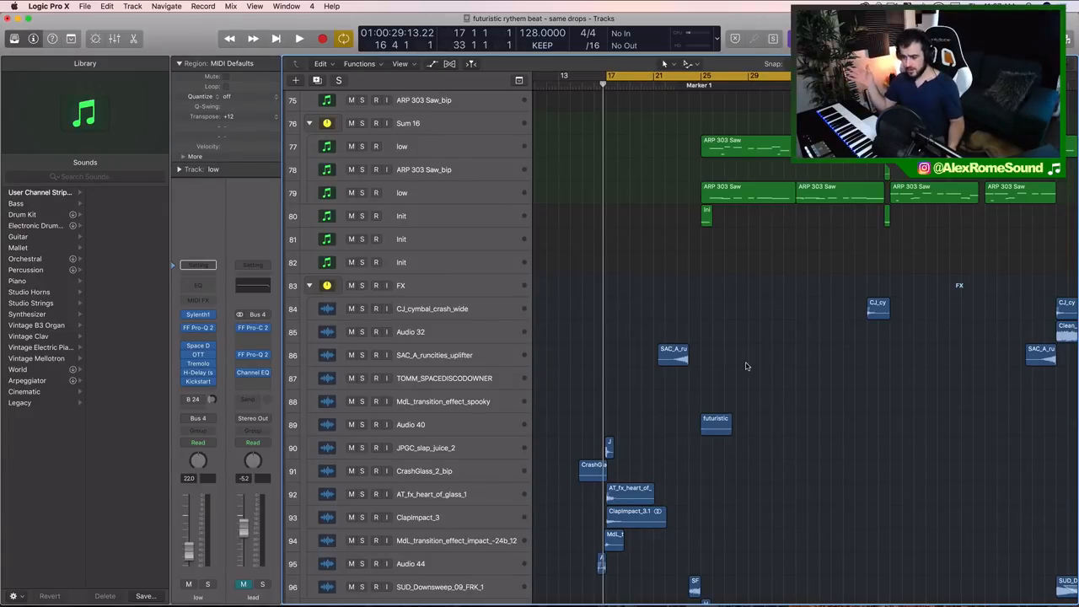
pyautogui.scroll(-3)
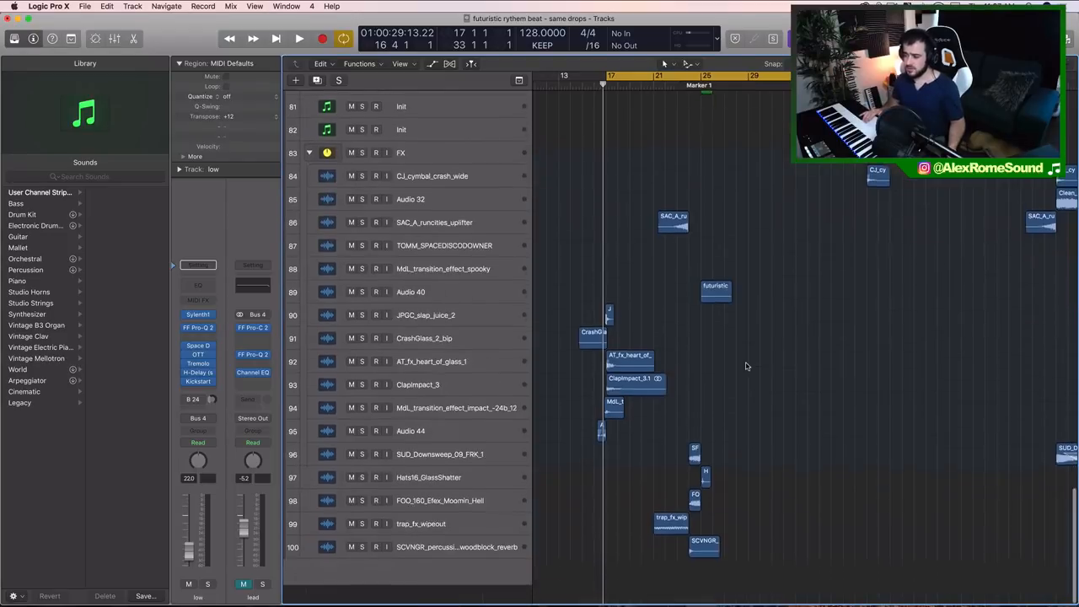
pyautogui.scroll(3)
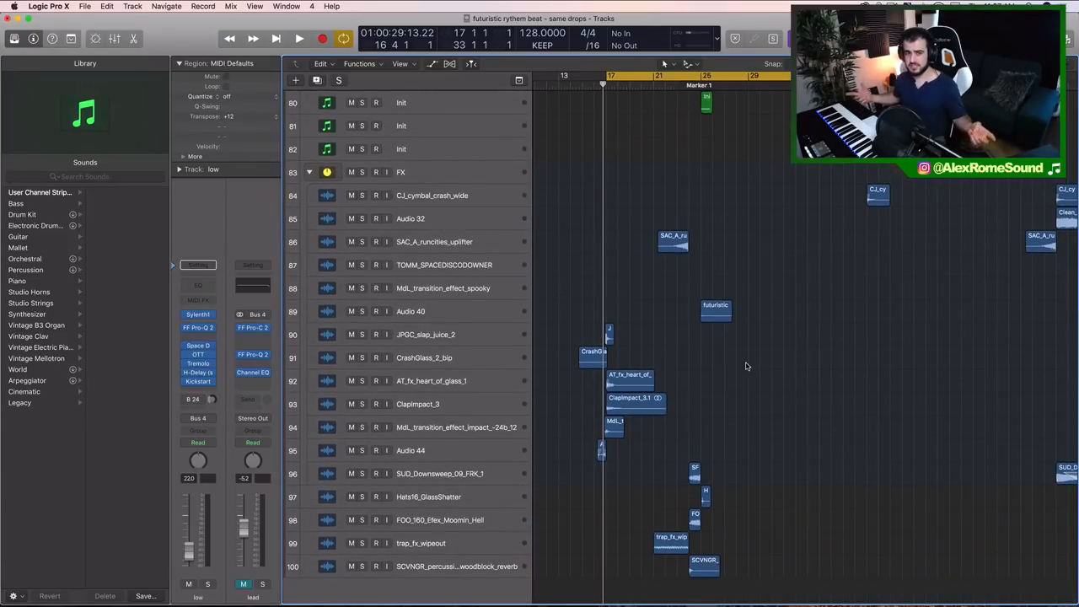
pyautogui.moveTo(831, 497)
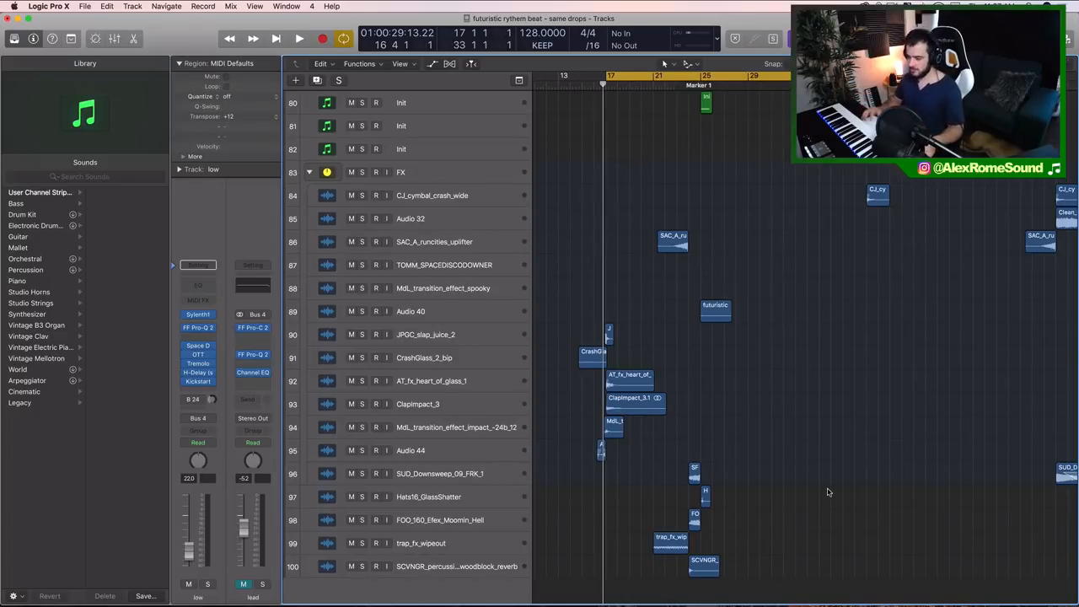
pyautogui.scroll(3)
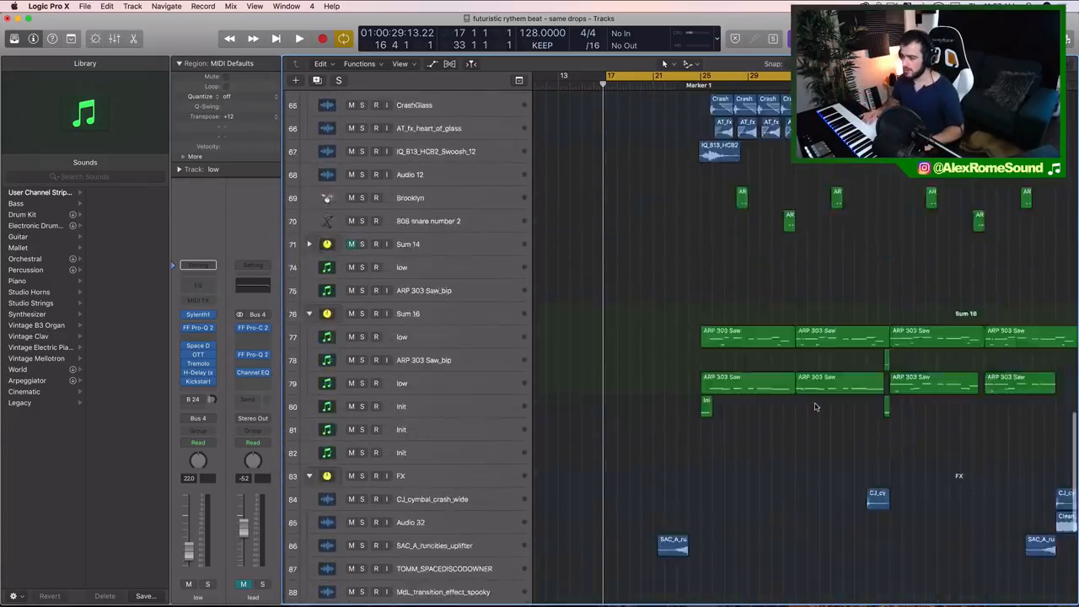
pyautogui.scroll(3)
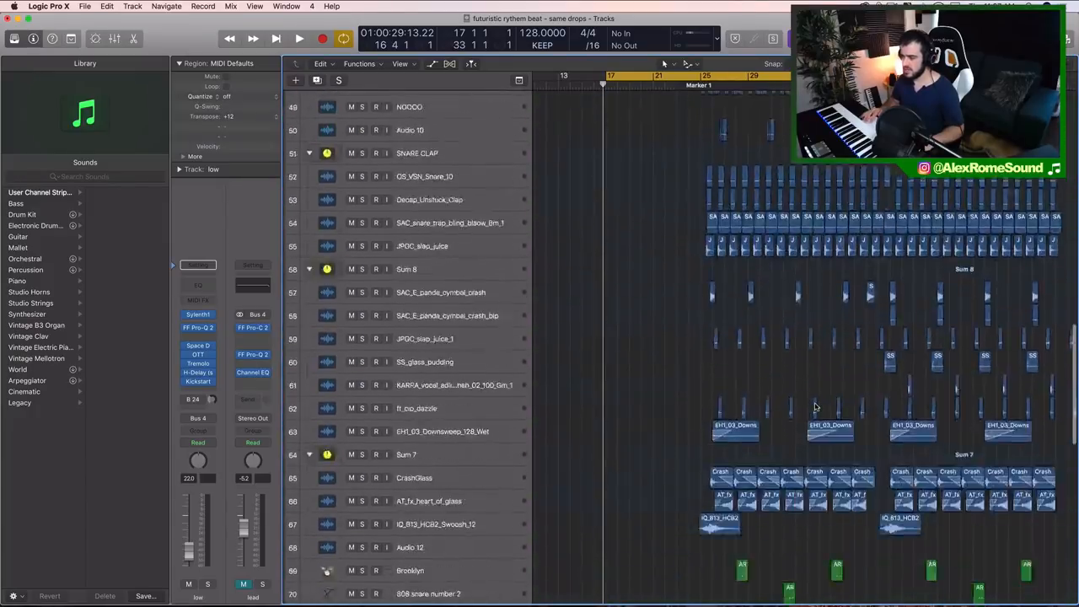
pyautogui.scroll(-3)
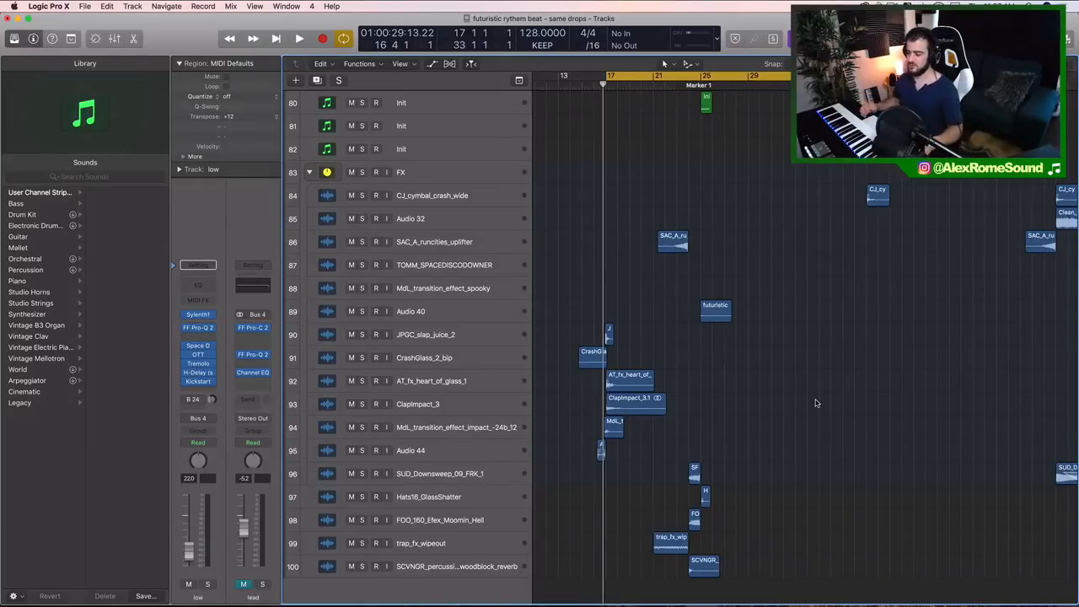
pyautogui.scroll(3)
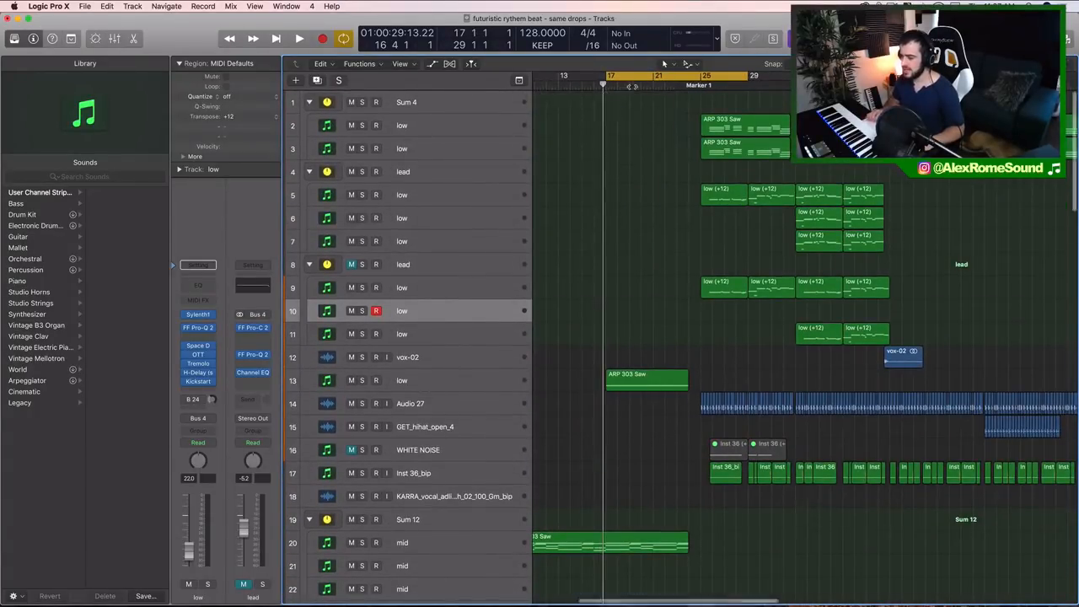
pyautogui.scroll(-3)
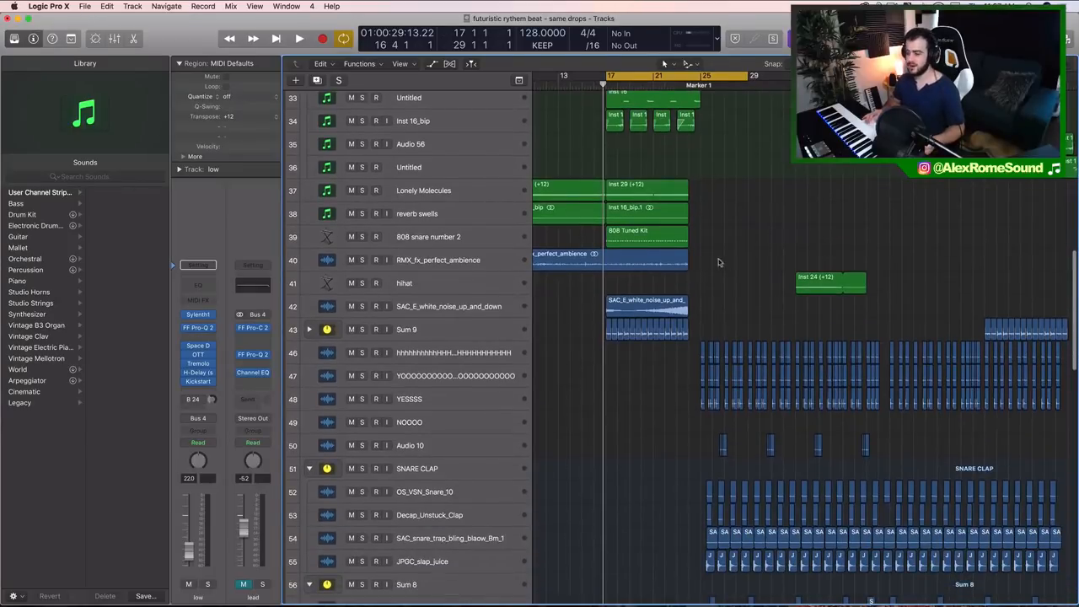
pyautogui.scroll(-3)
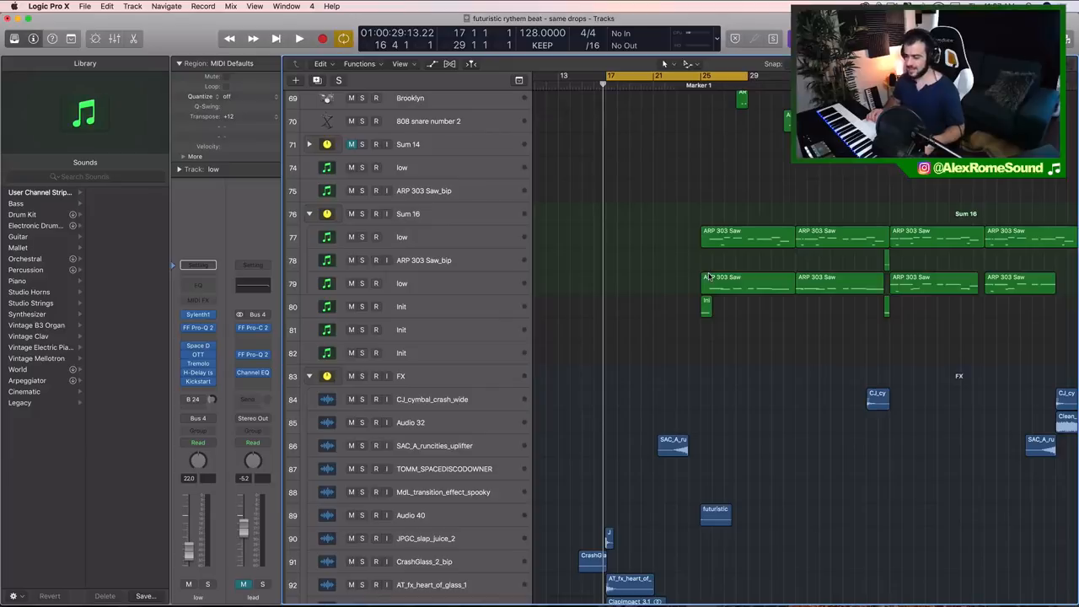
pyautogui.scroll(-3)
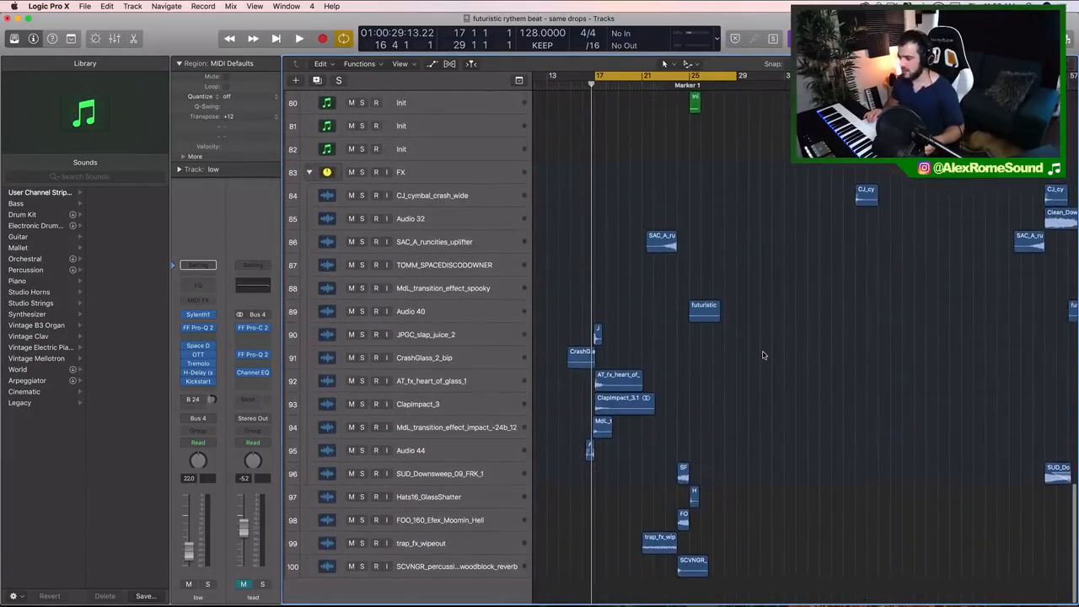
pyautogui.scroll(3)
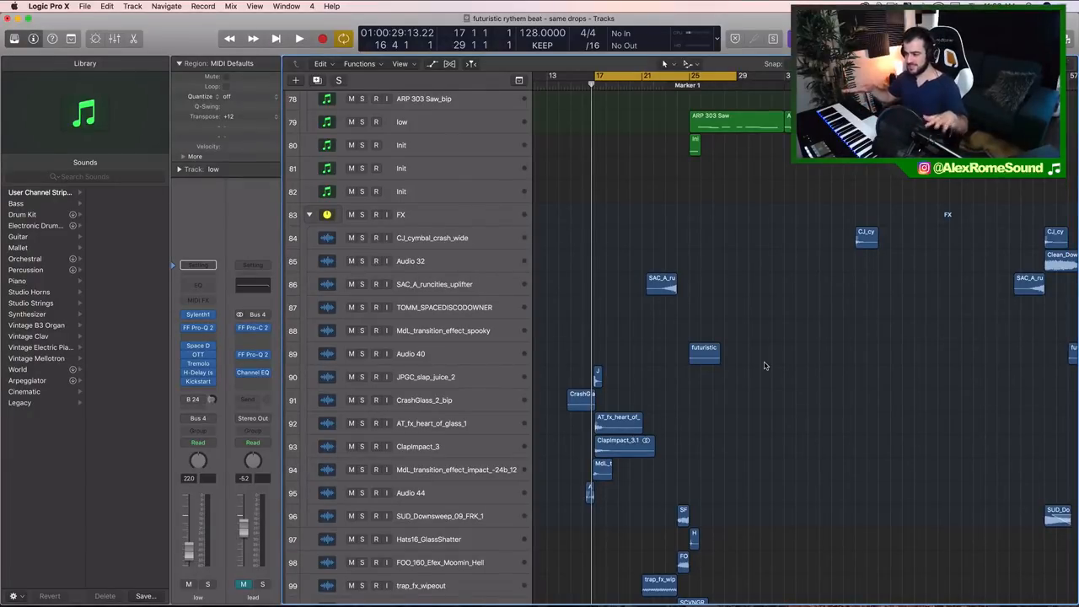
pyautogui.scroll(3)
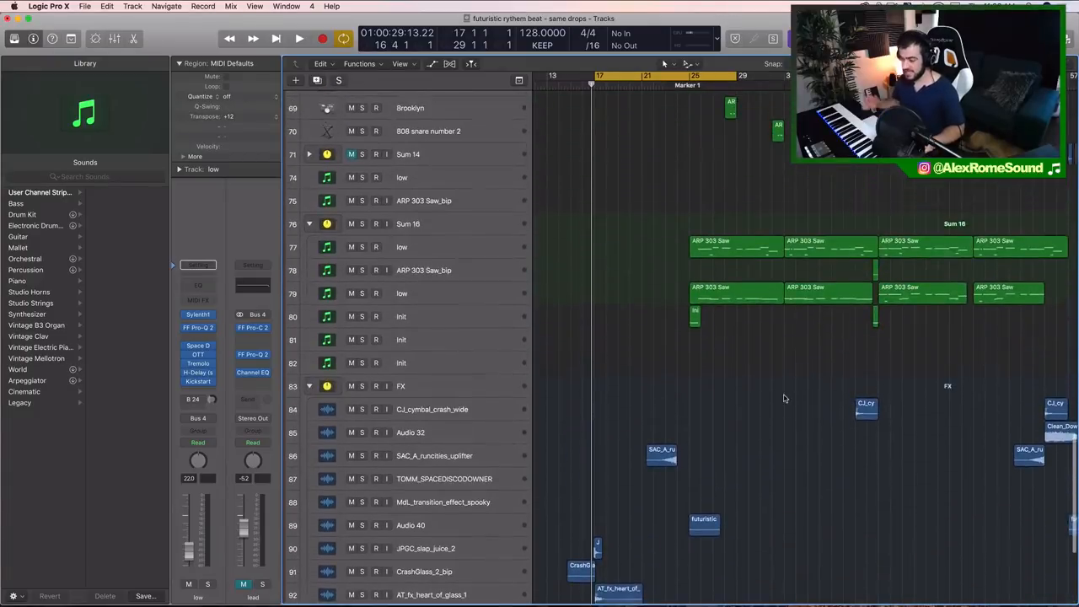
pyautogui.scroll(-3)
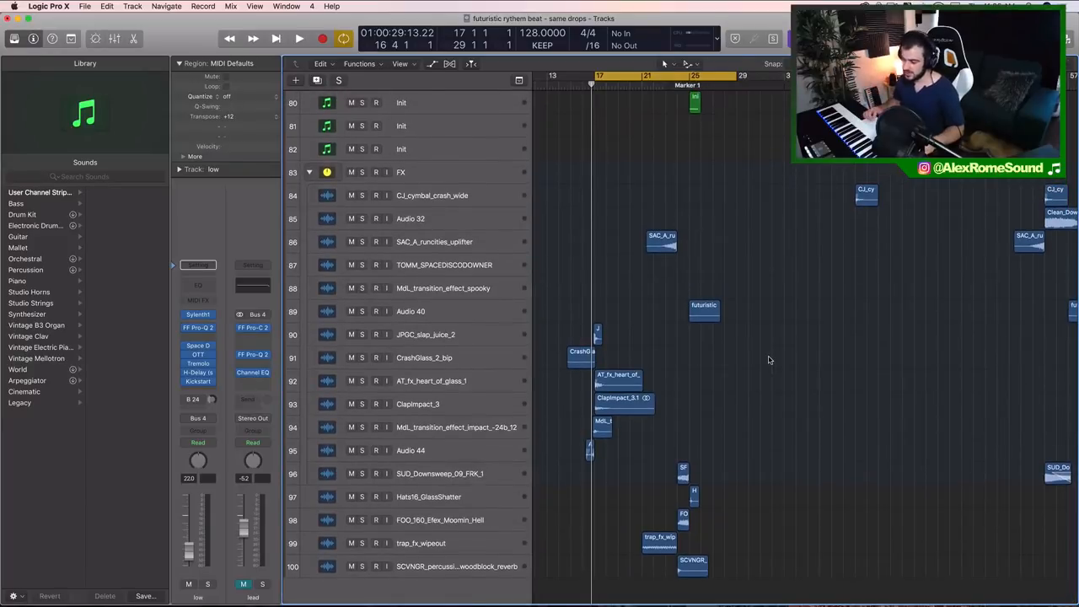
# Place the playhead just past Marker 1 at bar 26 and browse the tracks
pyautogui.click(299, 39)
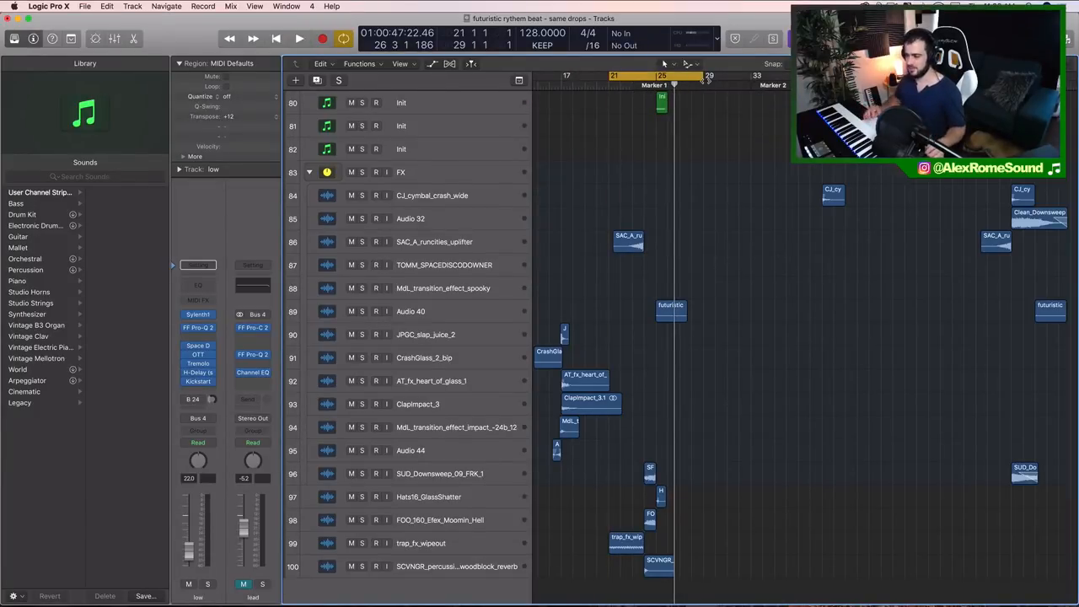
pyautogui.scroll(3)
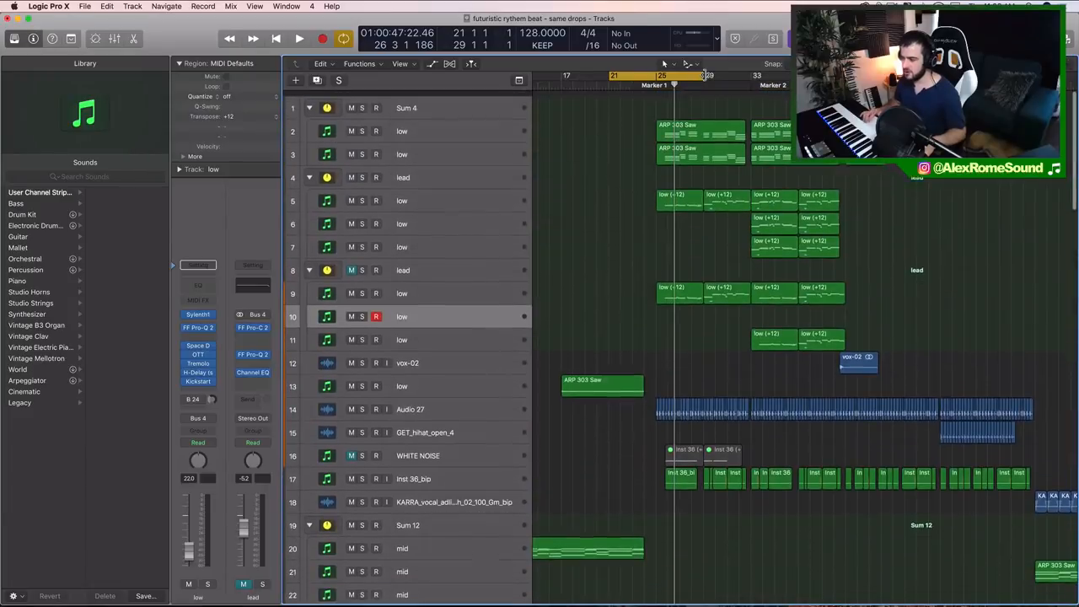
pyautogui.scroll(-3)
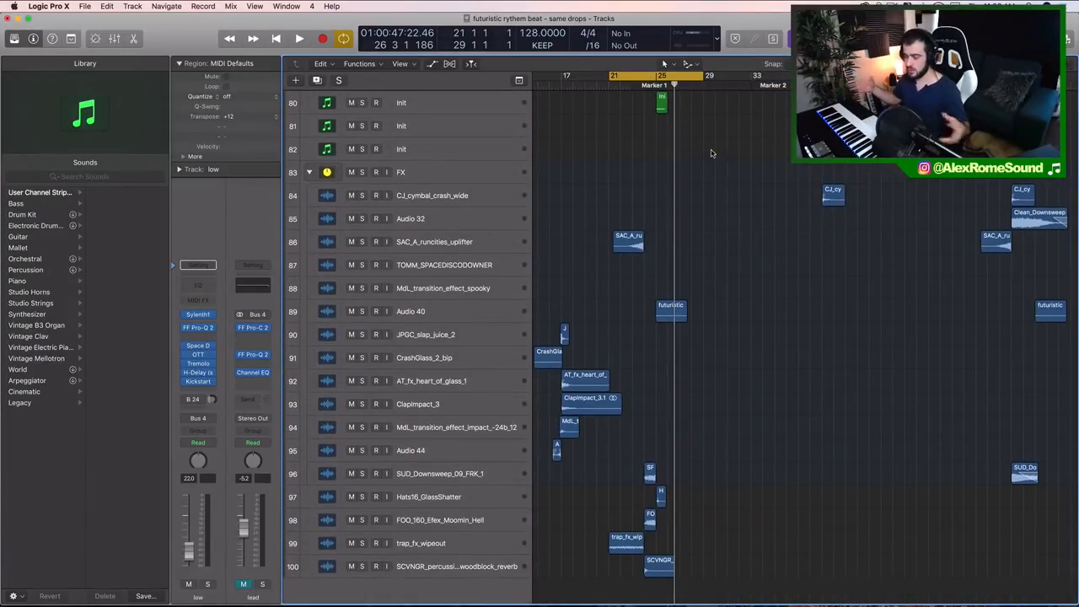
pyautogui.scroll(3)
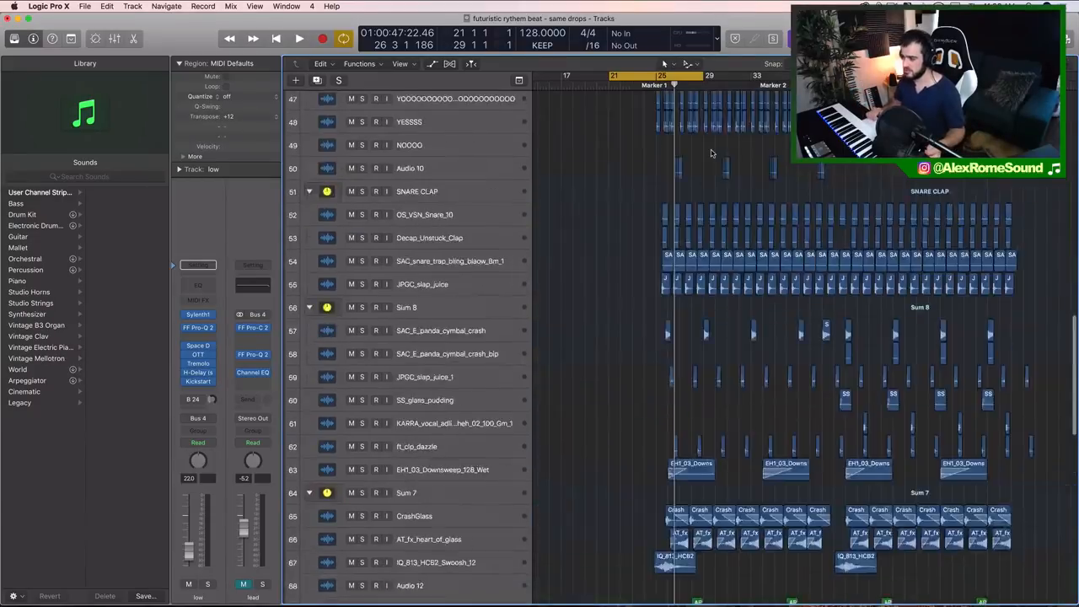
pyautogui.scroll(-3)
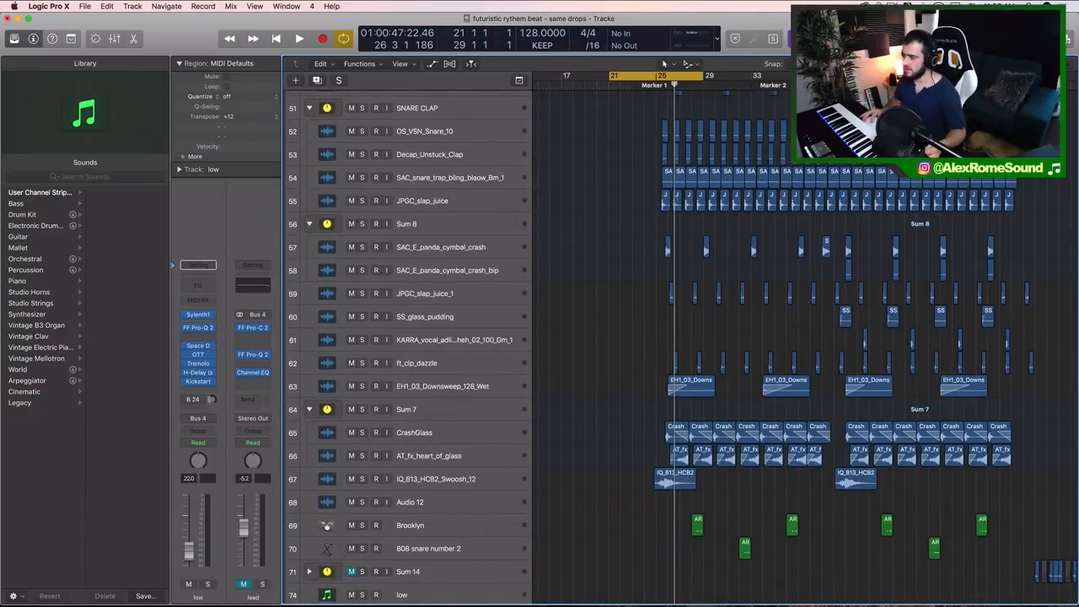
pyautogui.scroll(3)
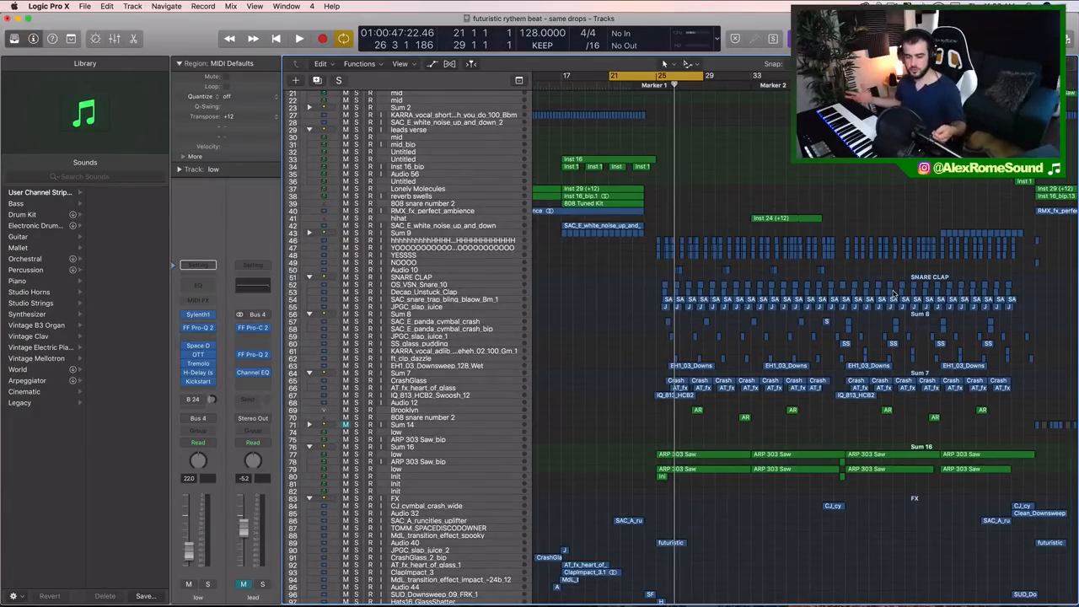
# Fit all tracks on screen, zoom to bars 21–27, and reset the playhead at bar 26
pyautogui.scroll(-3)
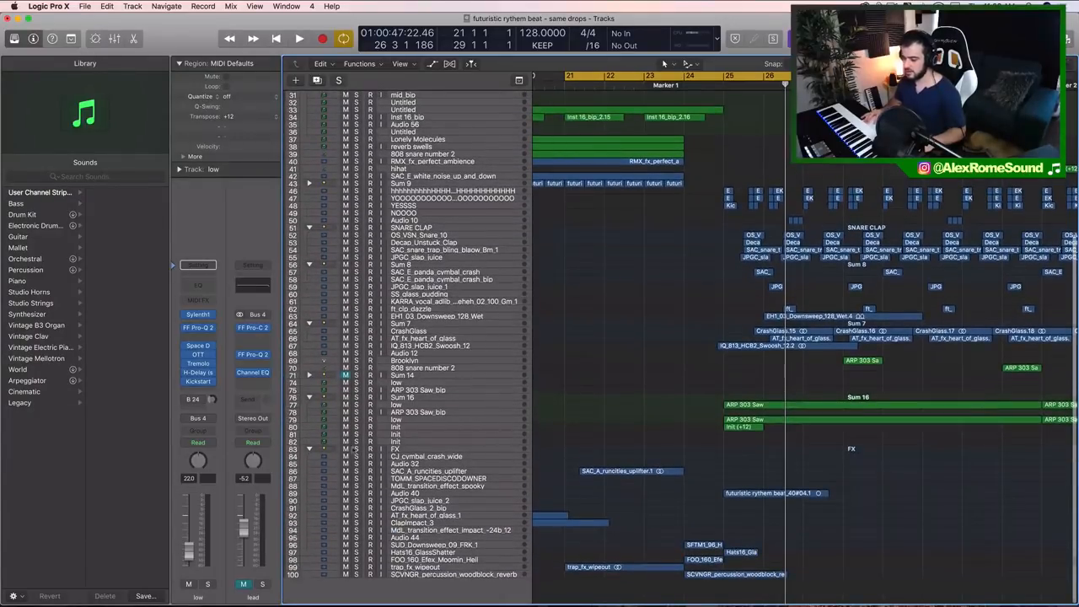
pyautogui.scroll(3)
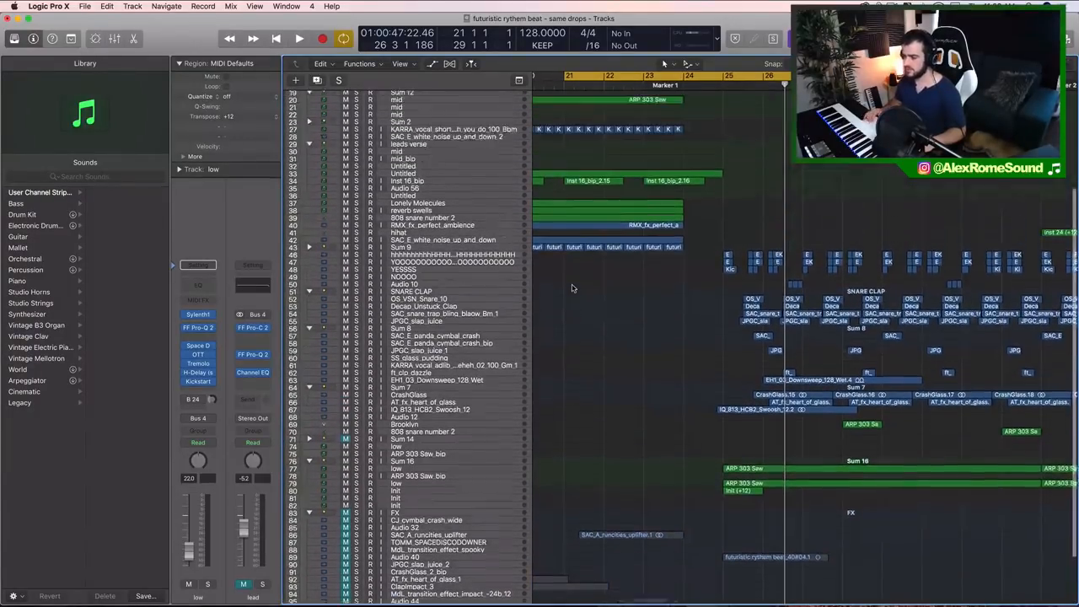
pyautogui.click(300, 39)
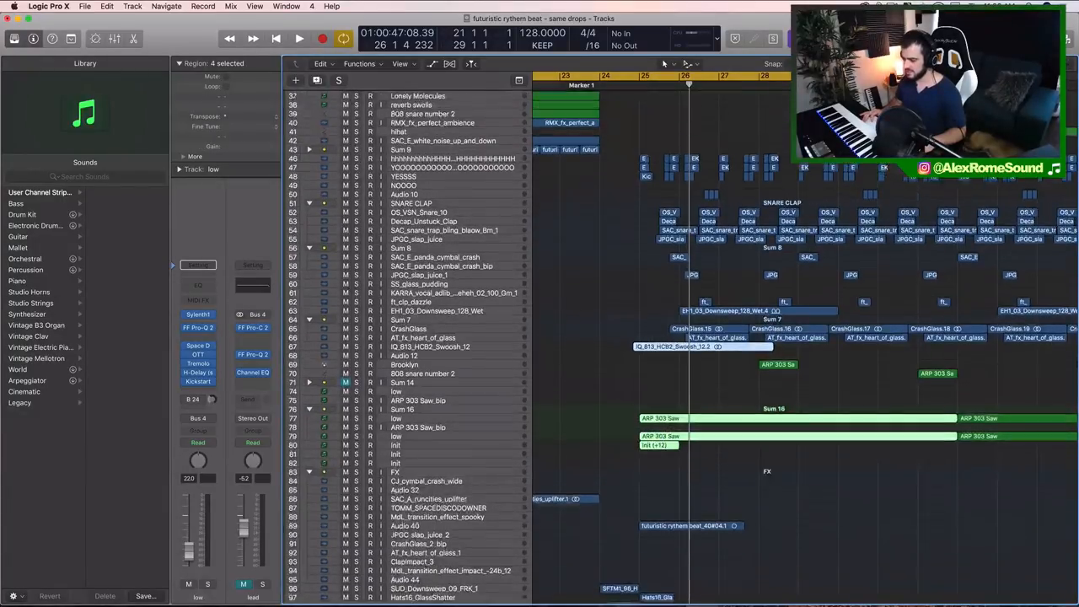
pyautogui.scroll(-3)
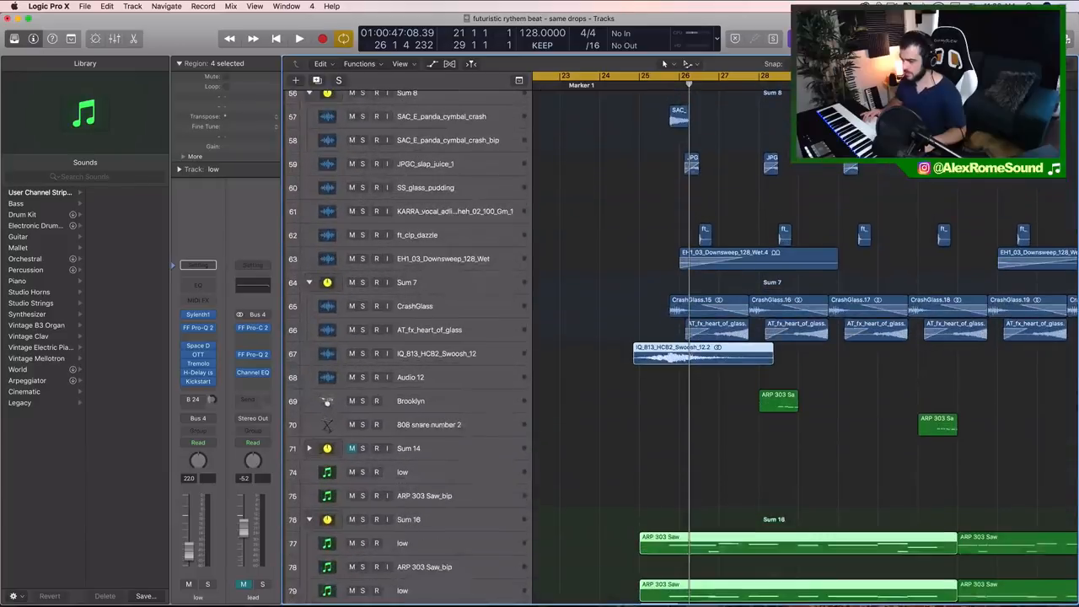
pyautogui.scroll(3)
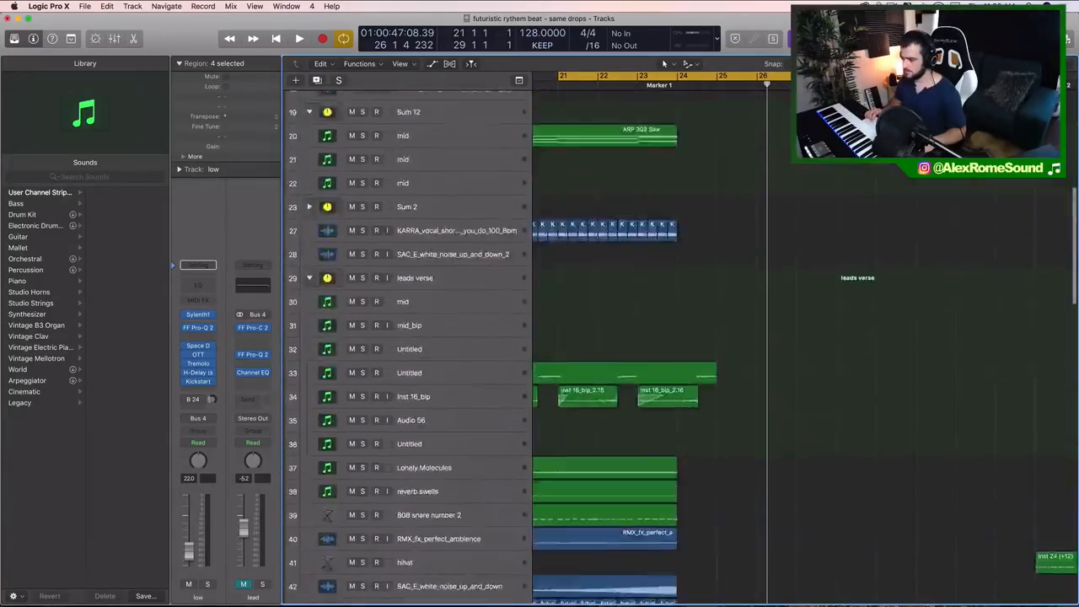
pyautogui.scroll(3)
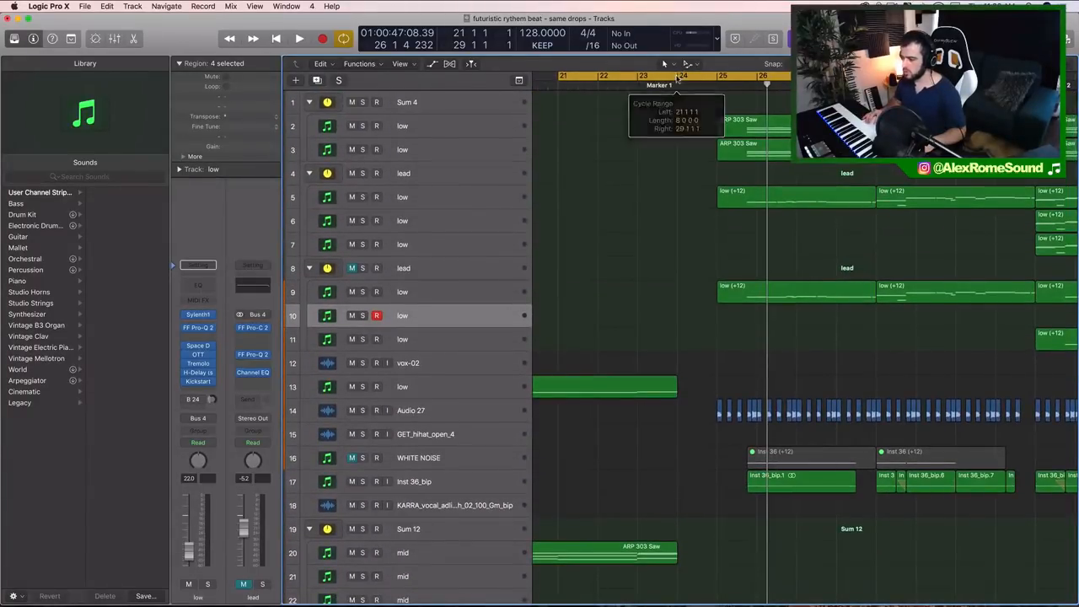
pyautogui.scroll(-3)
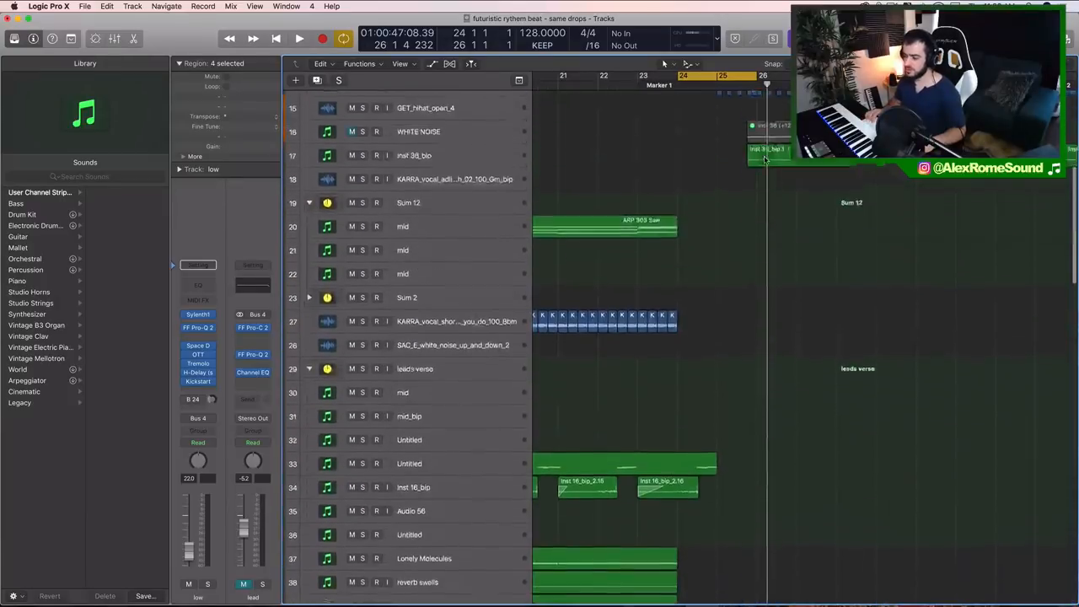
pyautogui.scroll(3)
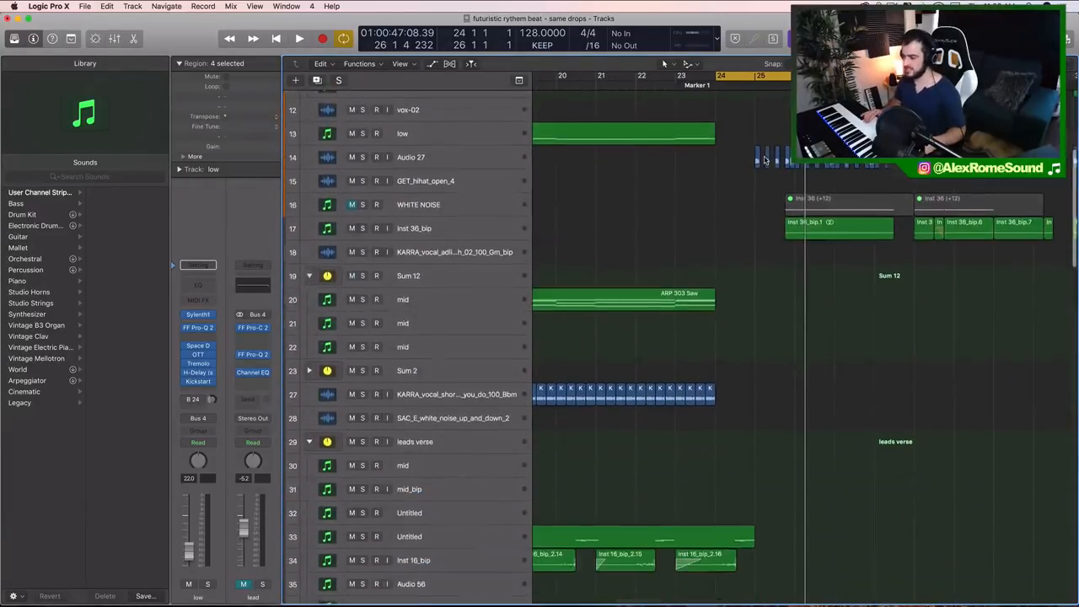
pyautogui.scroll(3)
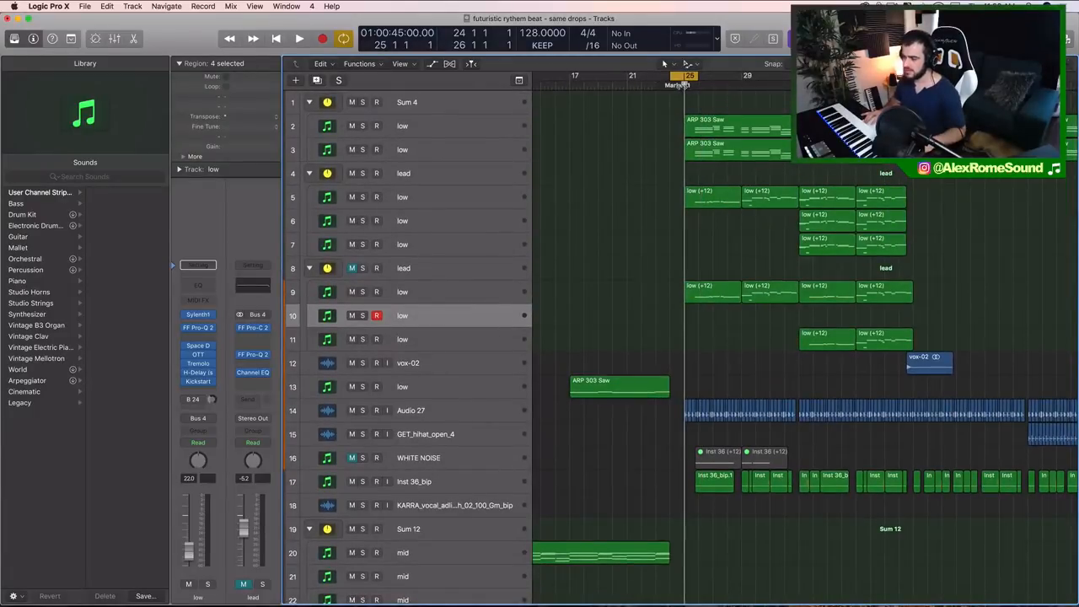
pyautogui.scroll(-3)
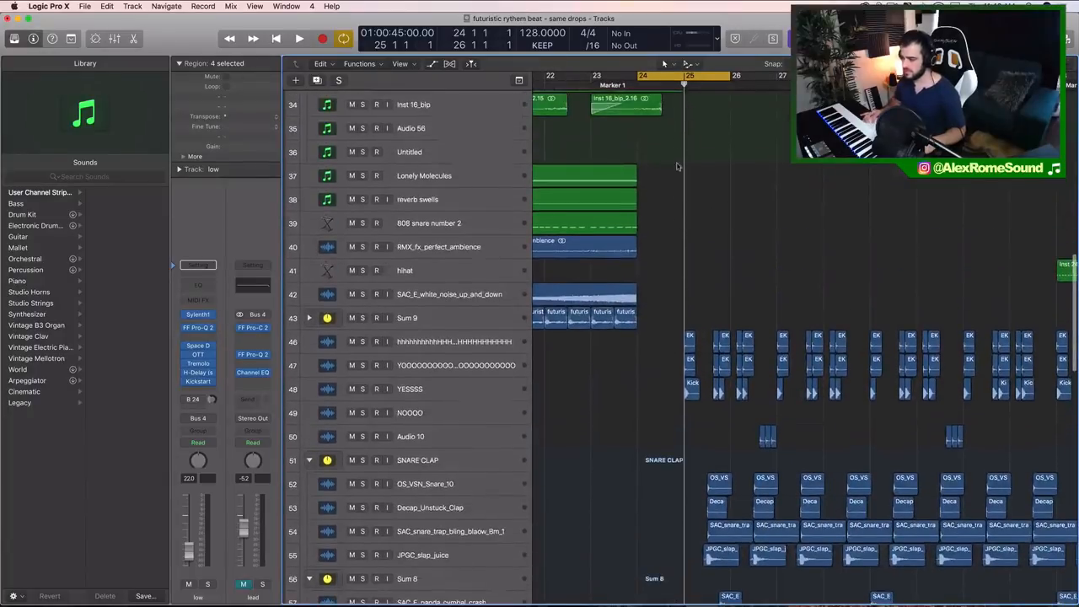
pyautogui.moveTo(695, 318)
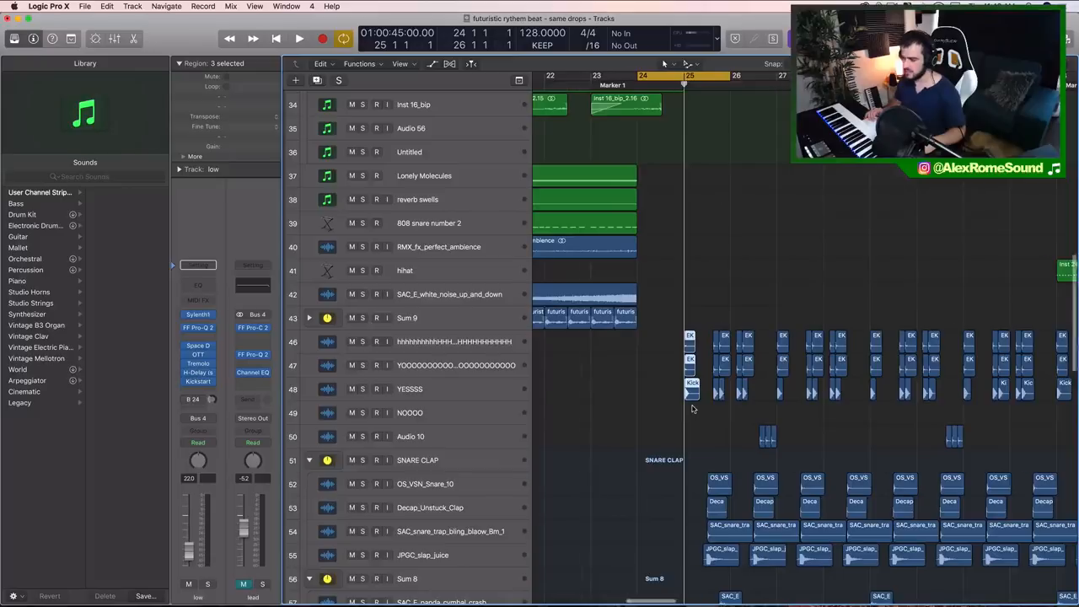
pyautogui.scroll(-3)
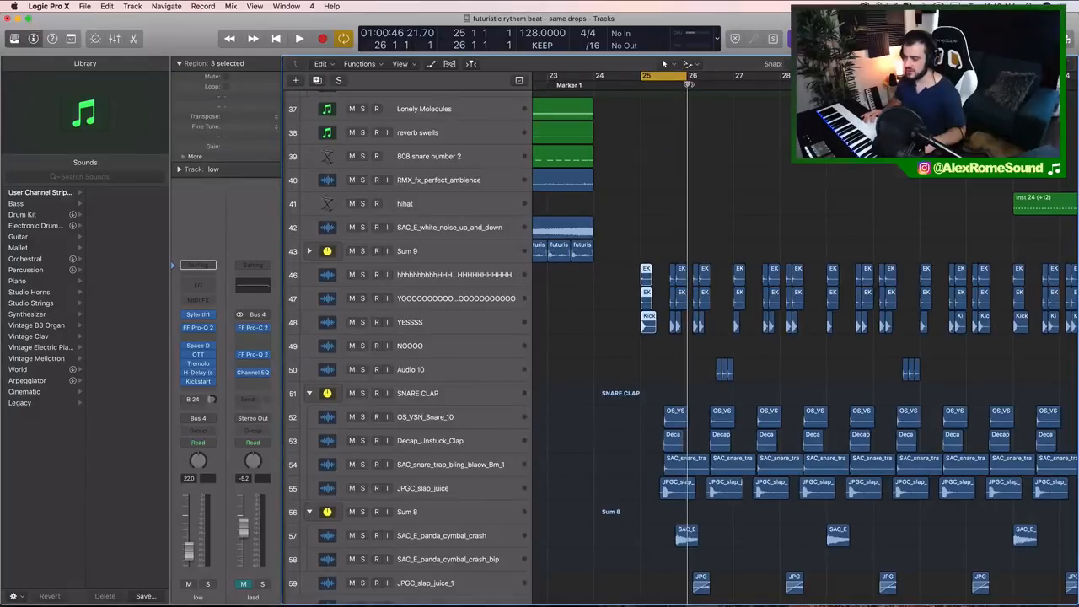
pyautogui.scroll(-3)
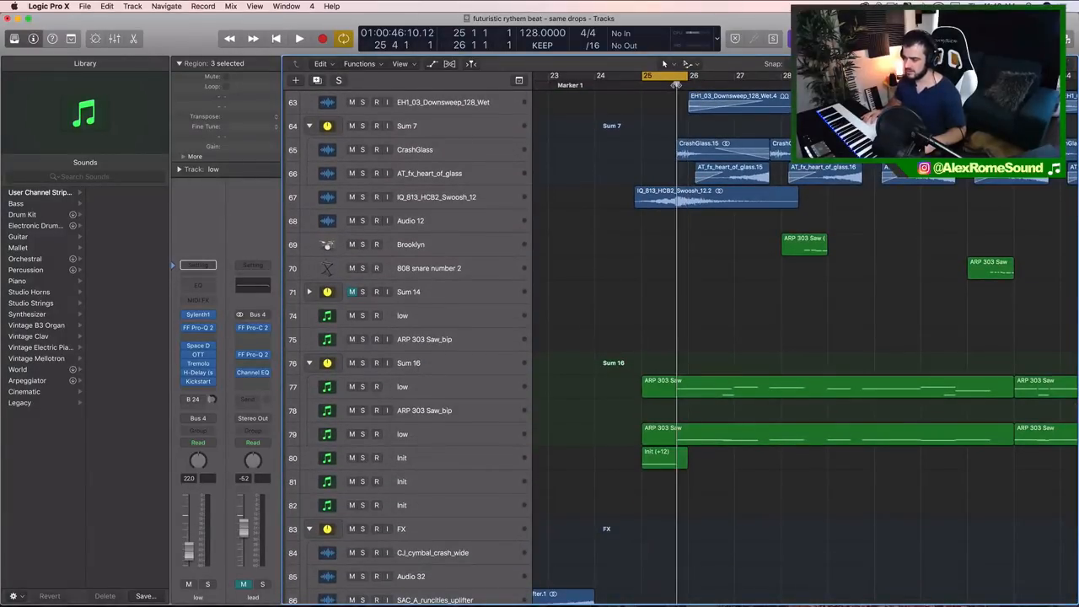
pyautogui.scroll(3)
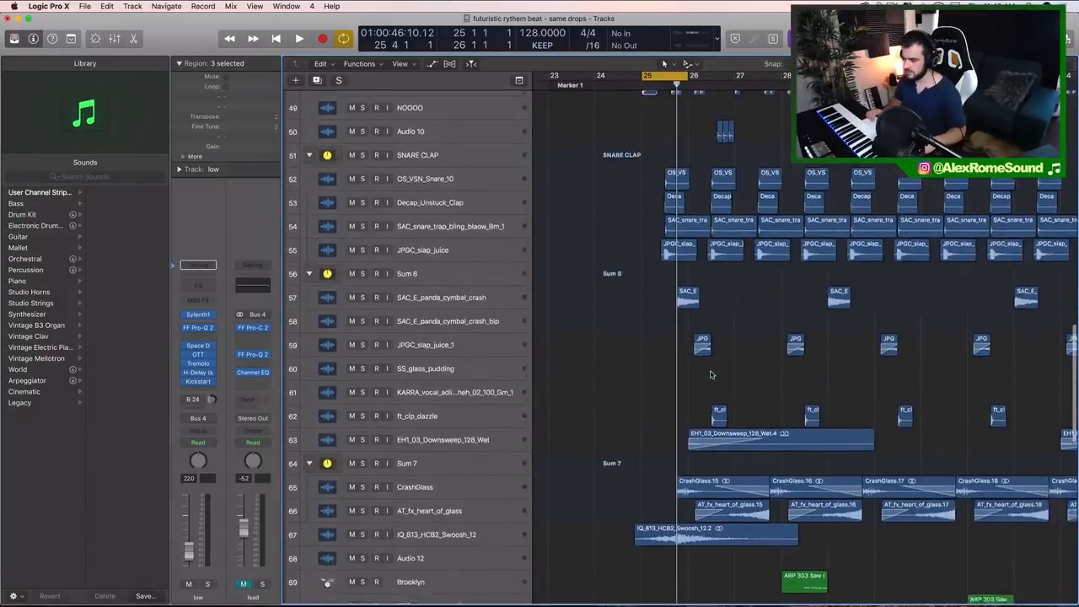
pyautogui.scroll(-3)
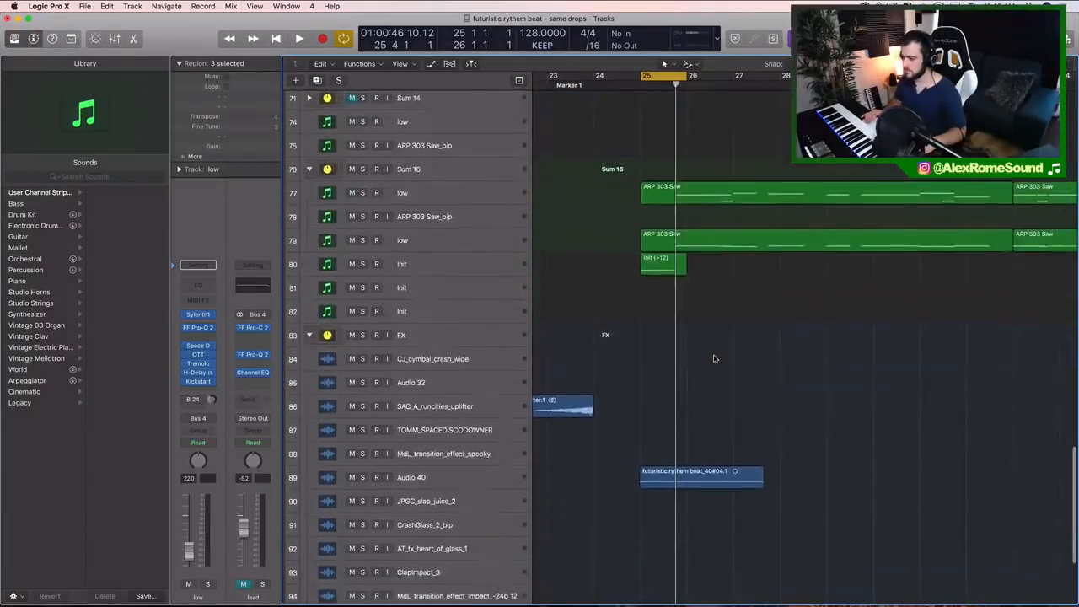
pyautogui.scroll(3)
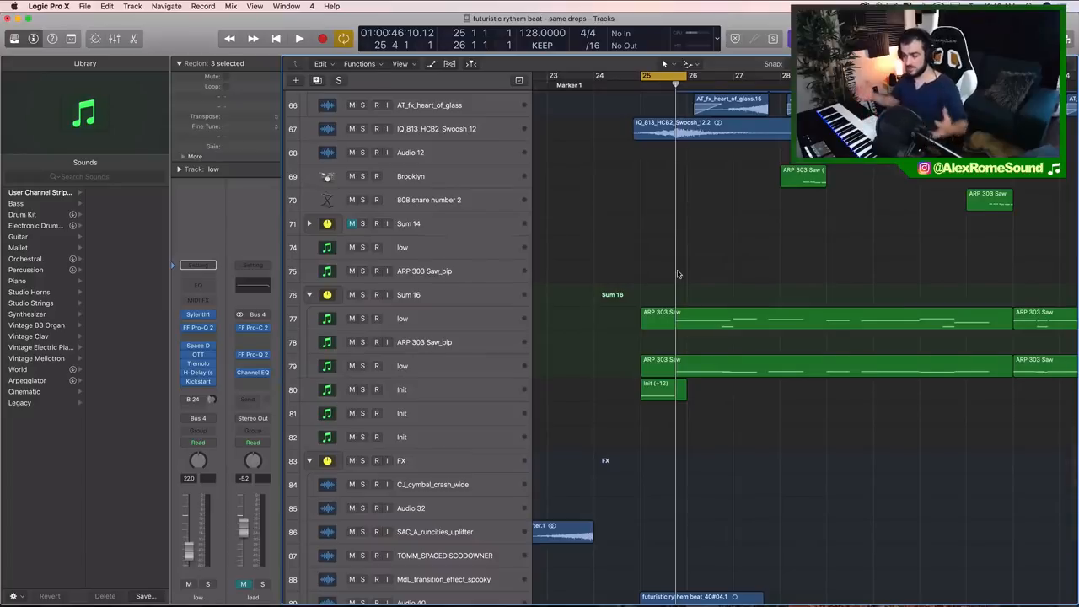
pyautogui.scroll(3)
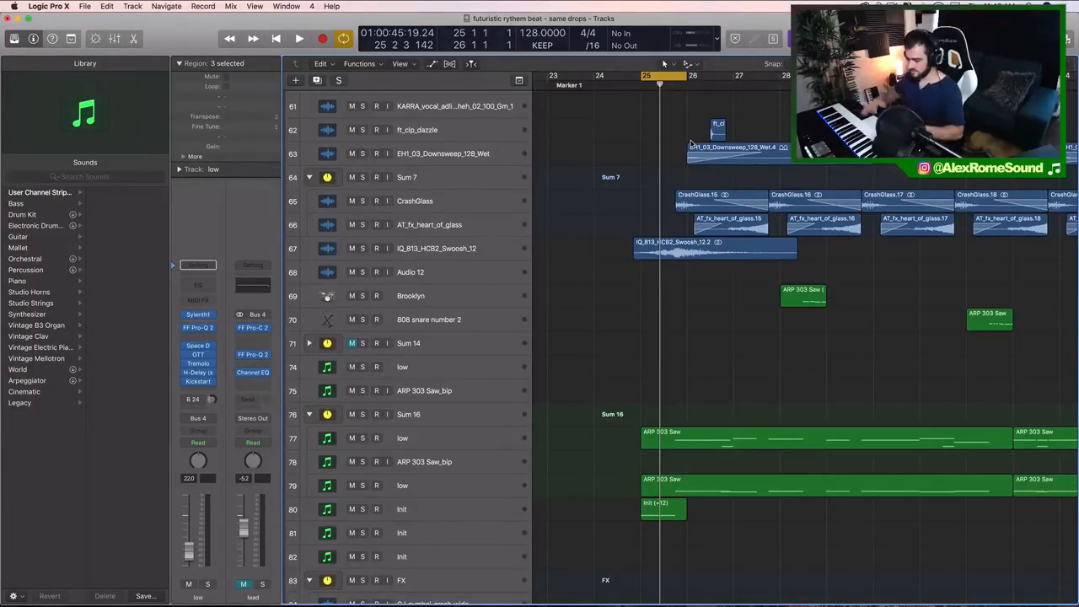
pyautogui.scroll(-3)
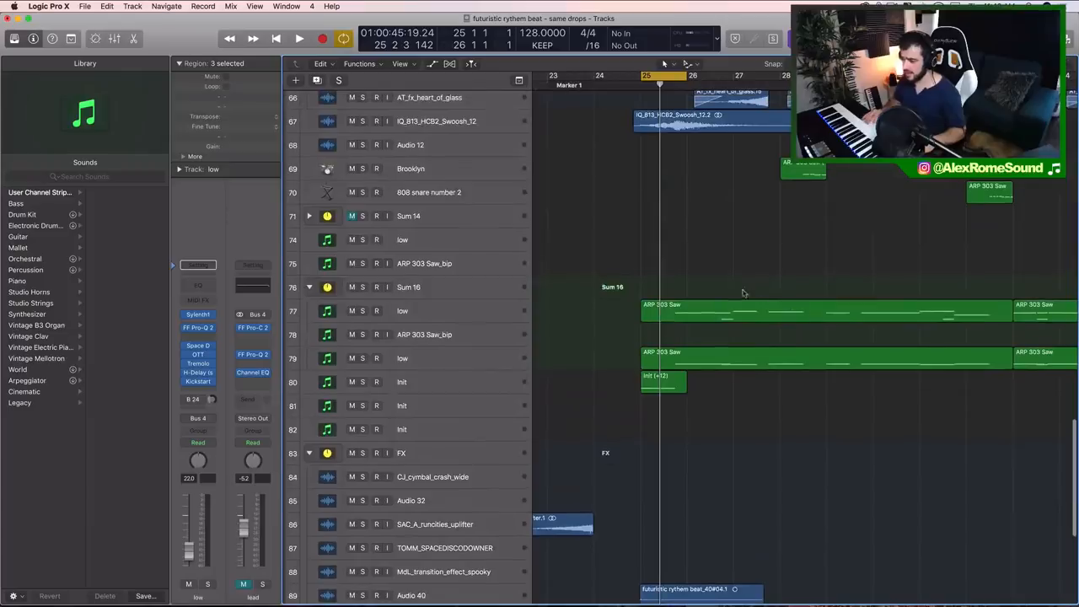
# Arm the Init track, audition it solo, then play the full mix again
pyautogui.click(410, 382)
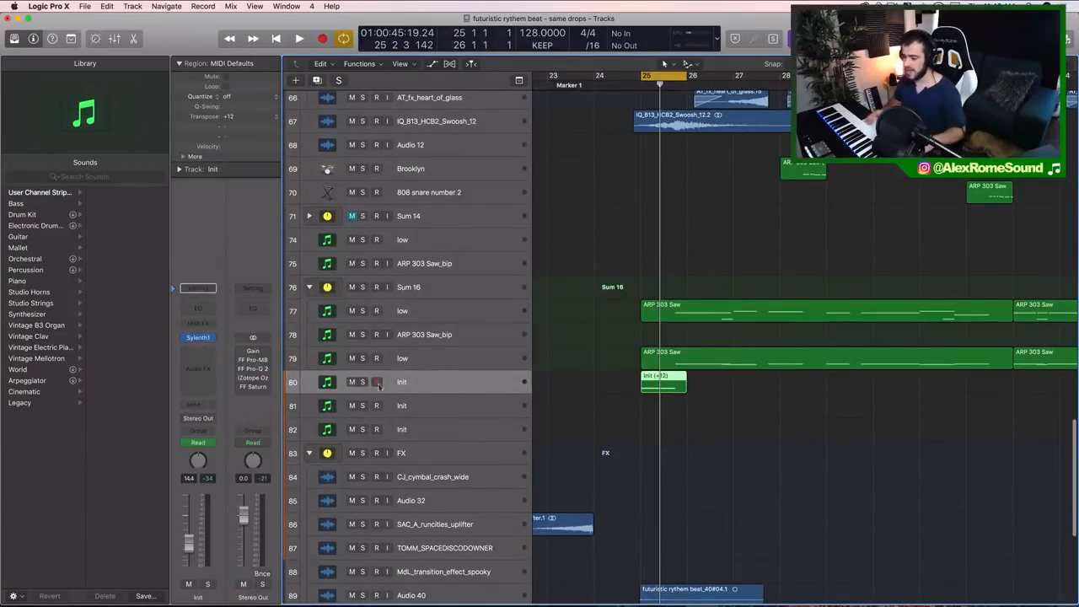
pyautogui.click(298, 39)
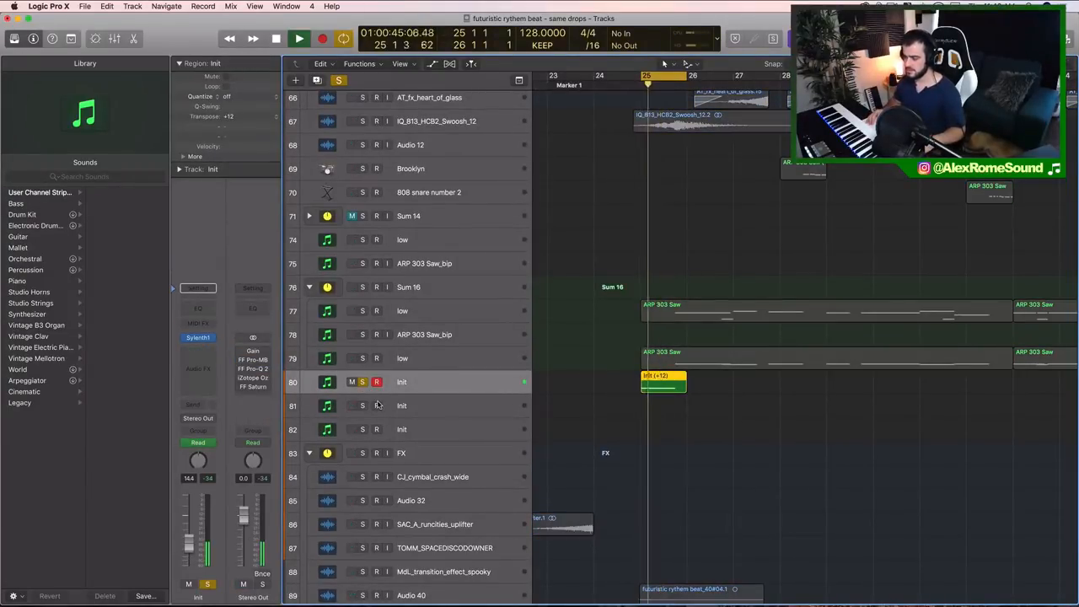
pyautogui.click(299, 39)
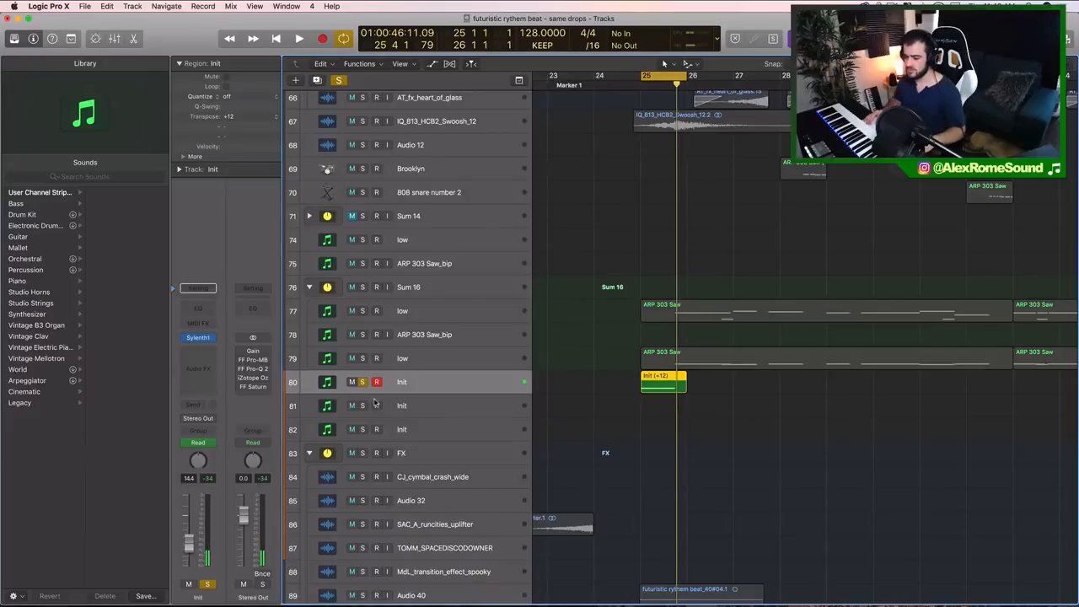
pyautogui.click(300, 38)
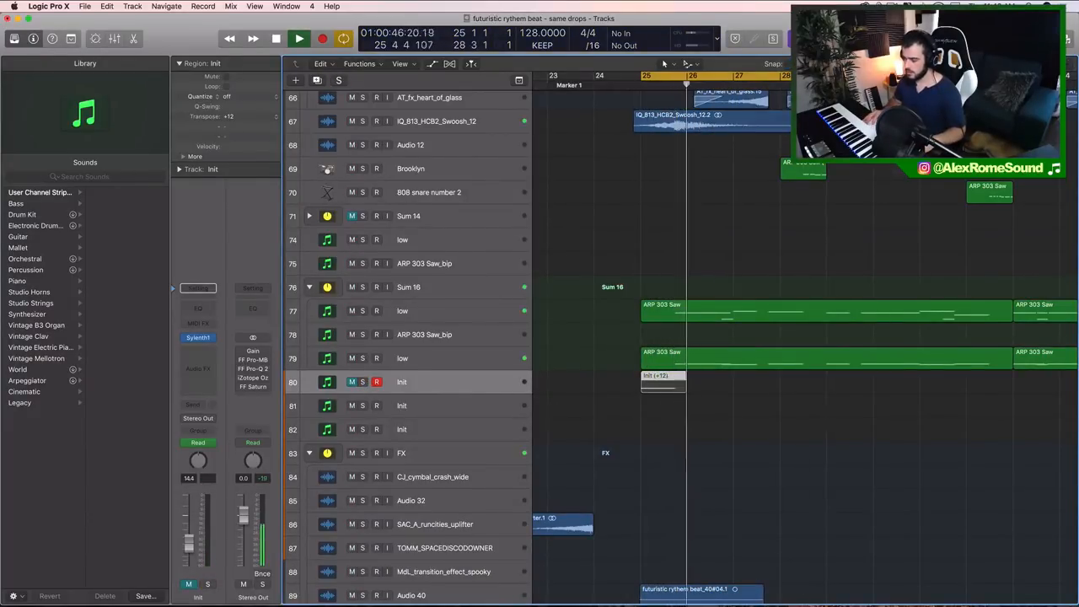
# Scroll the Tracks area over to the IQ_813_HCB2_Swoosh_12 track
pyautogui.scroll(3)
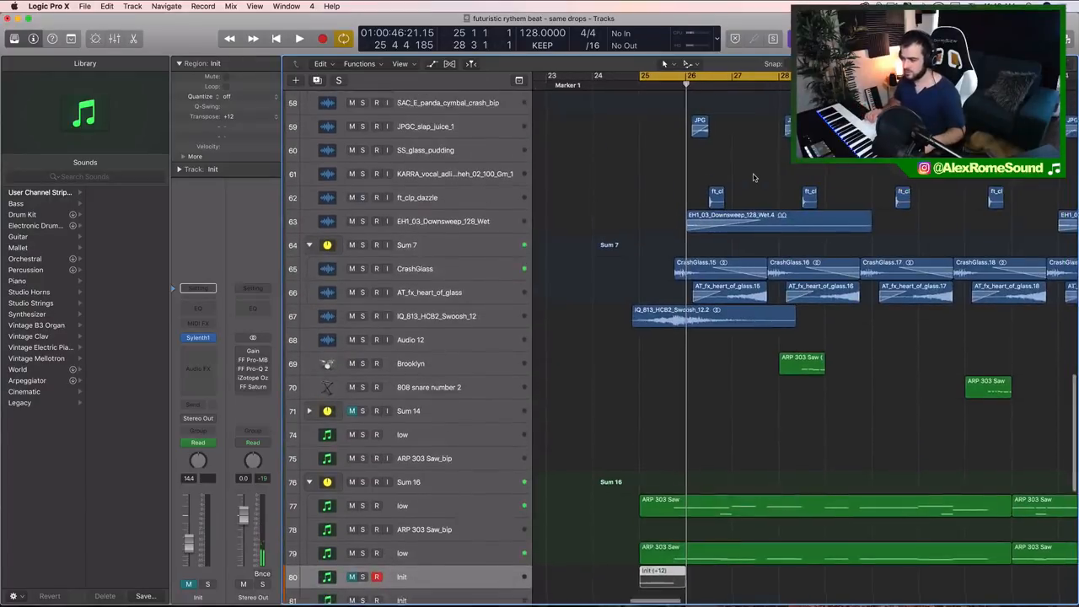
pyautogui.scroll(-3)
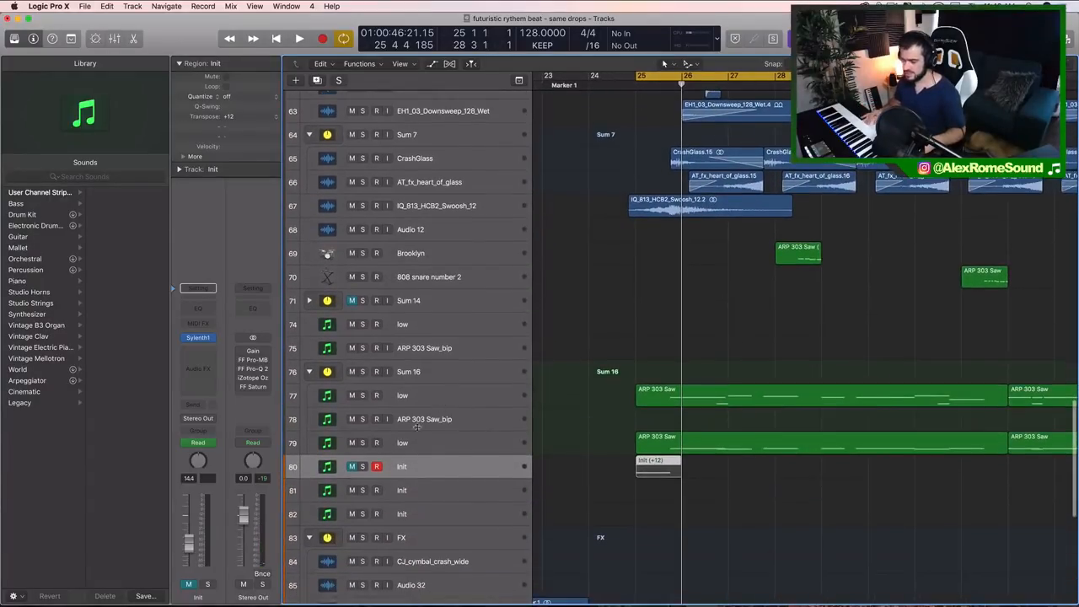
pyautogui.hscroll(3)
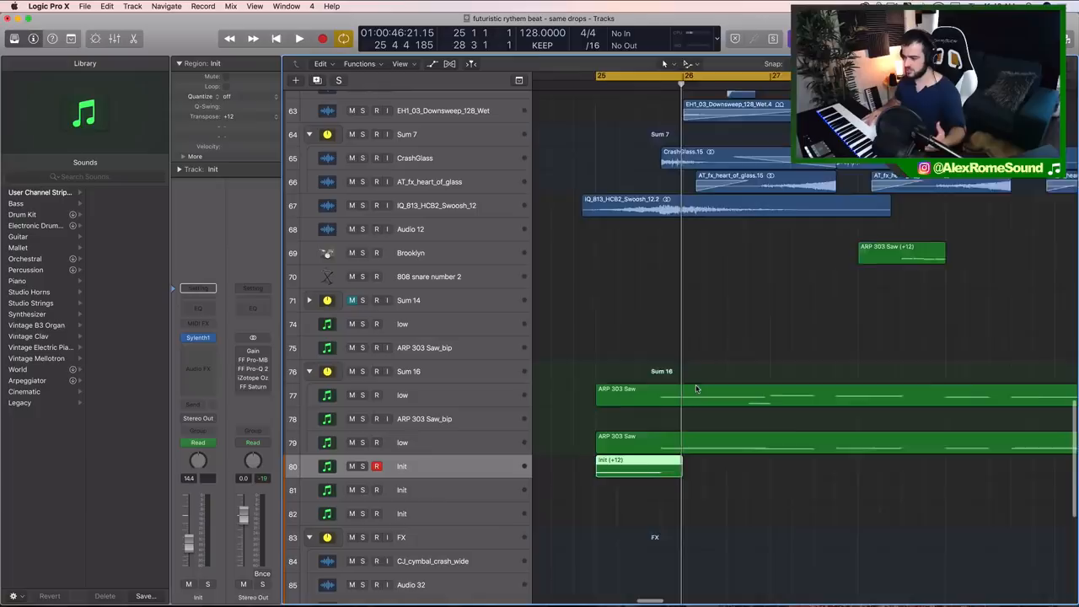
pyautogui.scroll(3)
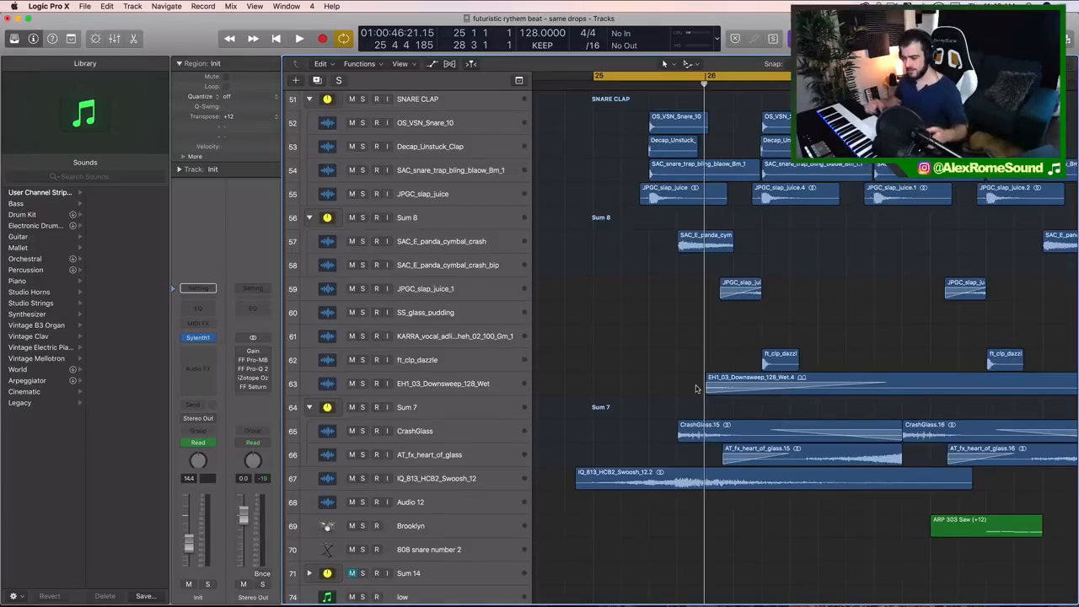
pyautogui.scroll(-3)
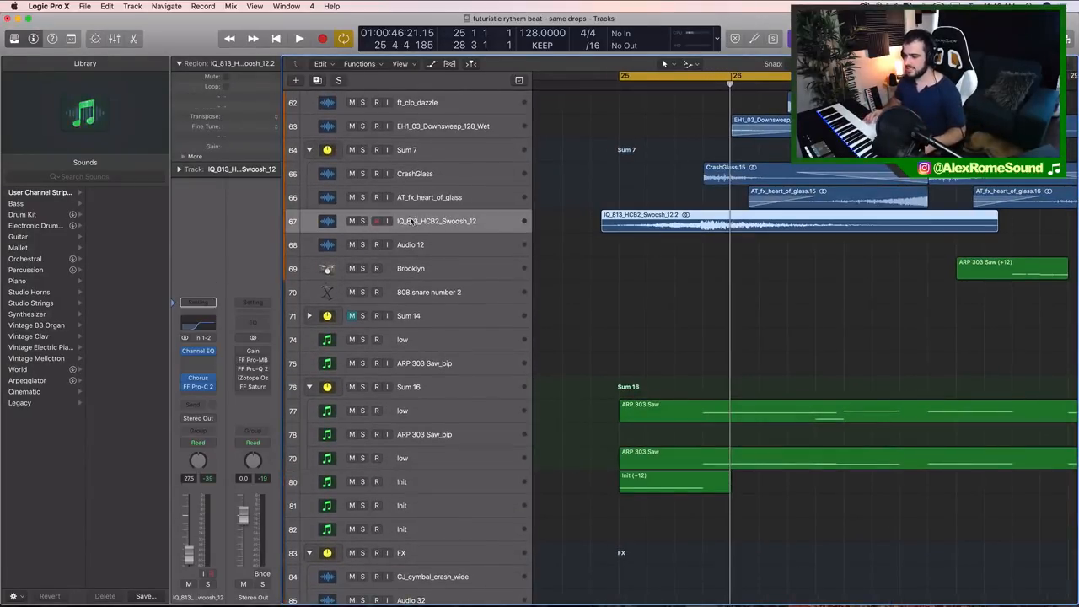
# Solo IQ_813_HCB2_Swoosh_12, then unsolo and mute it and replay the drop
pyautogui.click(299, 39)
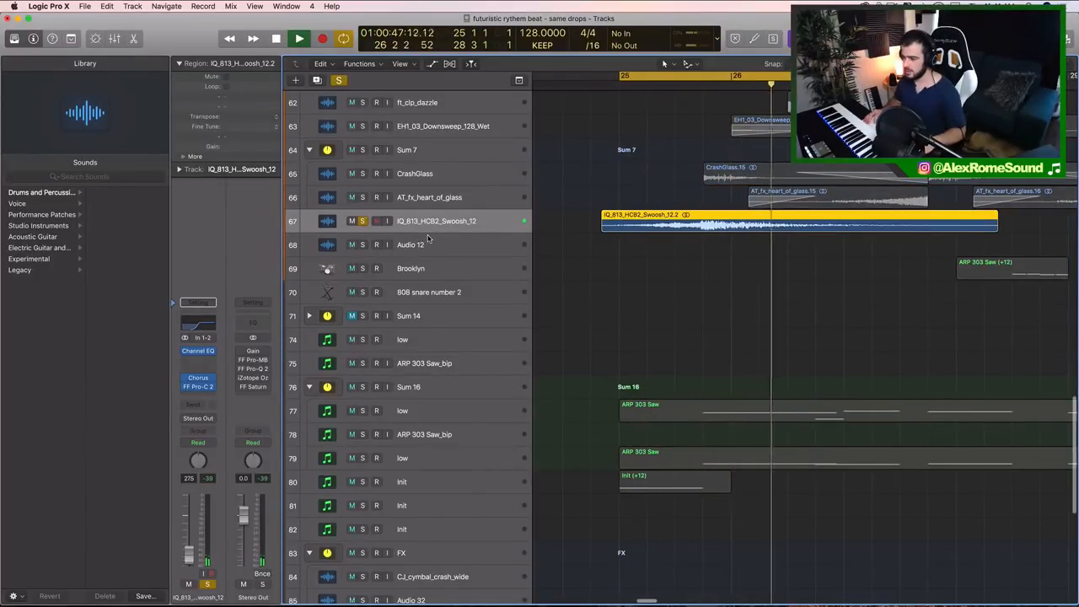
pyautogui.click(299, 39)
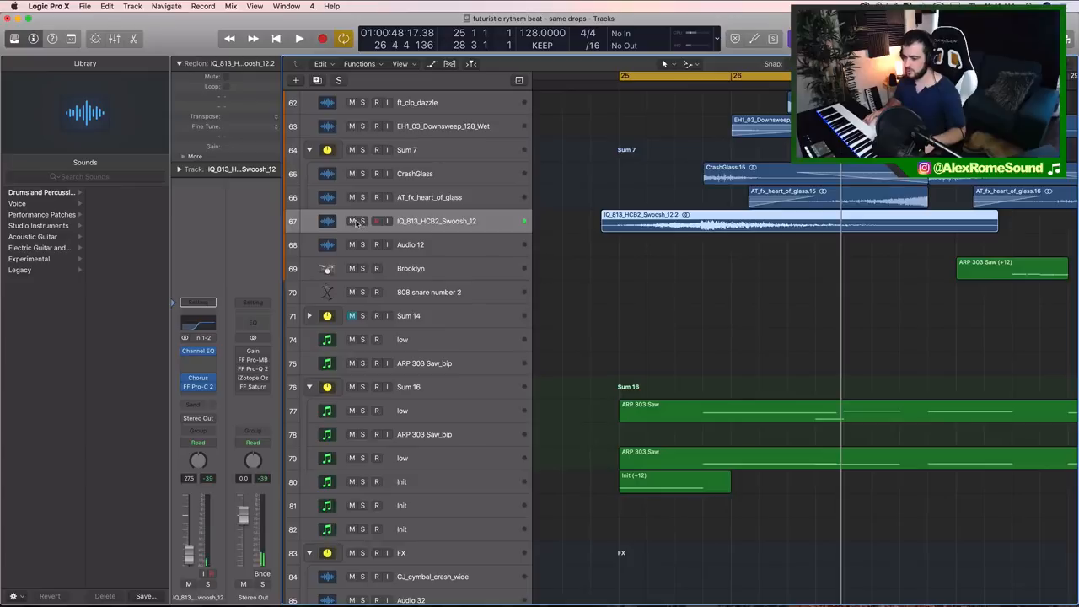
pyautogui.click(351, 221)
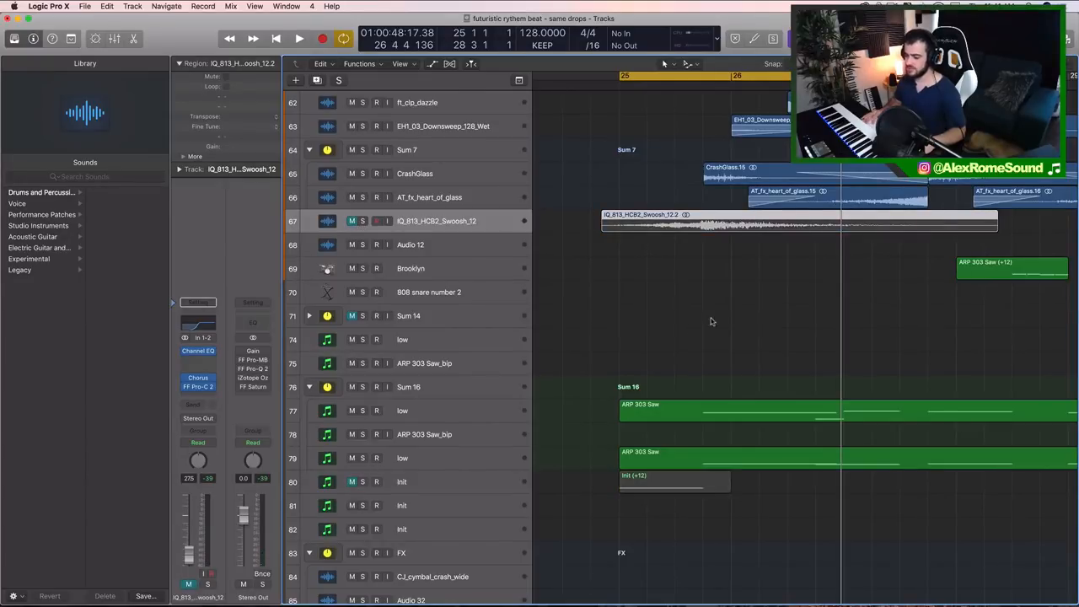
pyautogui.click(299, 39)
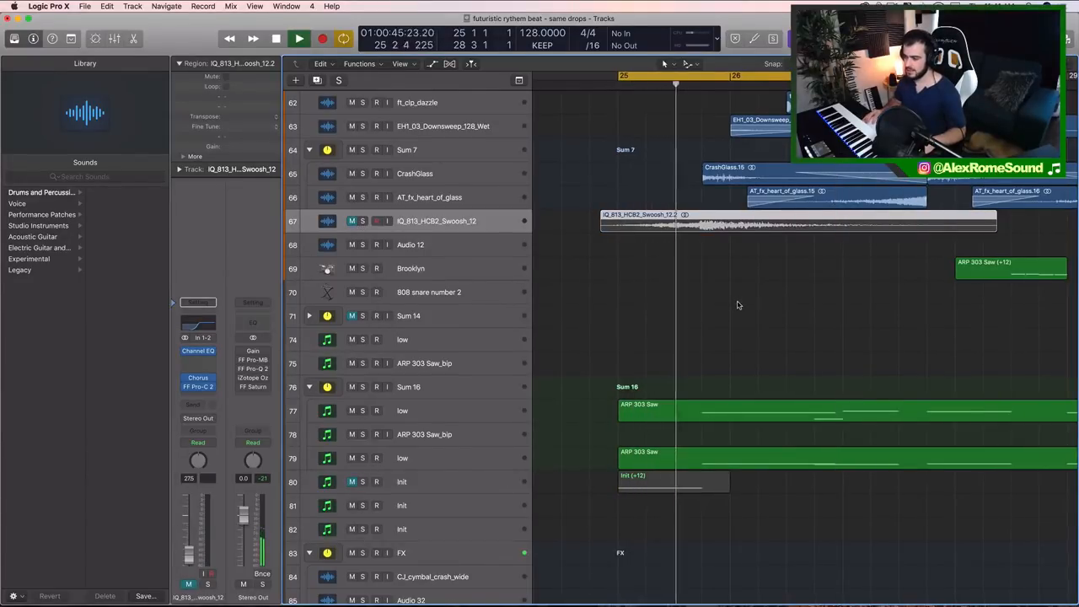
pyautogui.click(299, 39)
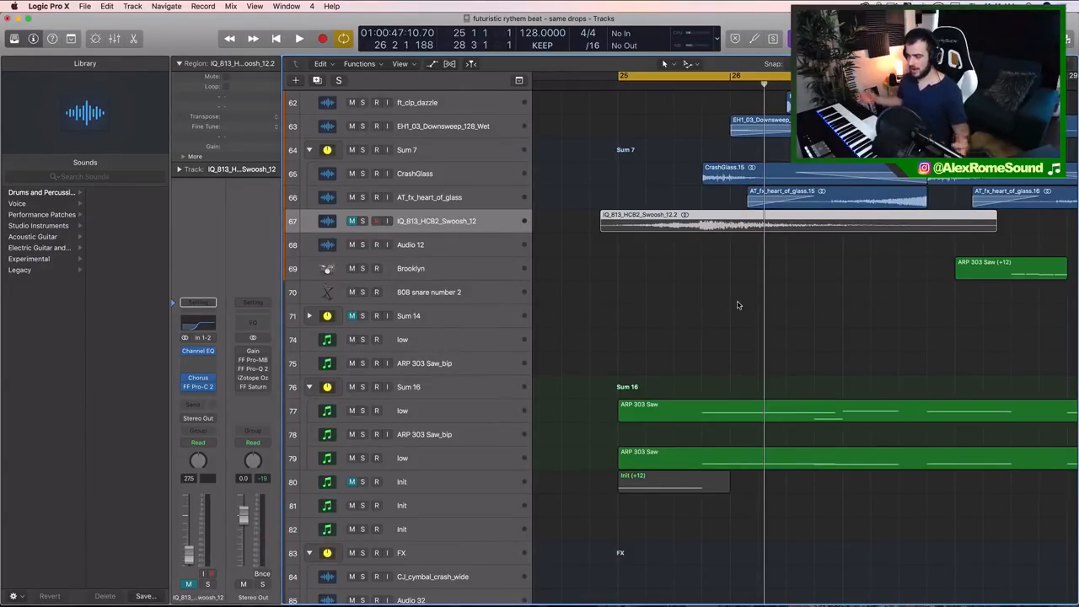
# Play and stop to audition the transition into the drop
pyautogui.scroll(3)
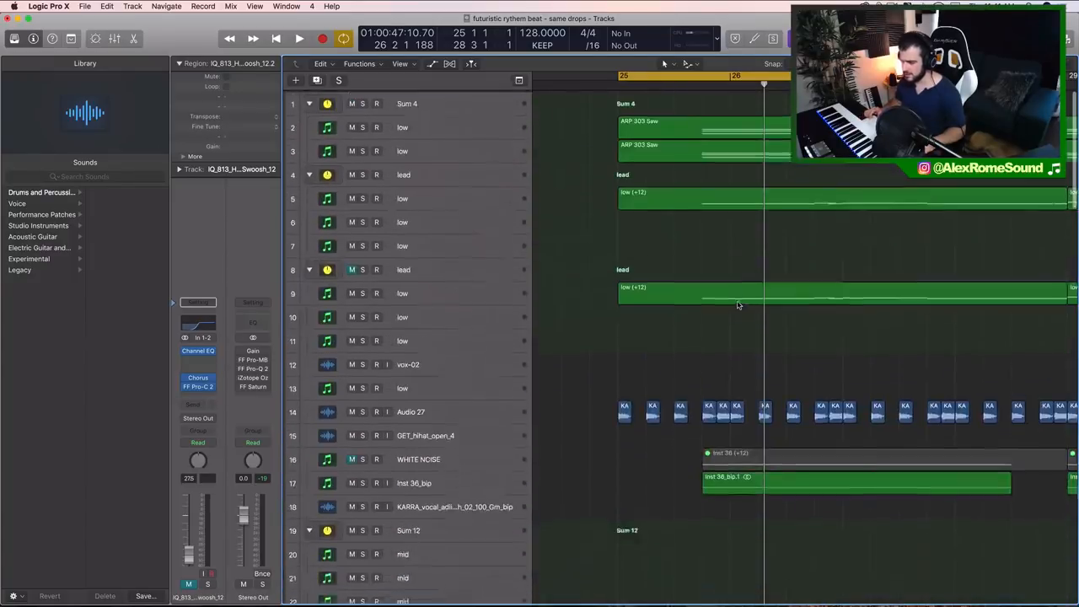
pyautogui.scroll(-3)
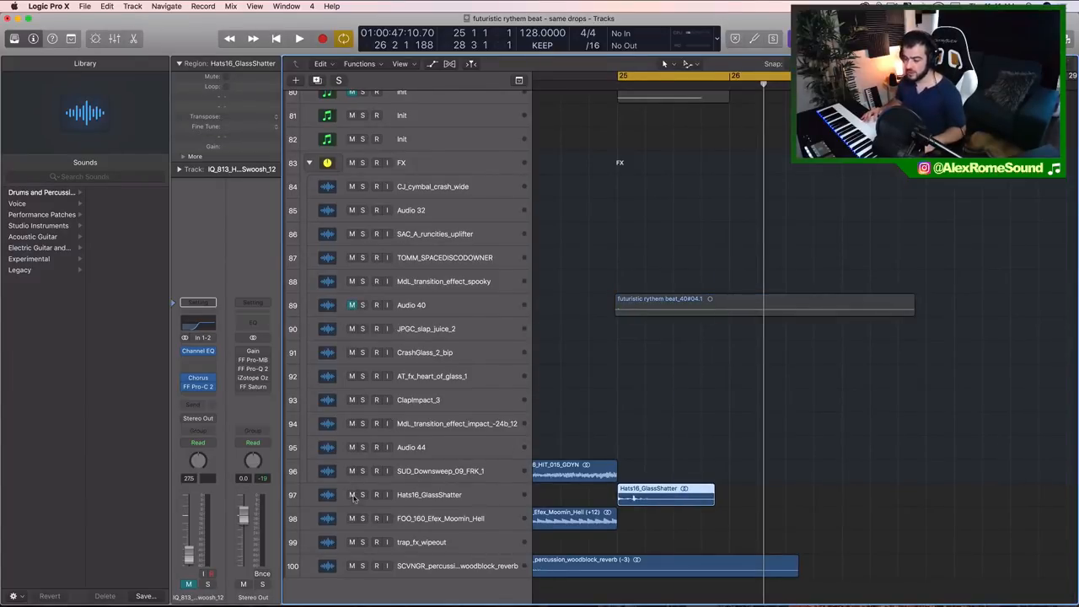
pyautogui.scroll(3)
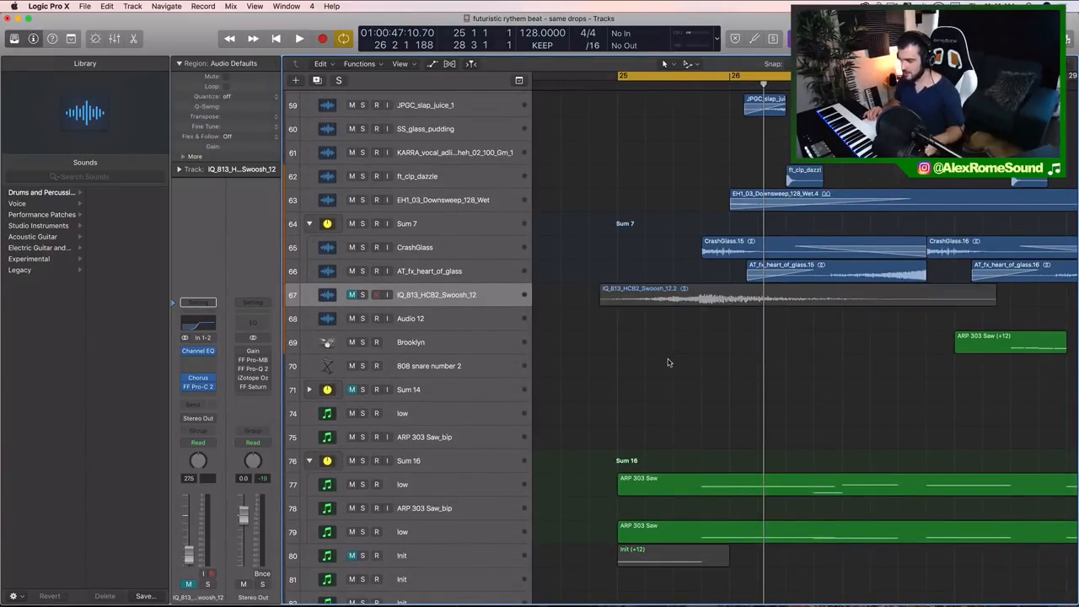
pyautogui.click(299, 38)
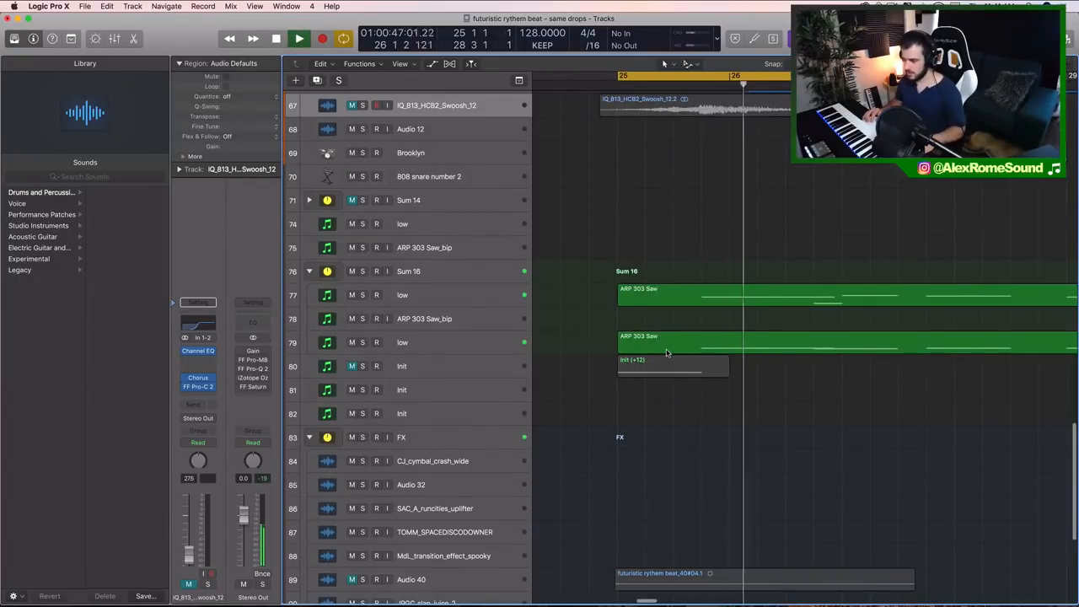
pyautogui.click(300, 38)
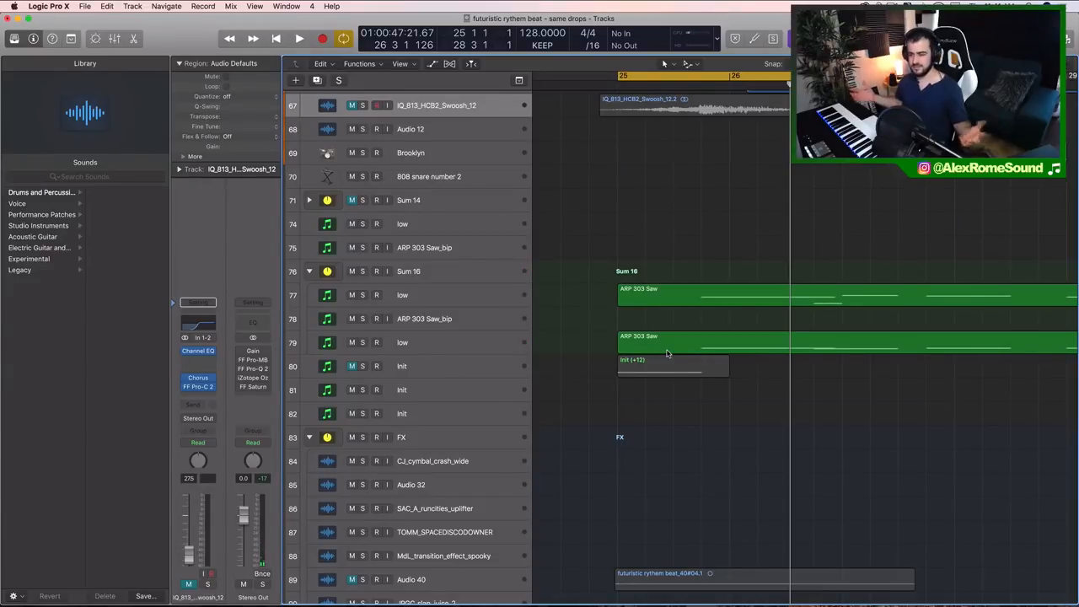
# Select the Init (+12) region on track 80
pyautogui.scroll(-3)
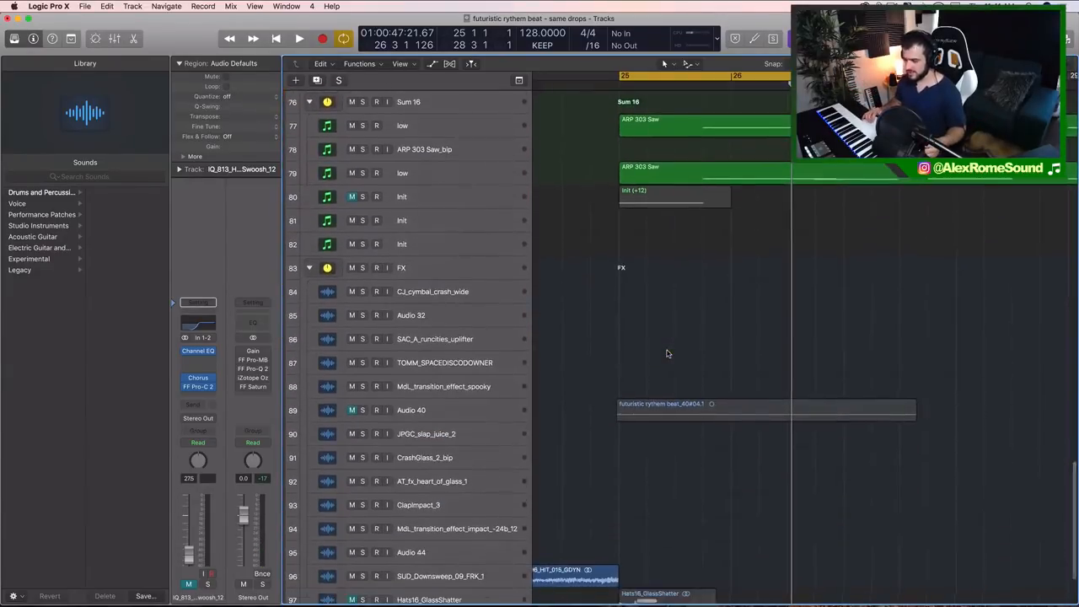
pyautogui.scroll(-3)
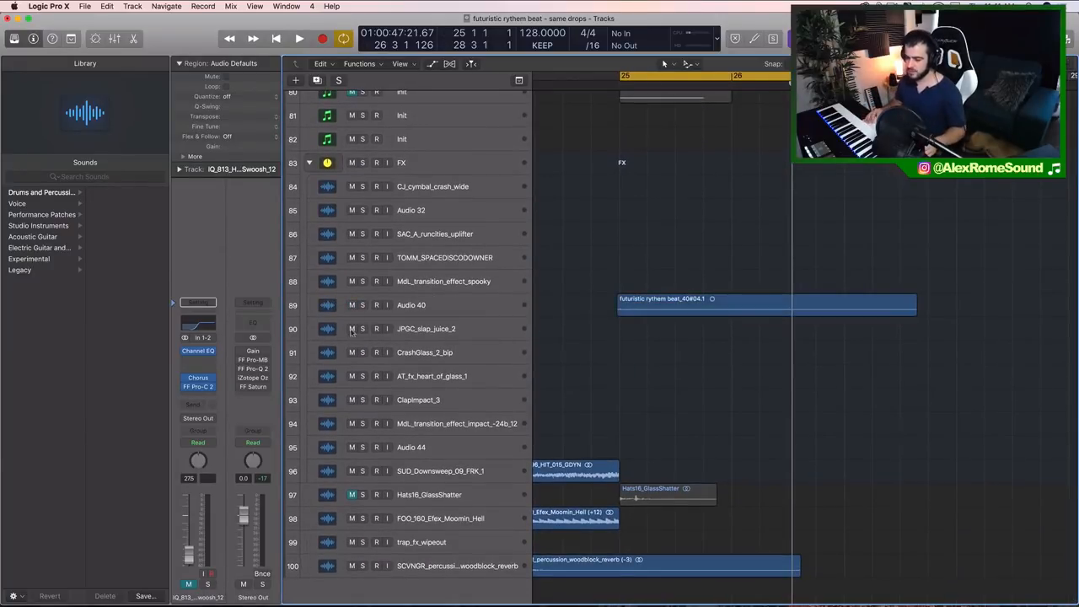
pyautogui.scroll(3)
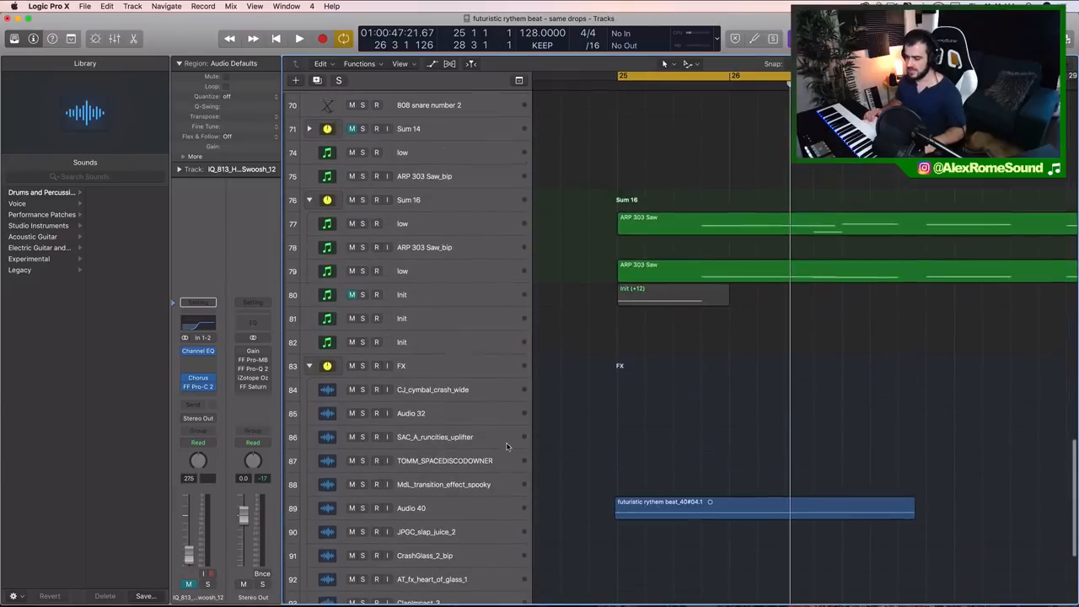
pyautogui.click(402, 295)
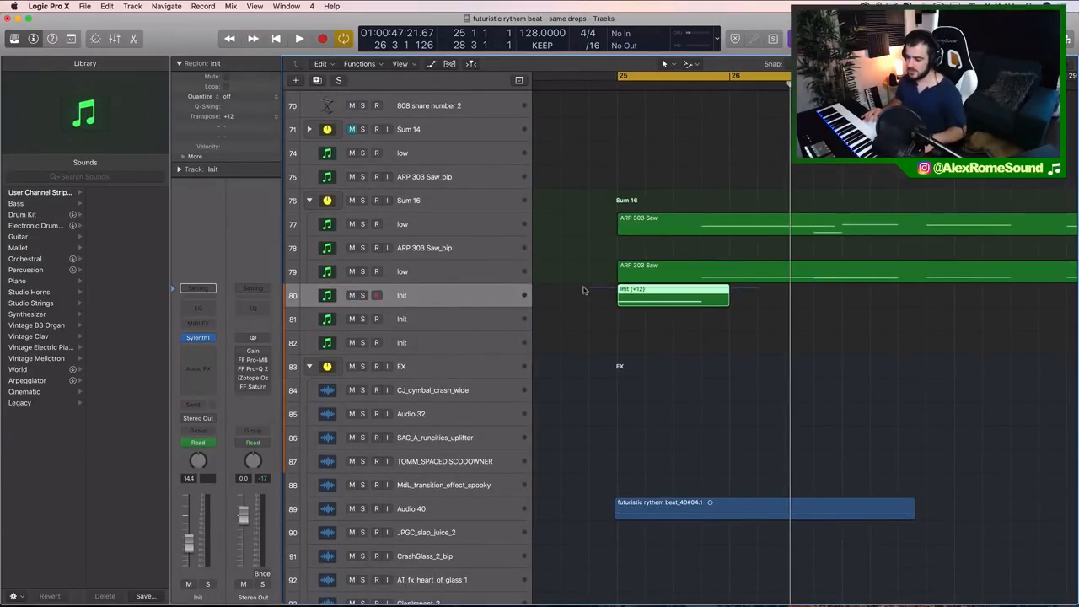
pyautogui.click(299, 38)
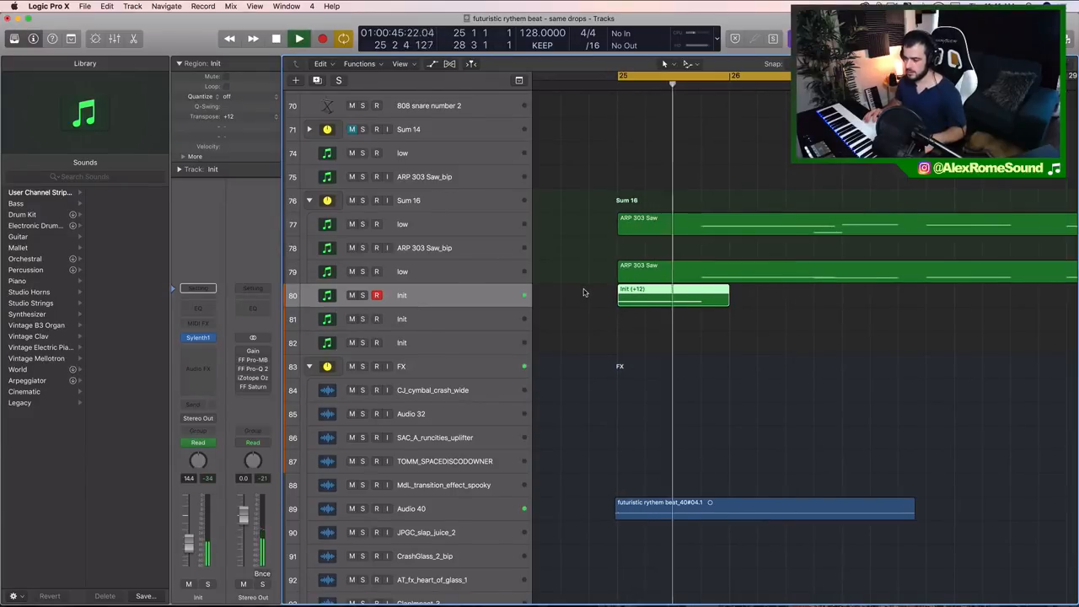
pyautogui.click(276, 39)
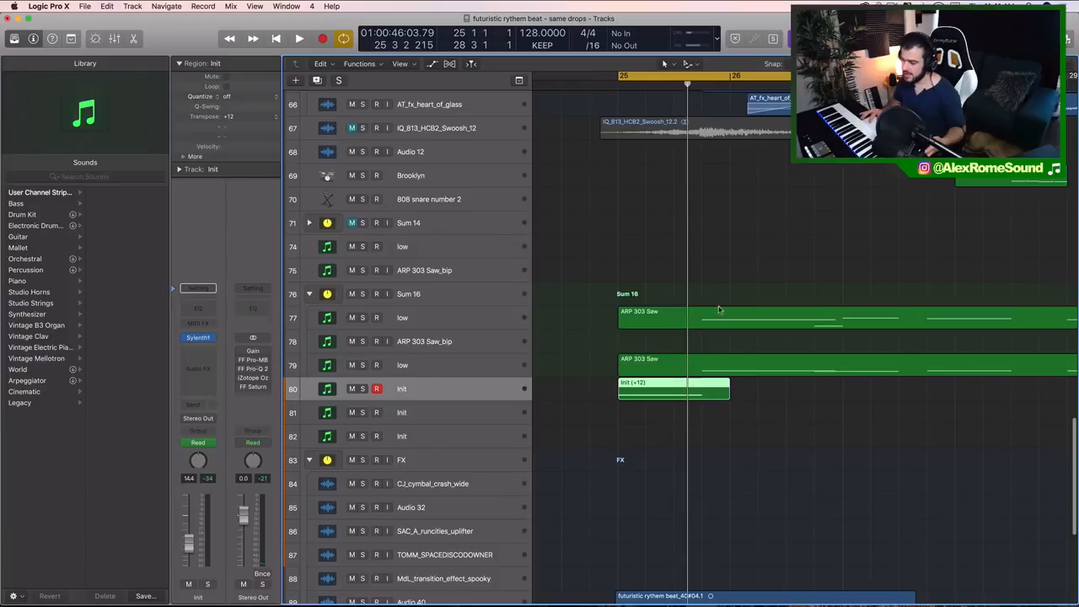
pyautogui.moveTo(732, 266)
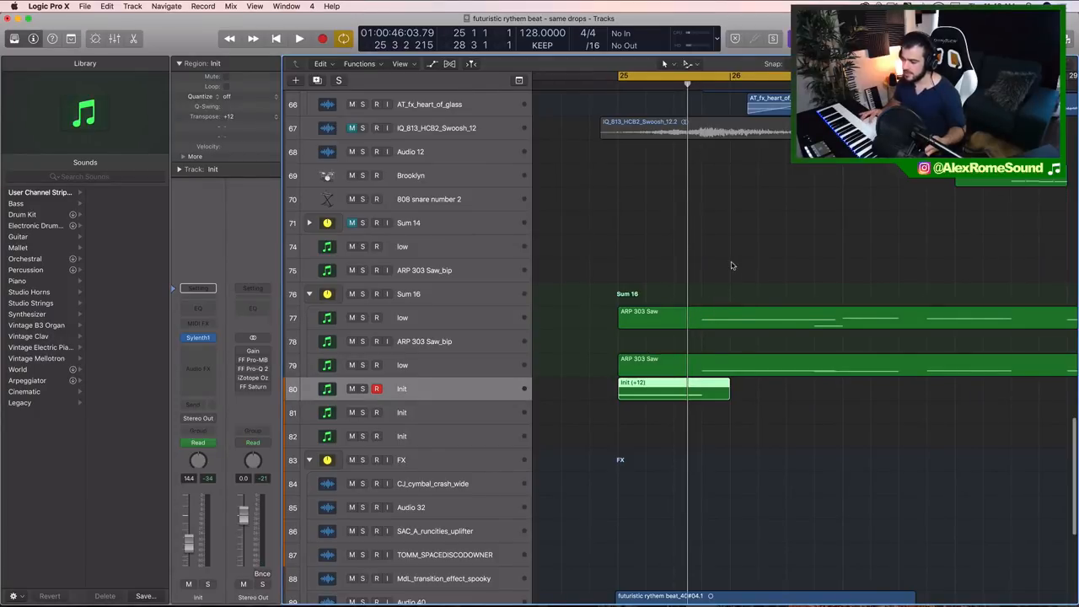
pyautogui.scroll(3)
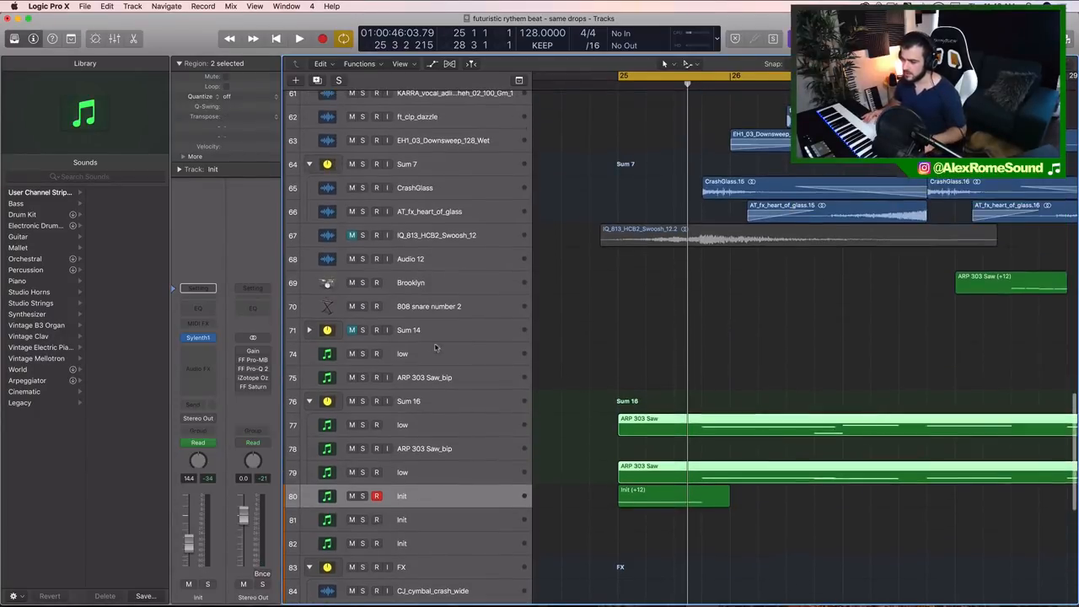
pyautogui.click(299, 38)
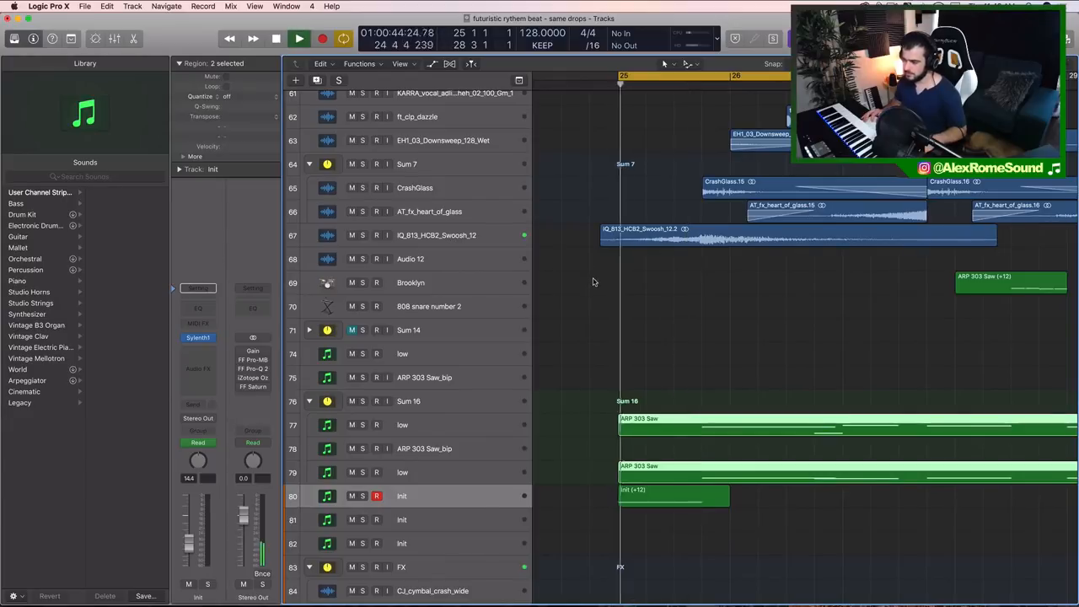
pyautogui.click(299, 39)
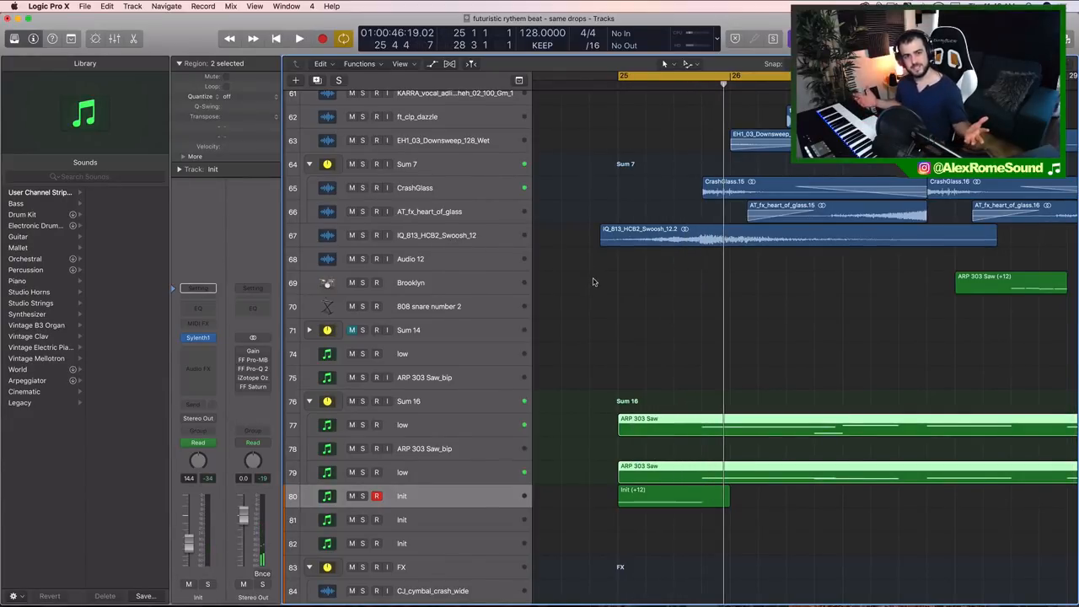
pyautogui.scroll(3)
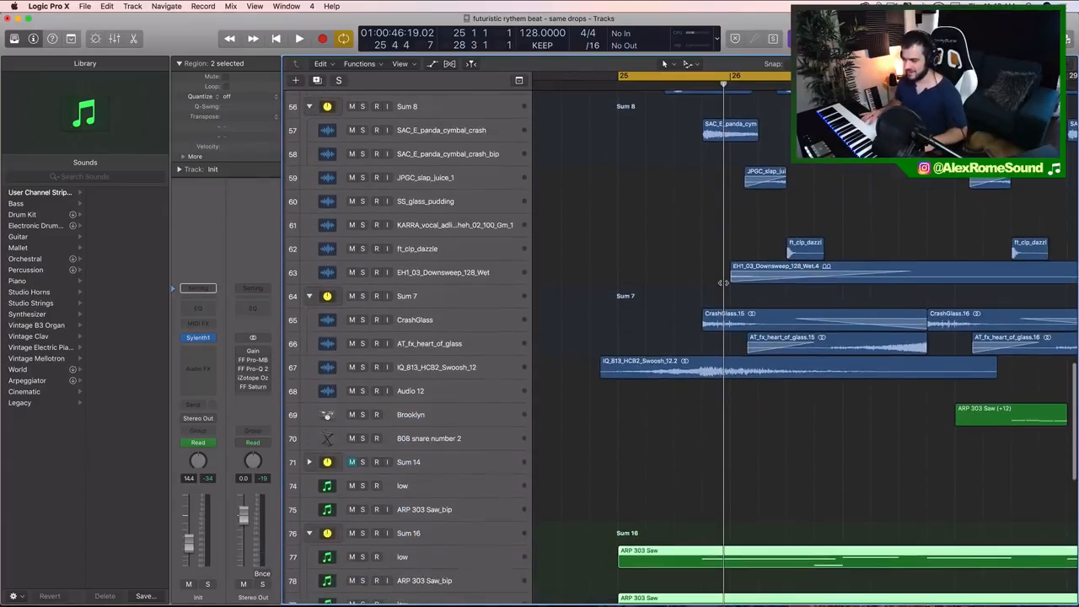
pyautogui.scroll(3)
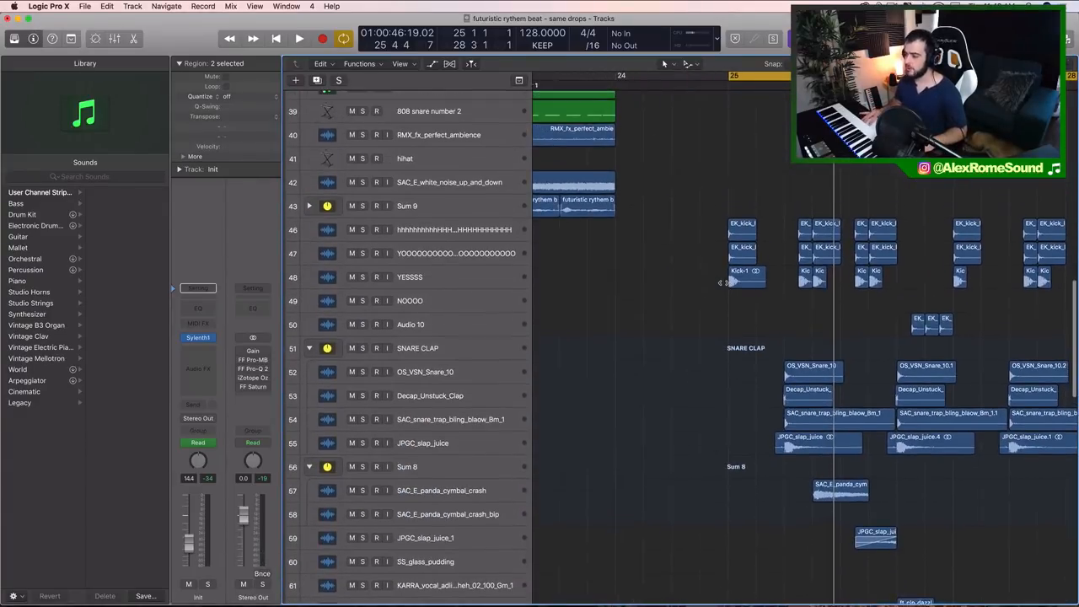
pyautogui.scroll(3)
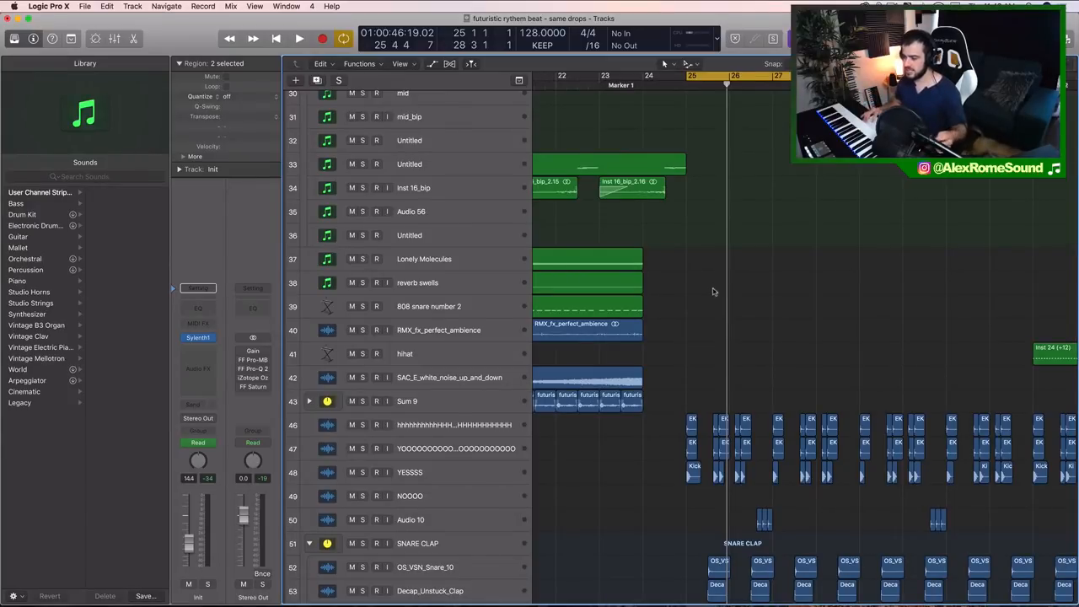
# Review tracks below the drop, from the snare stack through the FX folder to track 100
pyautogui.scroll(-3)
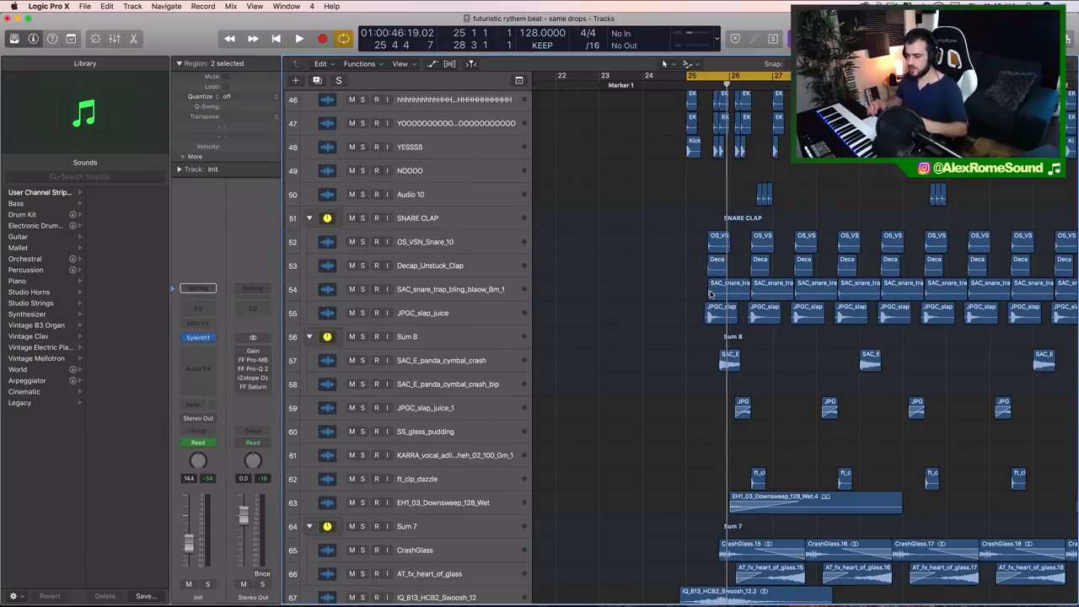
pyautogui.scroll(-3)
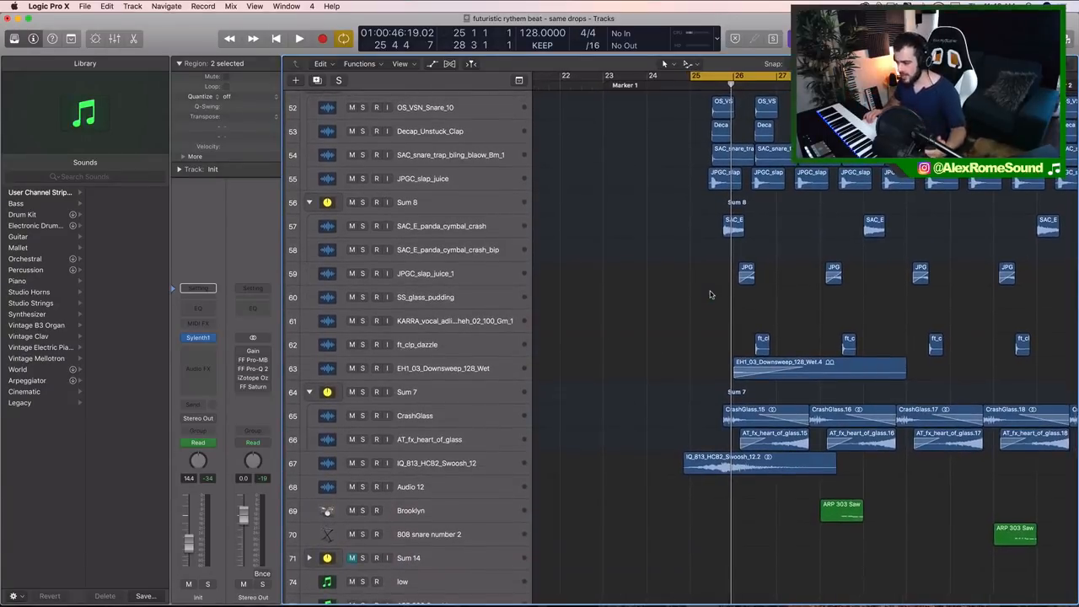
pyautogui.scroll(3)
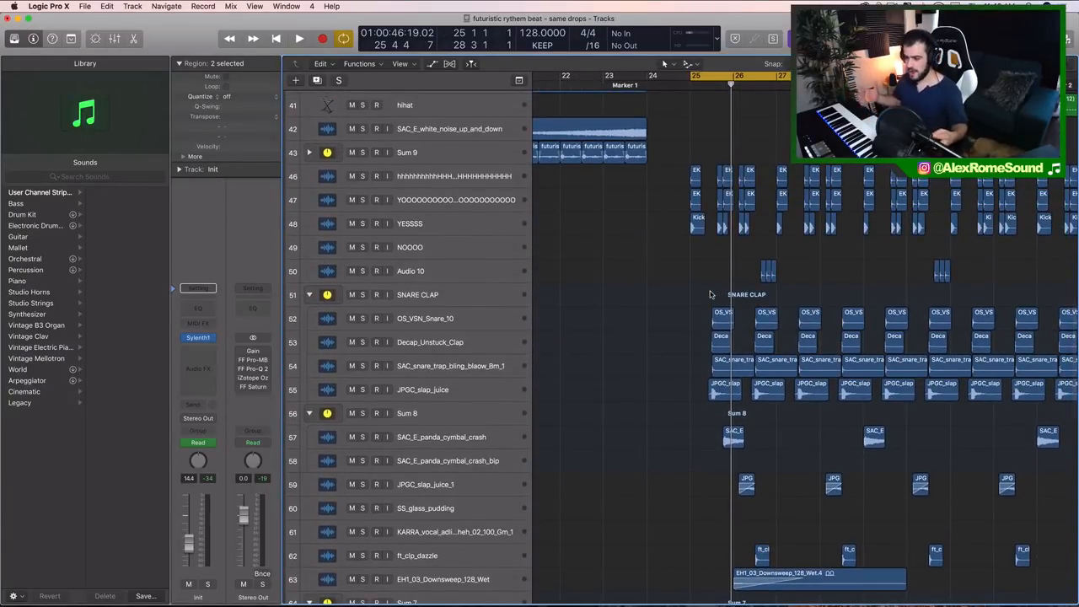
pyautogui.scroll(-3)
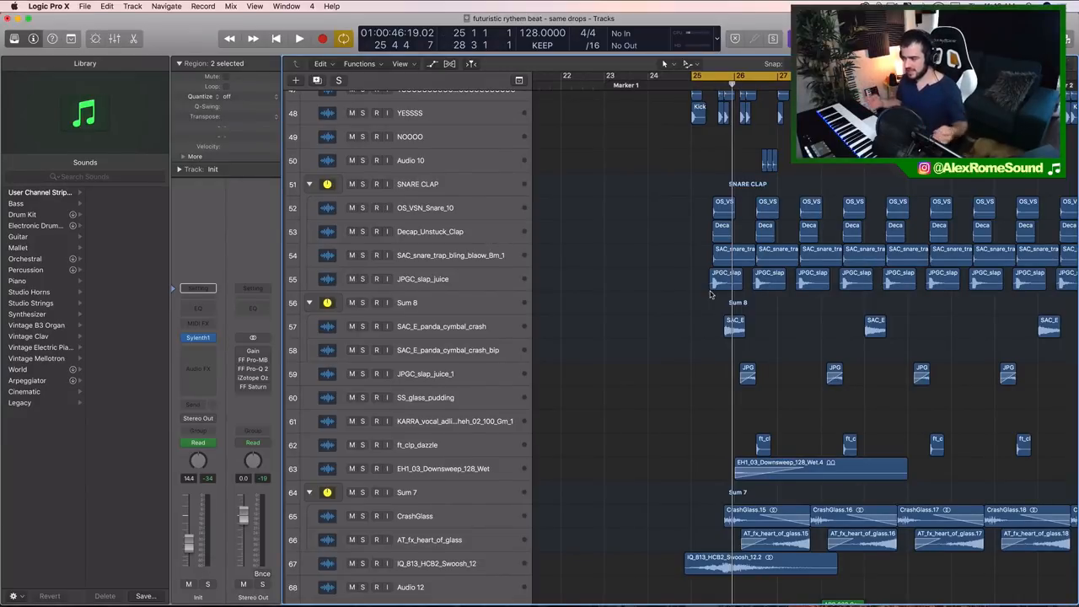
pyautogui.scroll(-3)
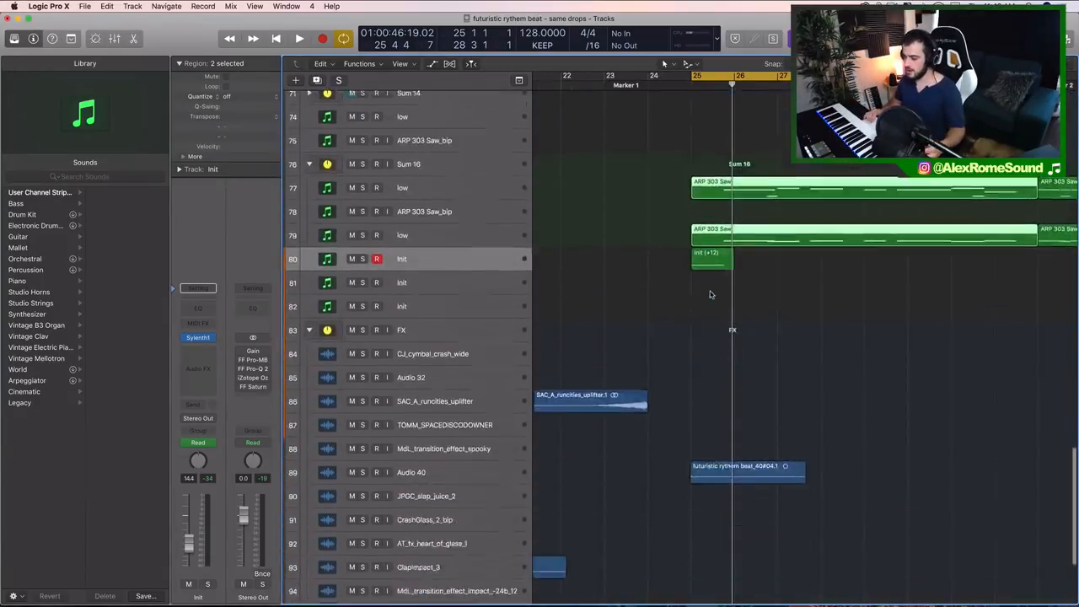
pyautogui.scroll(-3)
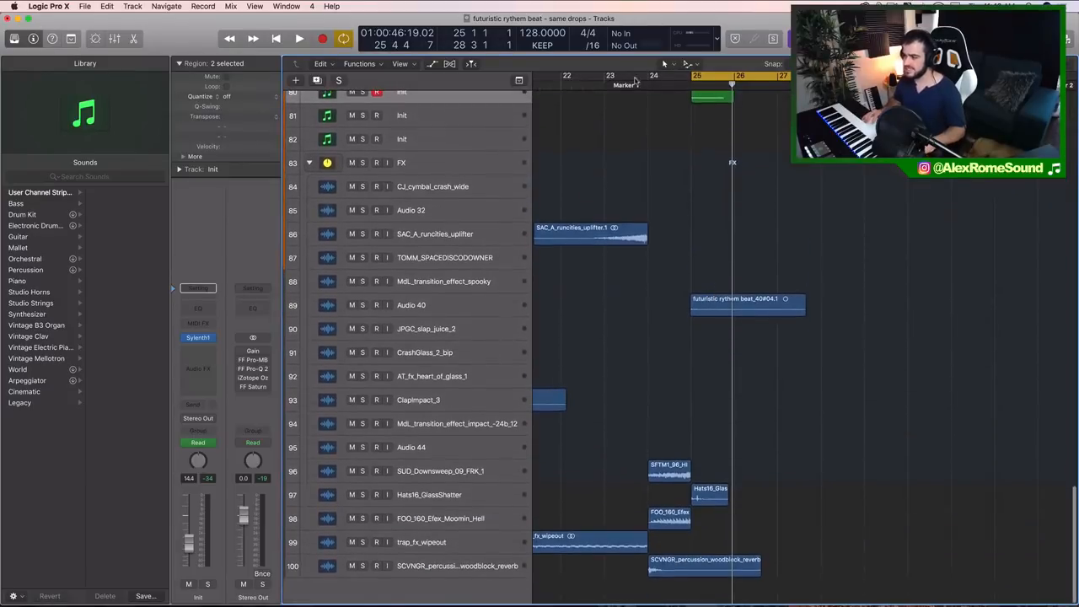
pyautogui.moveTo(682, 175)
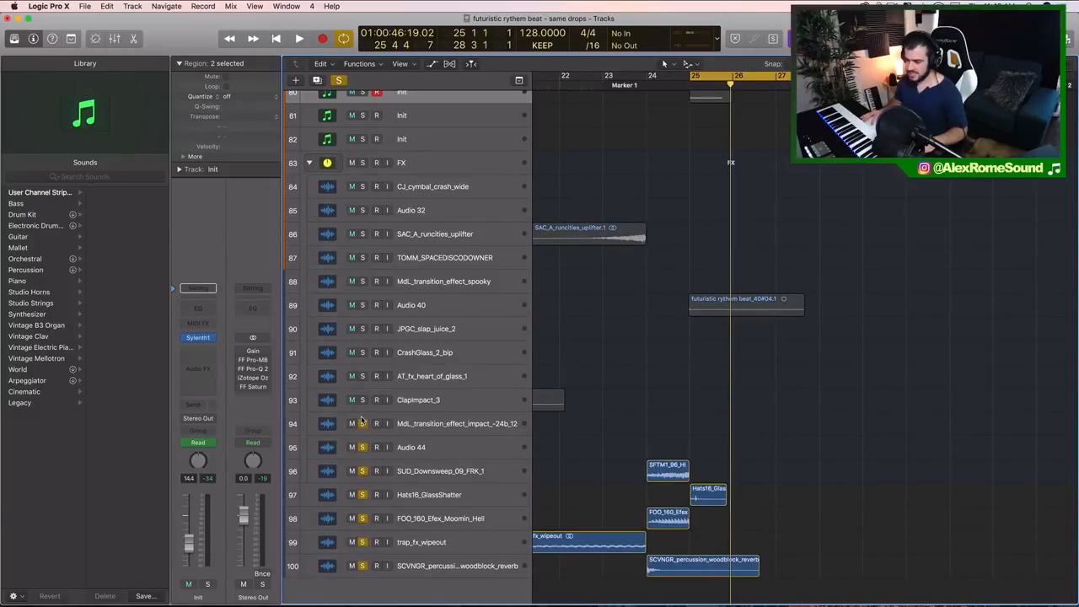
# Solo track 86 SAC_A_runcities_uplifter and play its riser, stopping in bar 25
pyautogui.scroll(3)
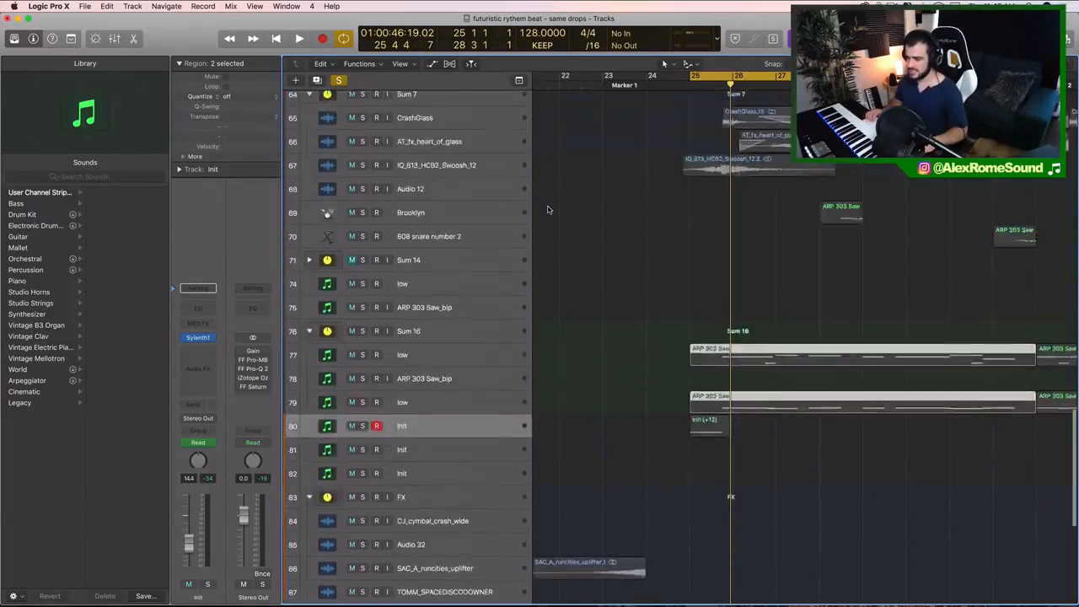
pyautogui.scroll(-3)
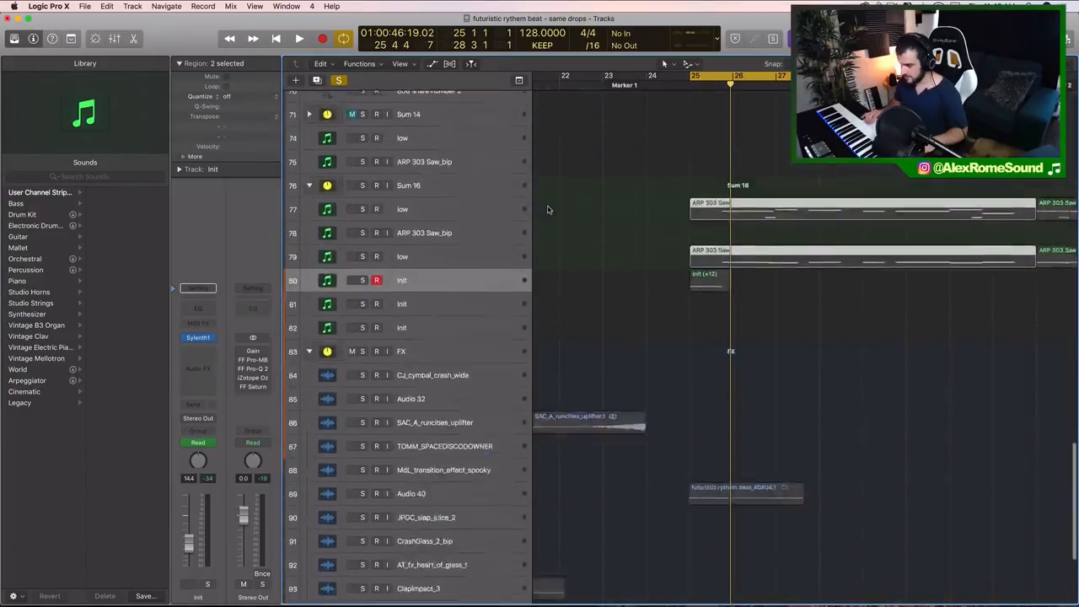
pyautogui.scroll(-3)
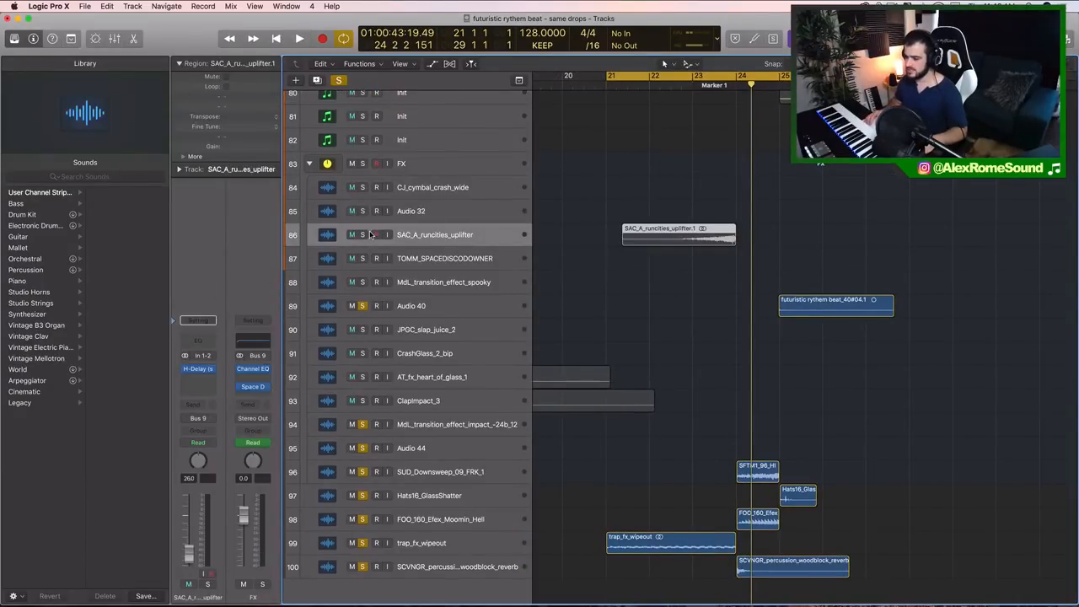
pyautogui.click(299, 38)
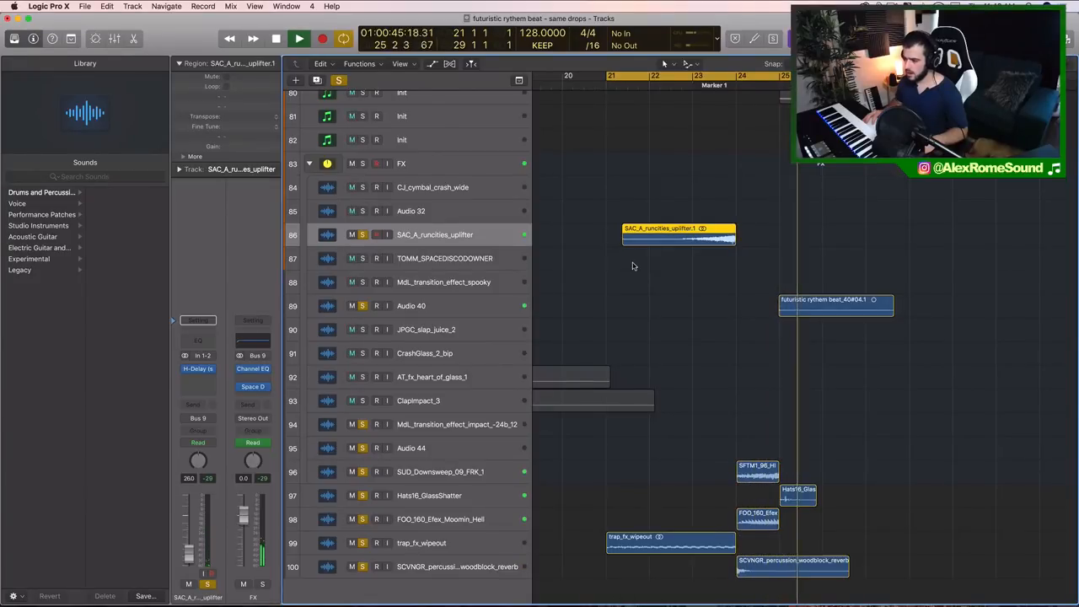
pyautogui.click(299, 39)
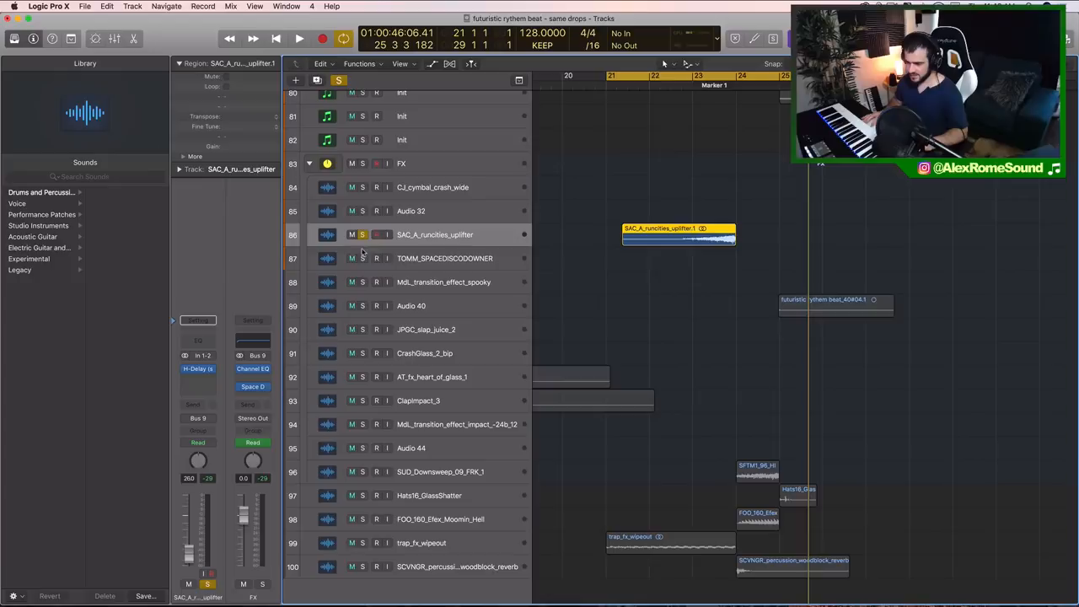
# Clear all solos, play back, and set a one-bar cycle from bar 24 to 25
pyautogui.scroll(3)
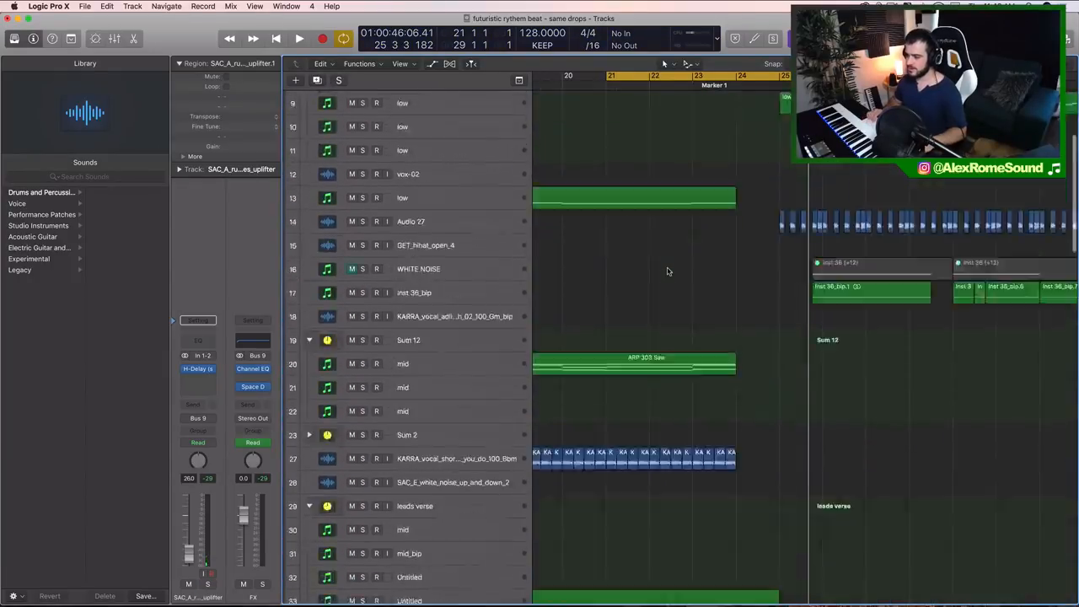
pyautogui.click(299, 39)
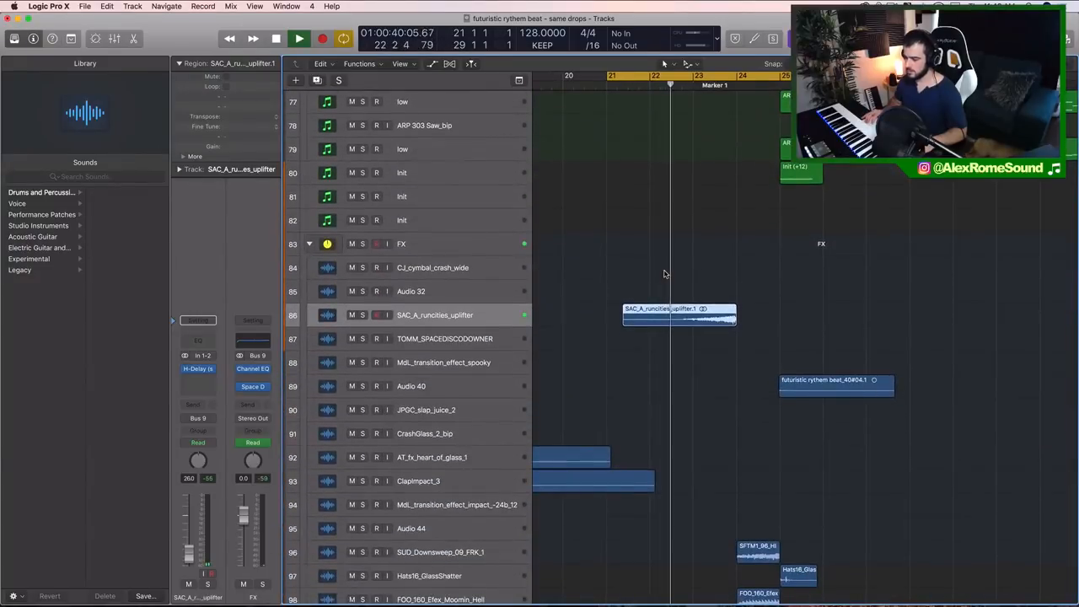
pyautogui.scroll(-3)
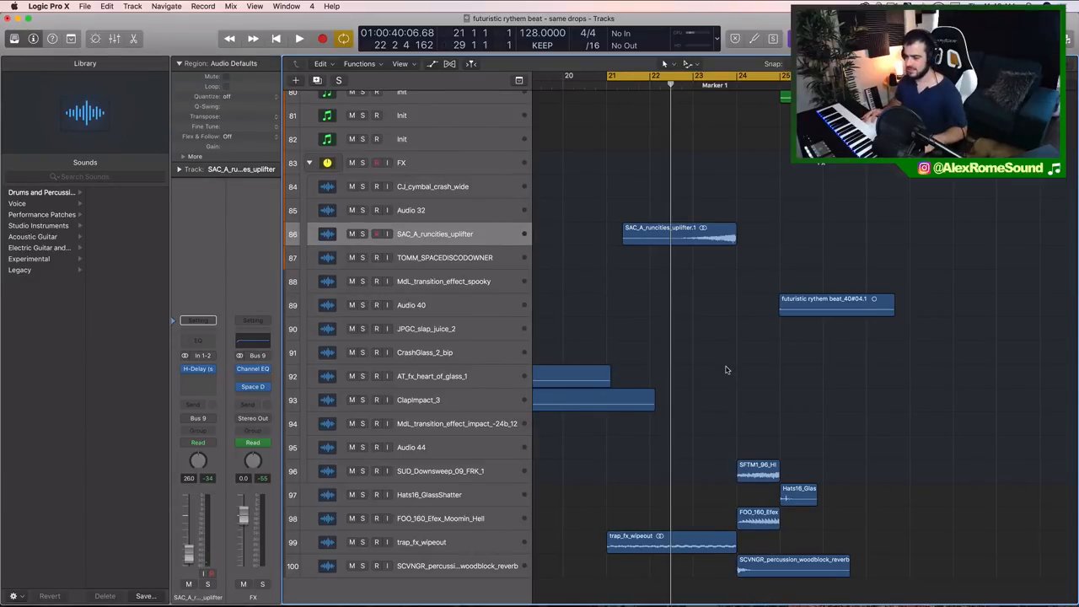
pyautogui.click(298, 39)
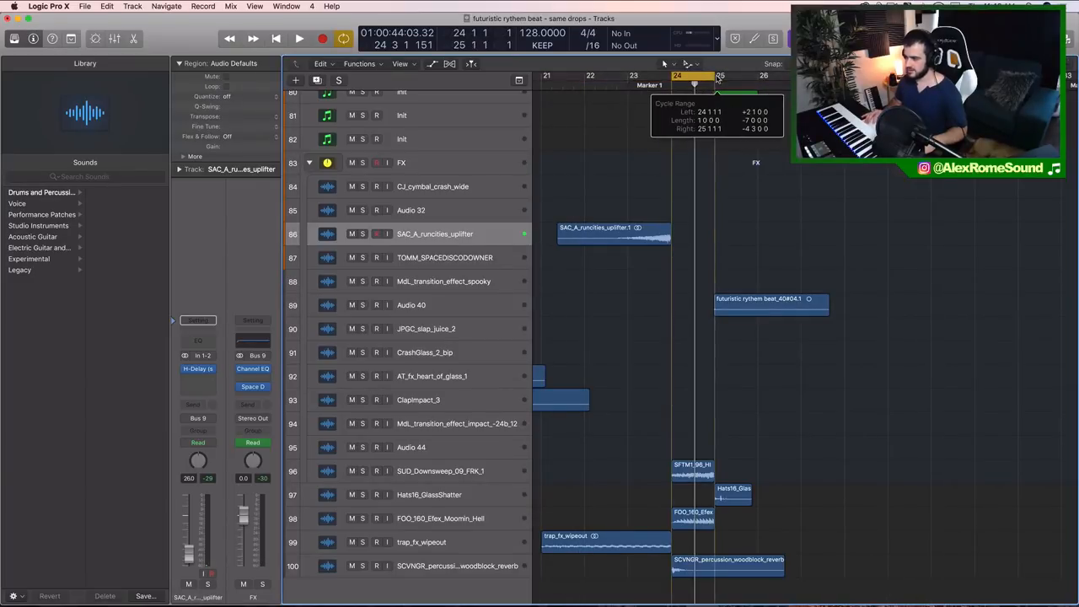
pyautogui.click(299, 39)
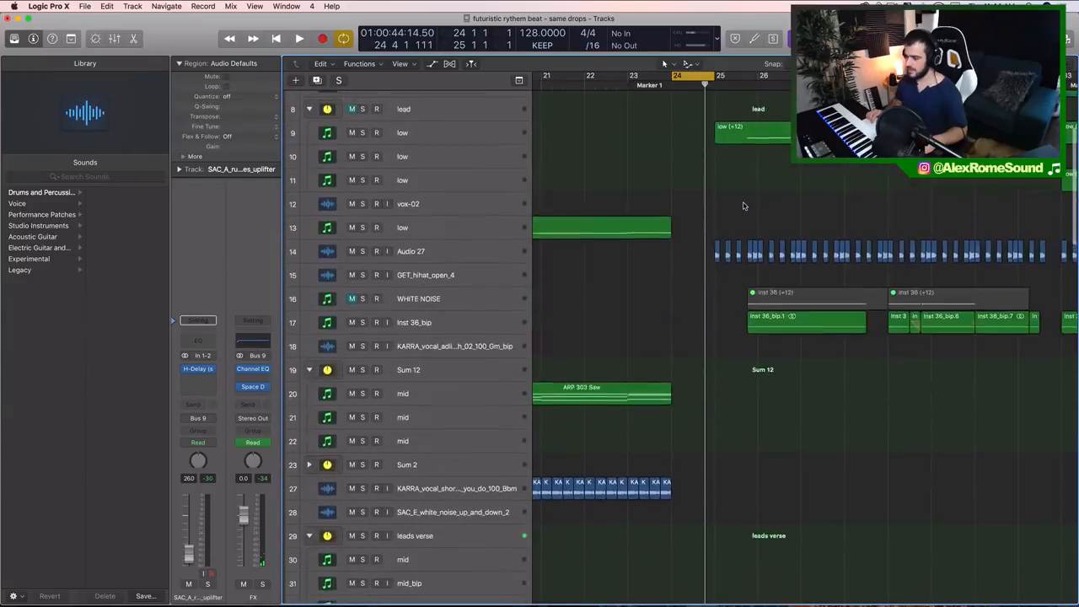
pyautogui.scroll(-3)
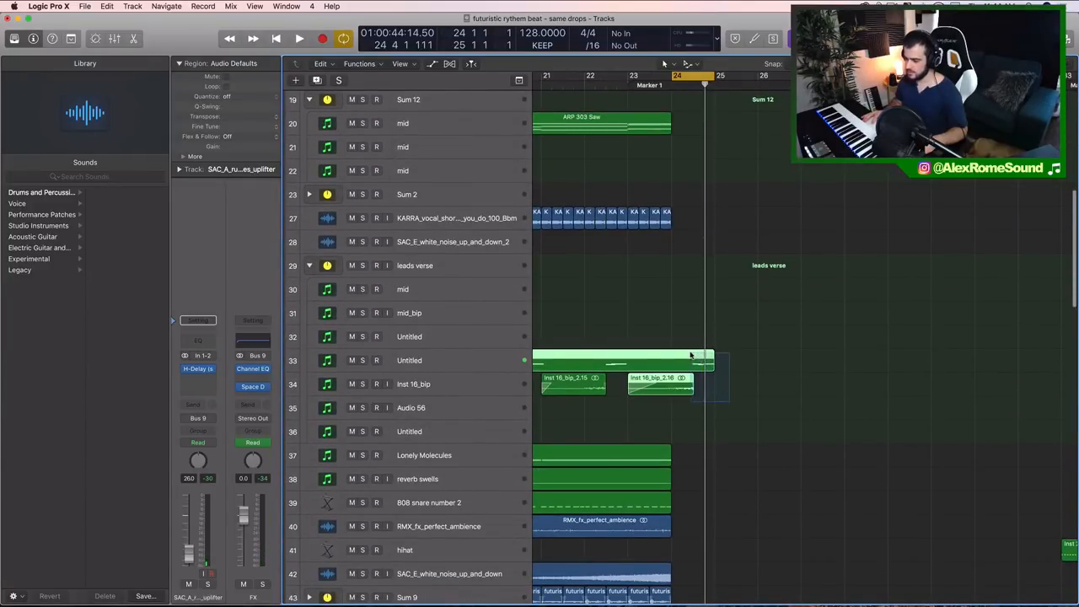
pyautogui.scroll(-3)
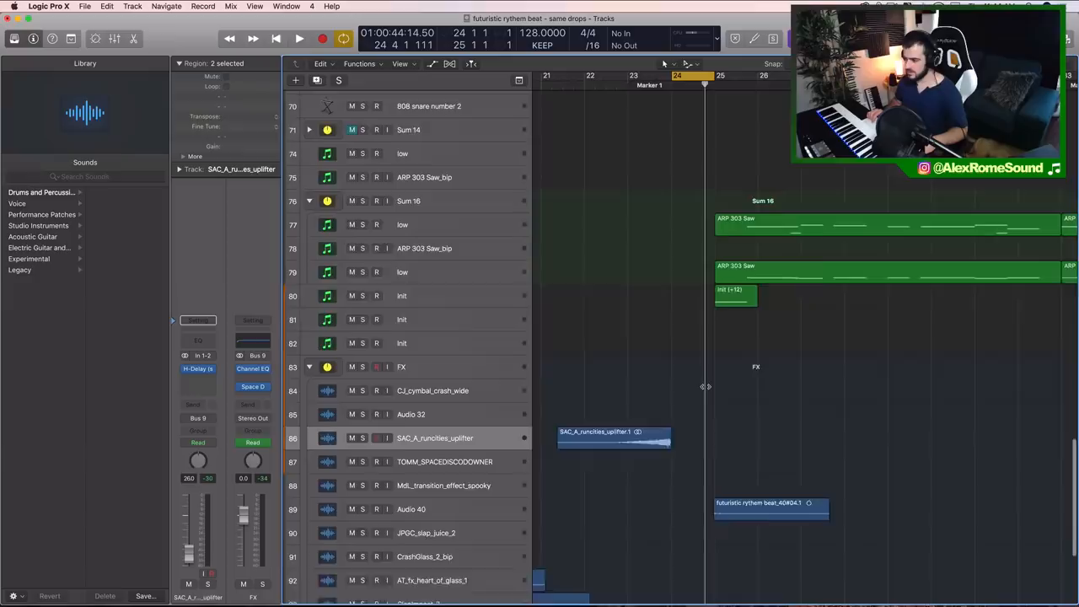
pyautogui.scroll(-3)
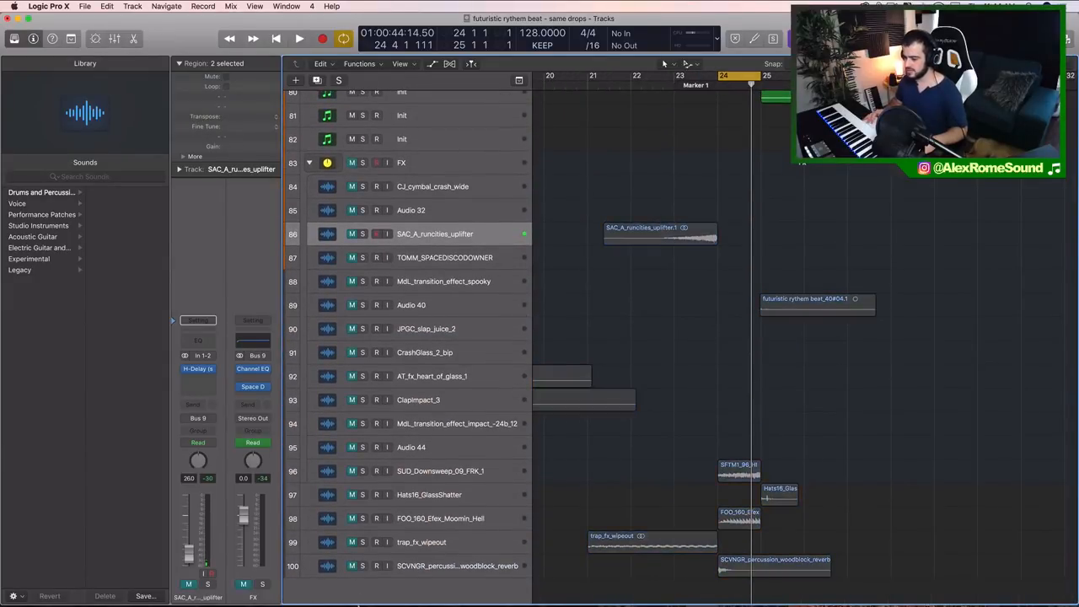
pyautogui.scroll(3)
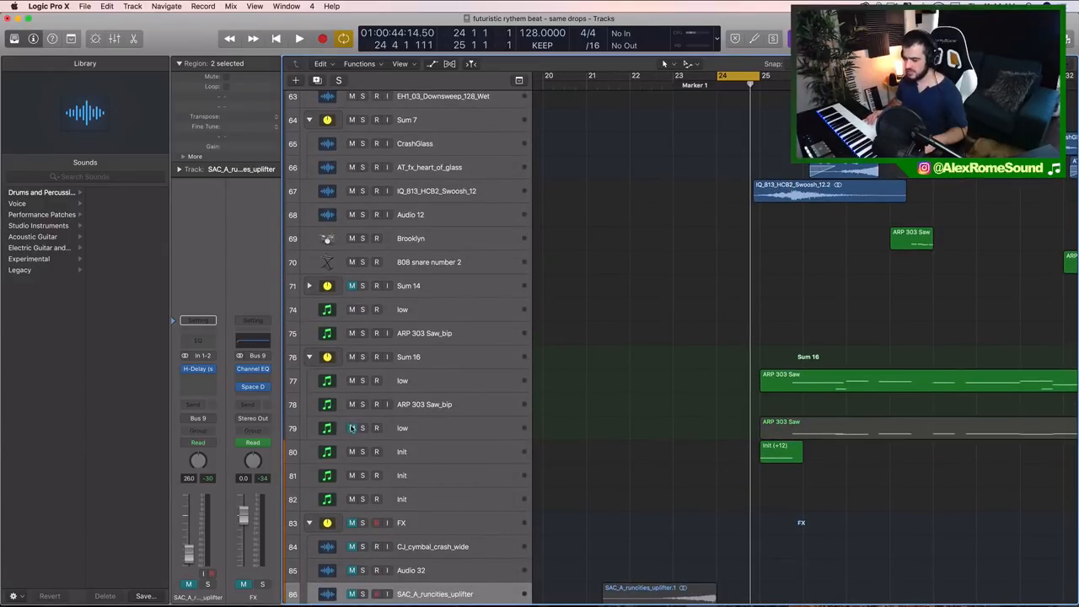
pyautogui.scroll(3)
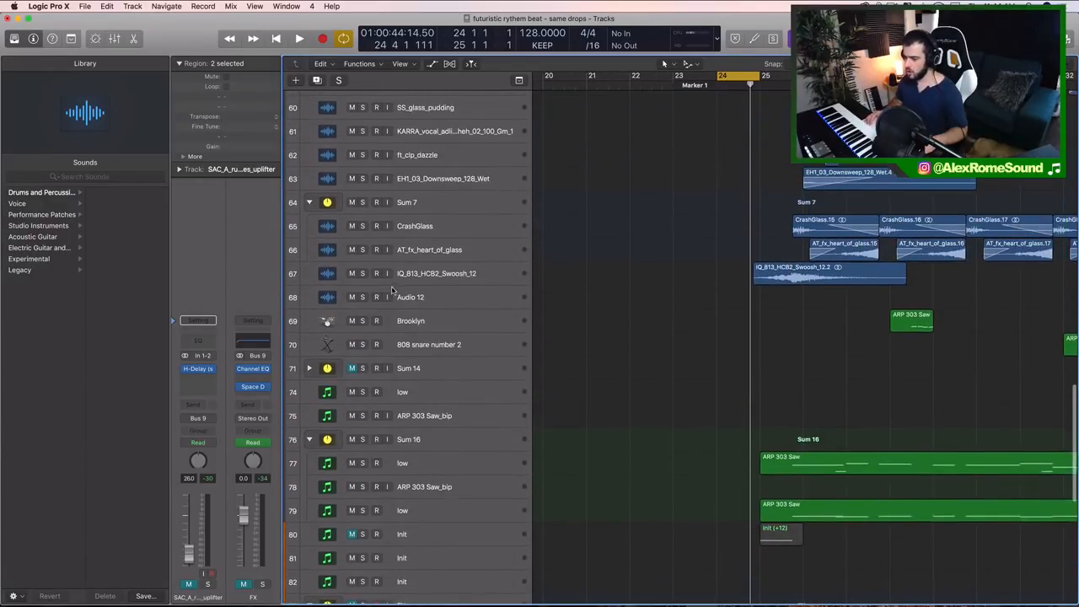
pyautogui.scroll(3)
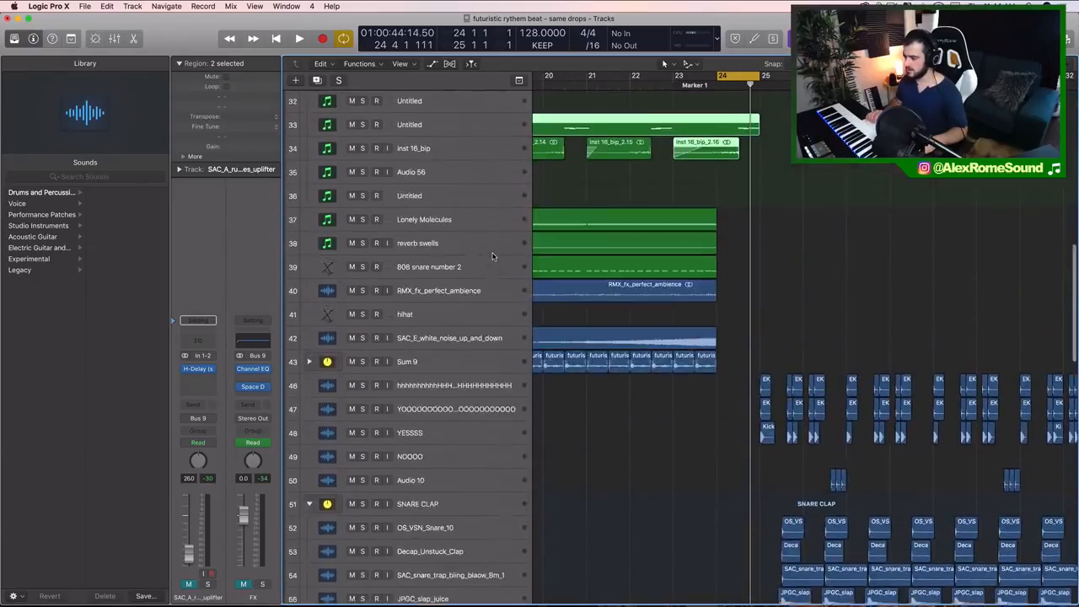
pyautogui.scroll(3)
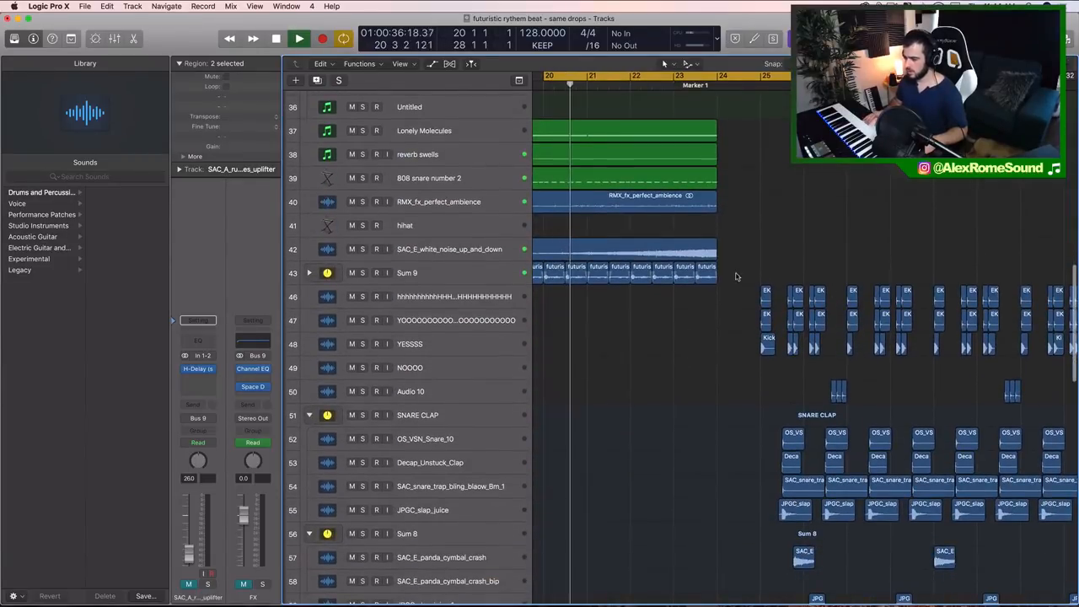
pyautogui.scroll(-3)
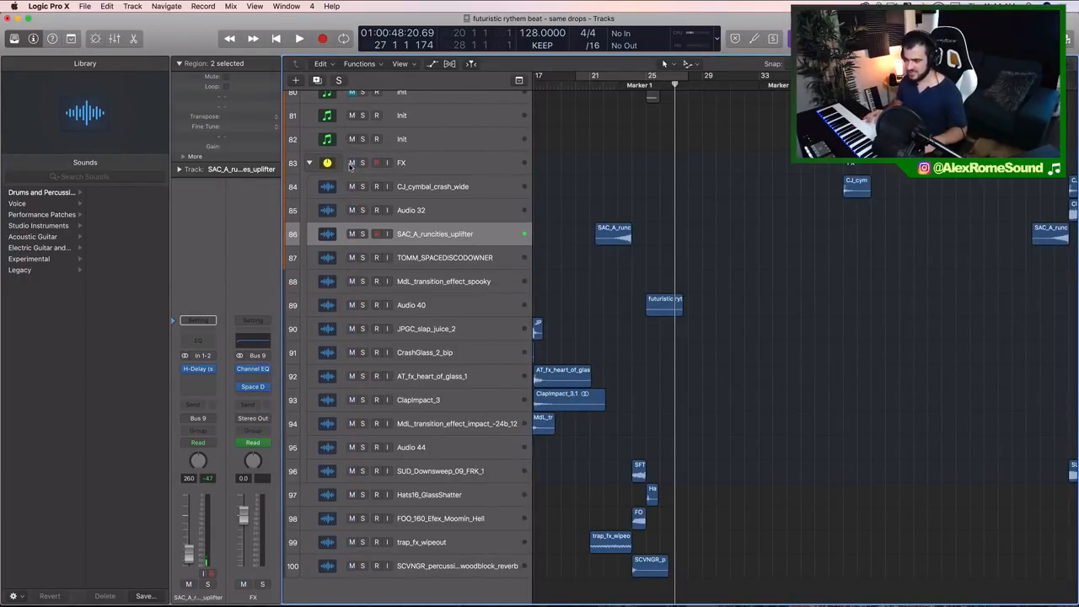
# Unmute track 67 IQ_813_HCB2_Swoosh_12 and set the cycle to bars 14–23
pyautogui.scroll(3)
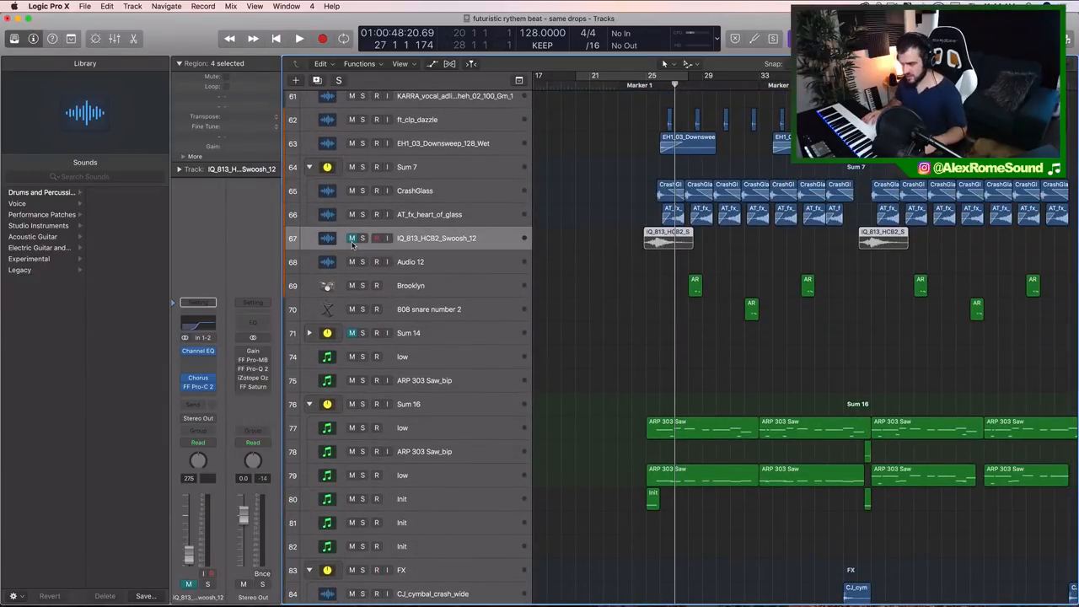
pyautogui.click(353, 238)
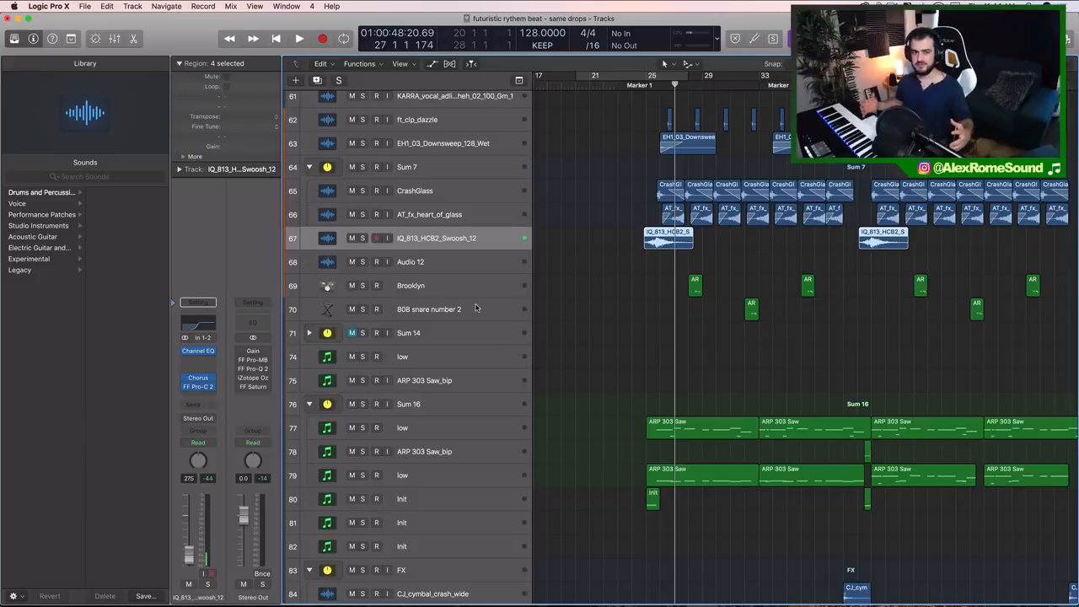
pyautogui.scroll(-3)
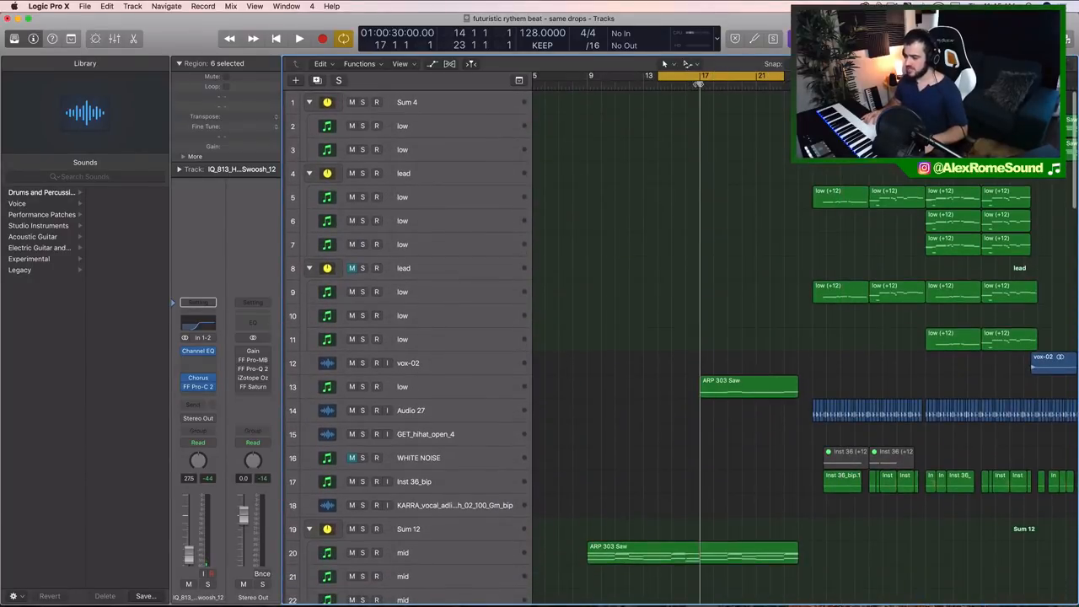
pyautogui.scroll(-3)
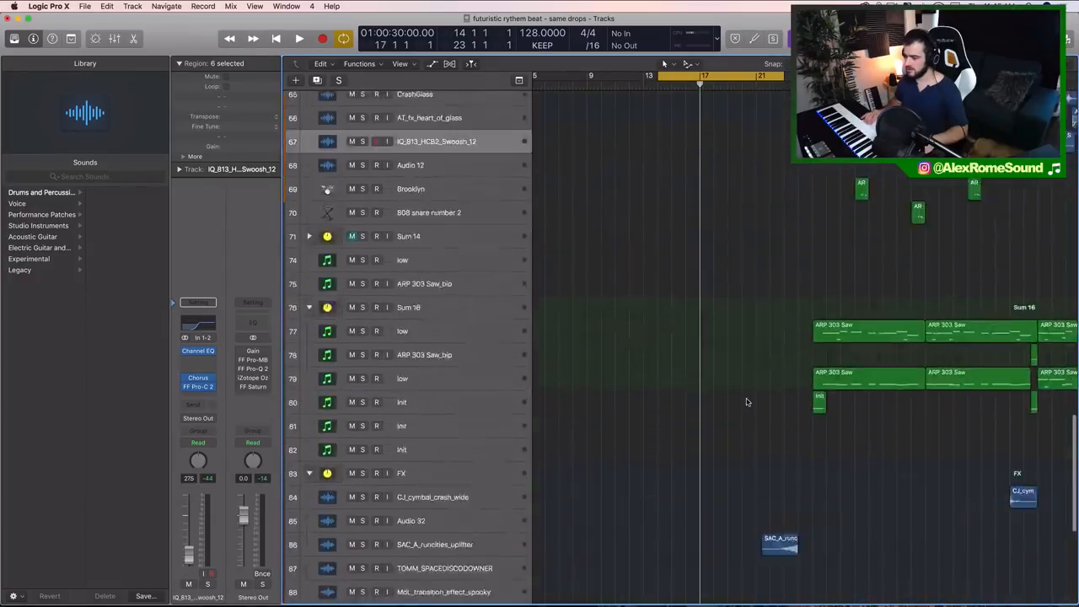
pyautogui.click(298, 39)
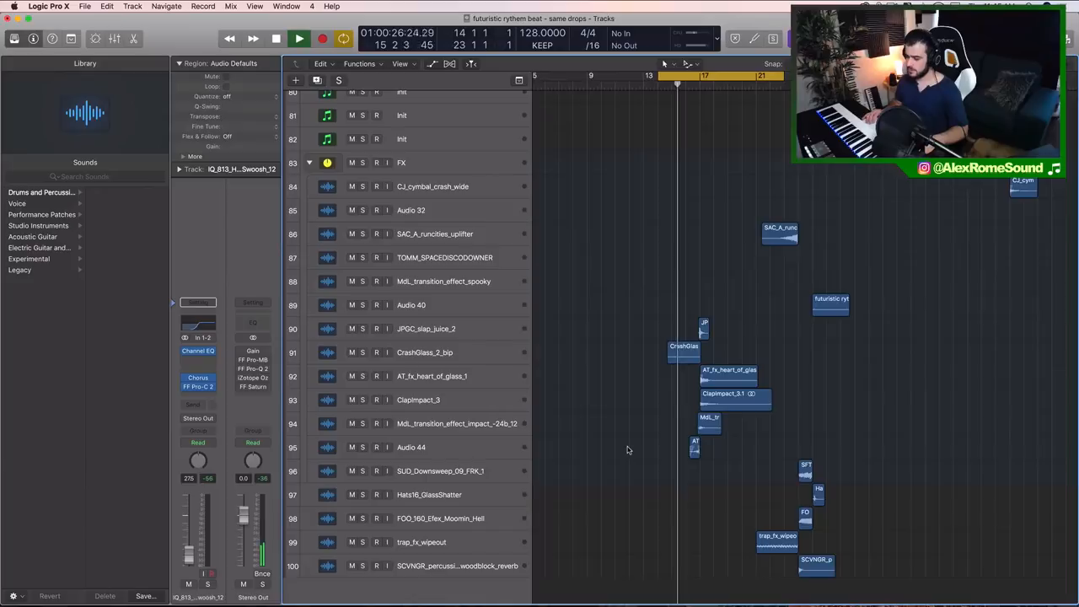
pyautogui.click(300, 39)
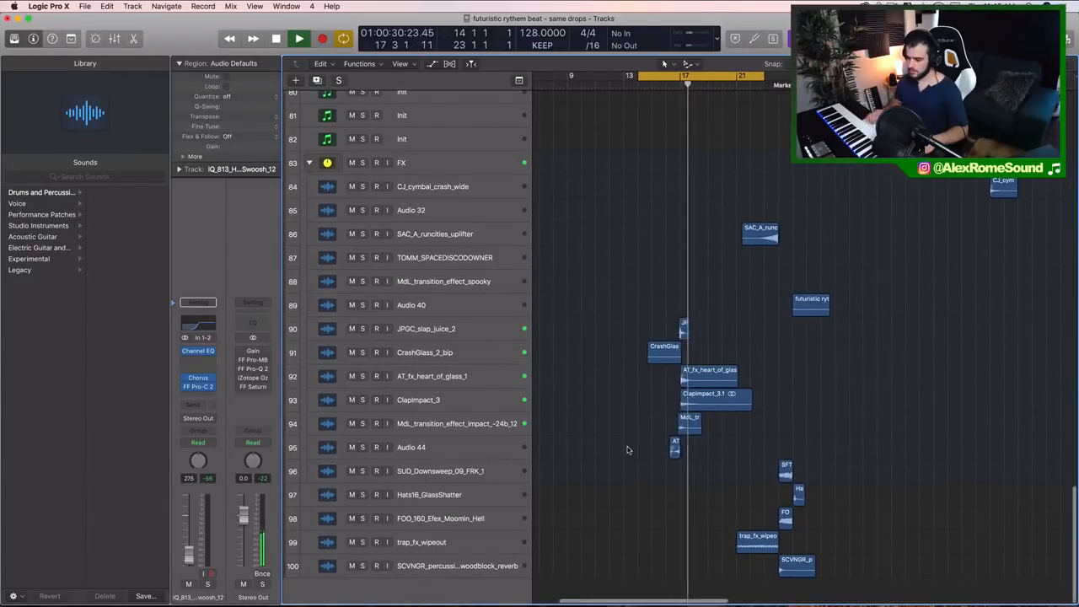
pyautogui.click(300, 39)
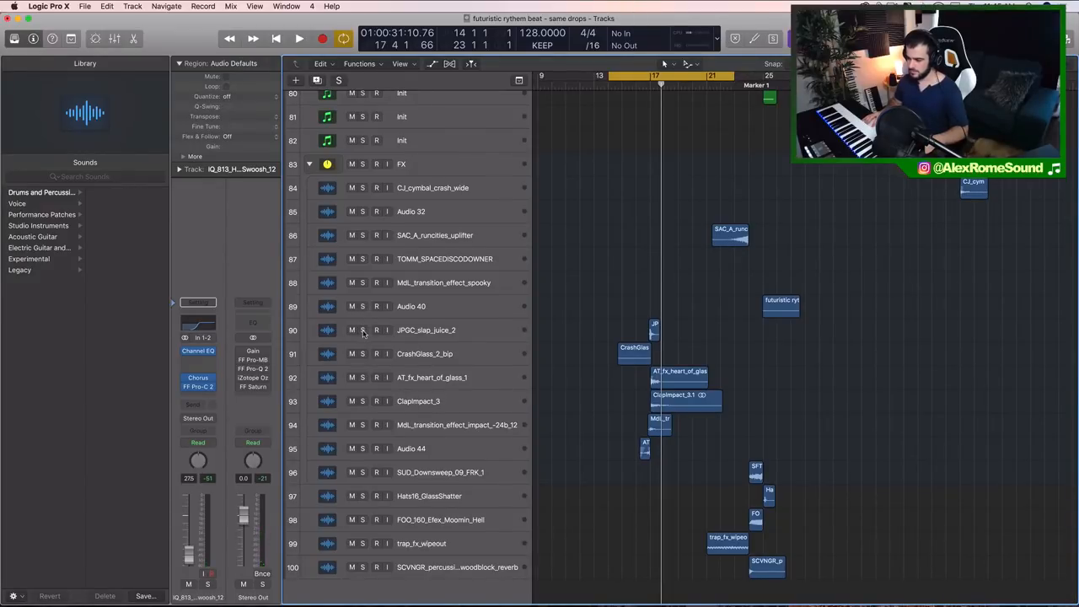
pyautogui.click(299, 39)
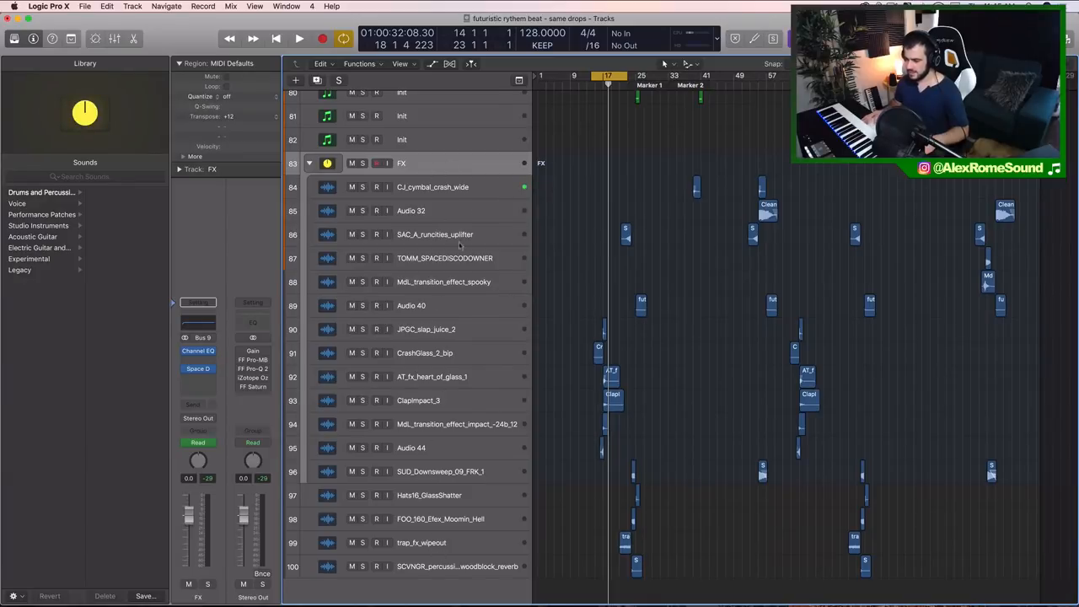
pyautogui.moveTo(444, 430)
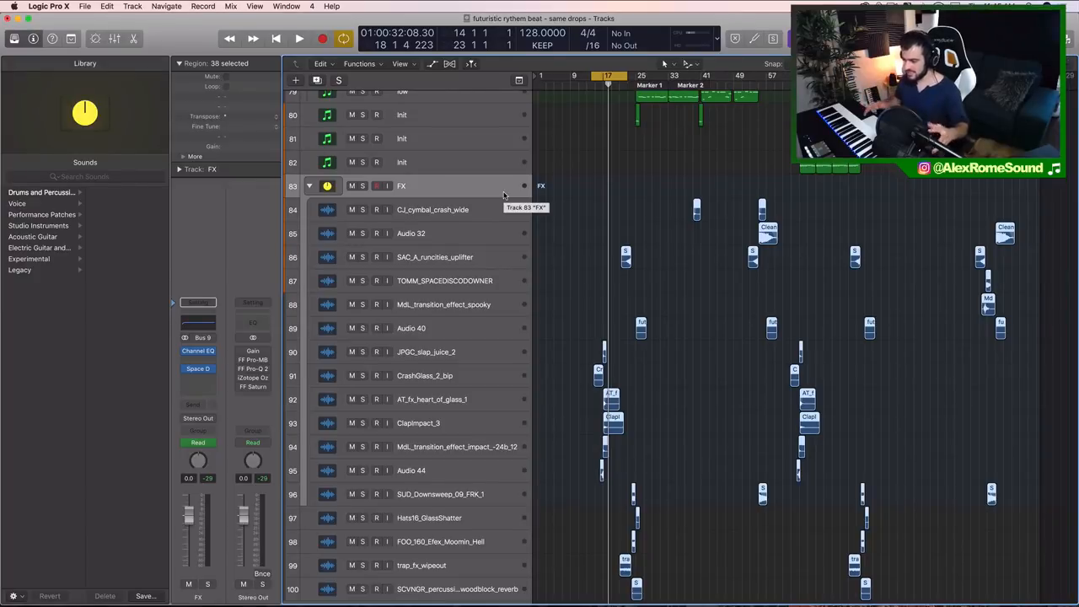
pyautogui.moveTo(776, 355)
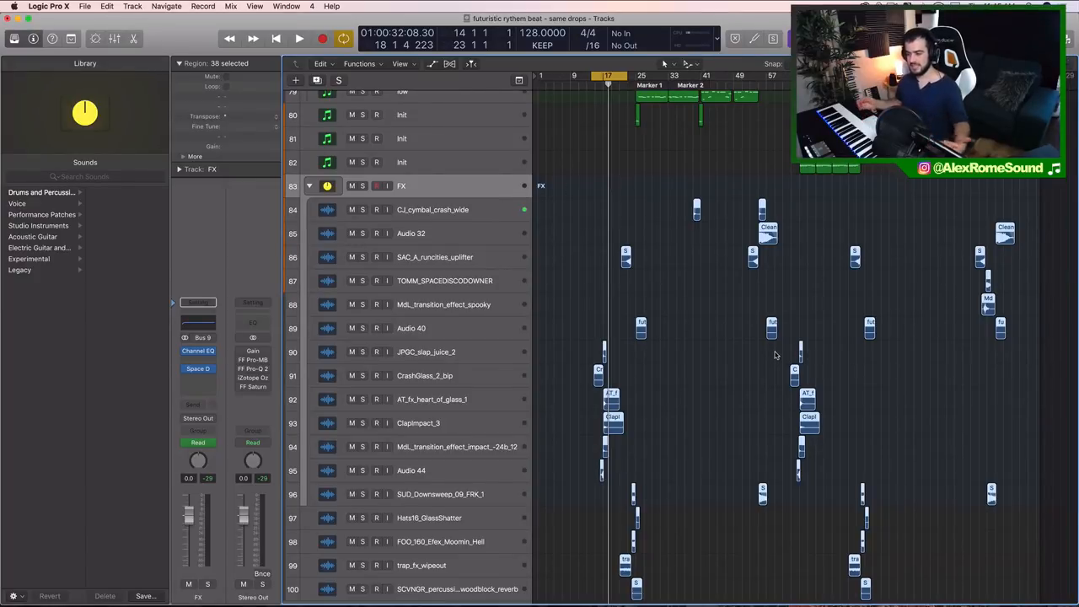